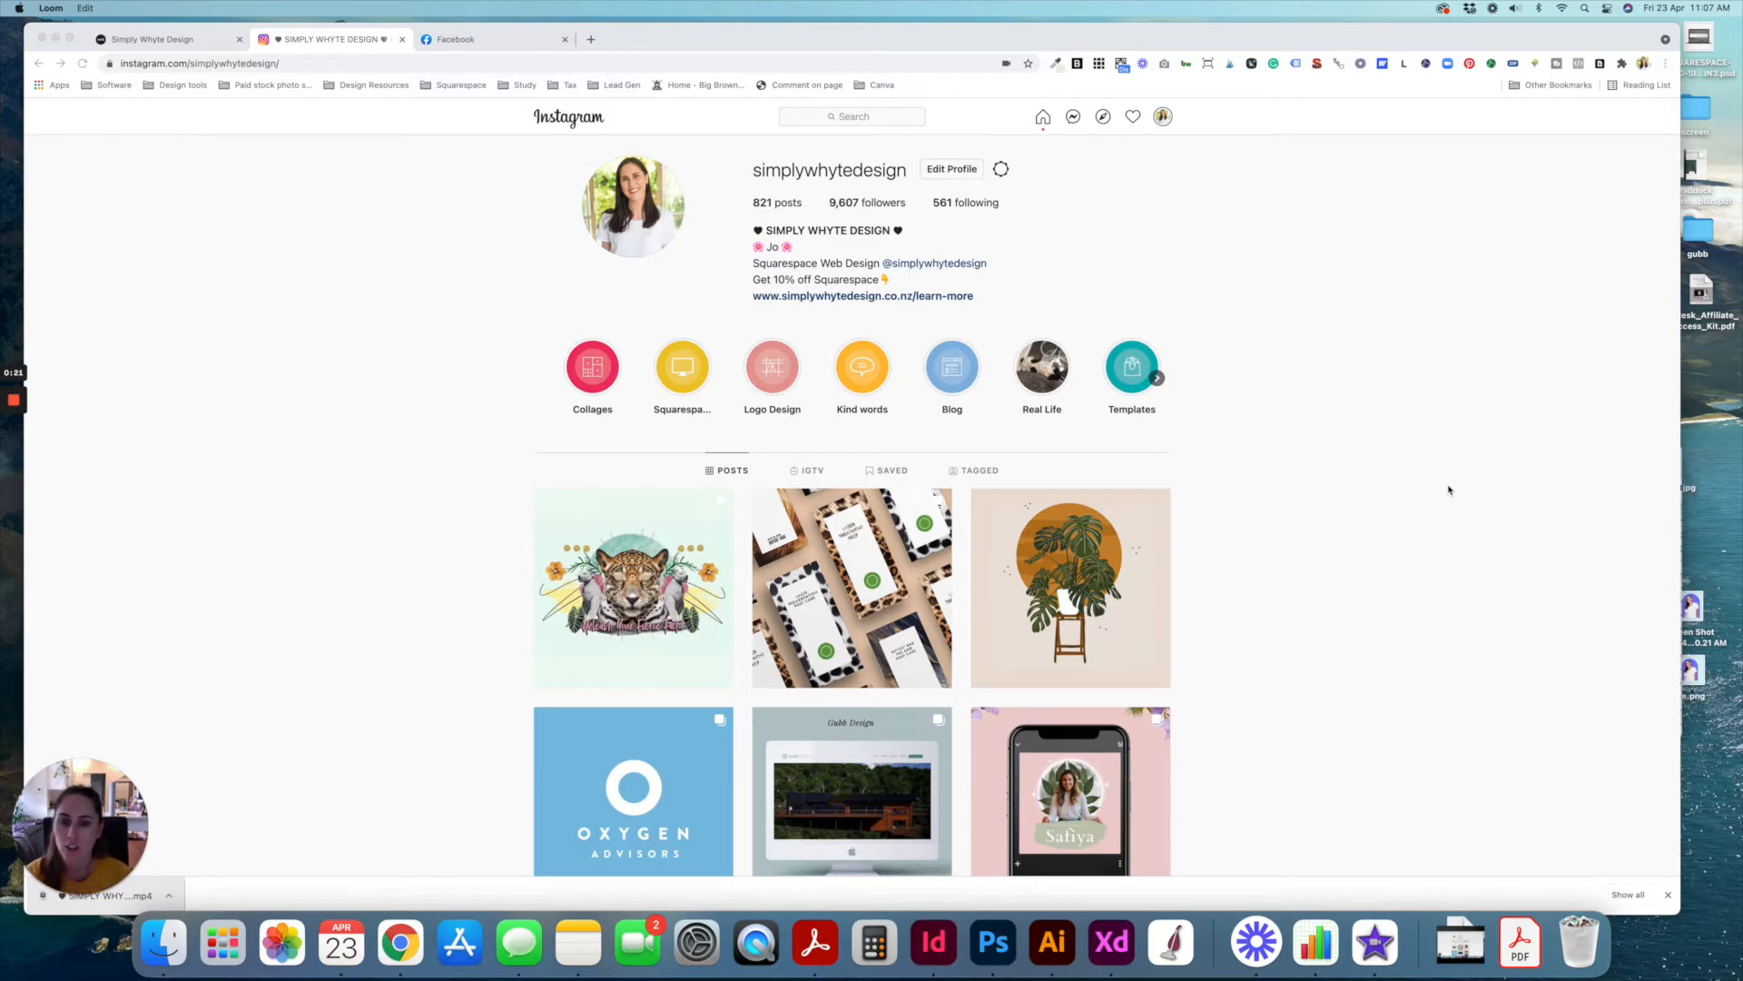
{"action": "mouse_move", "coordinate": [307, 328]}
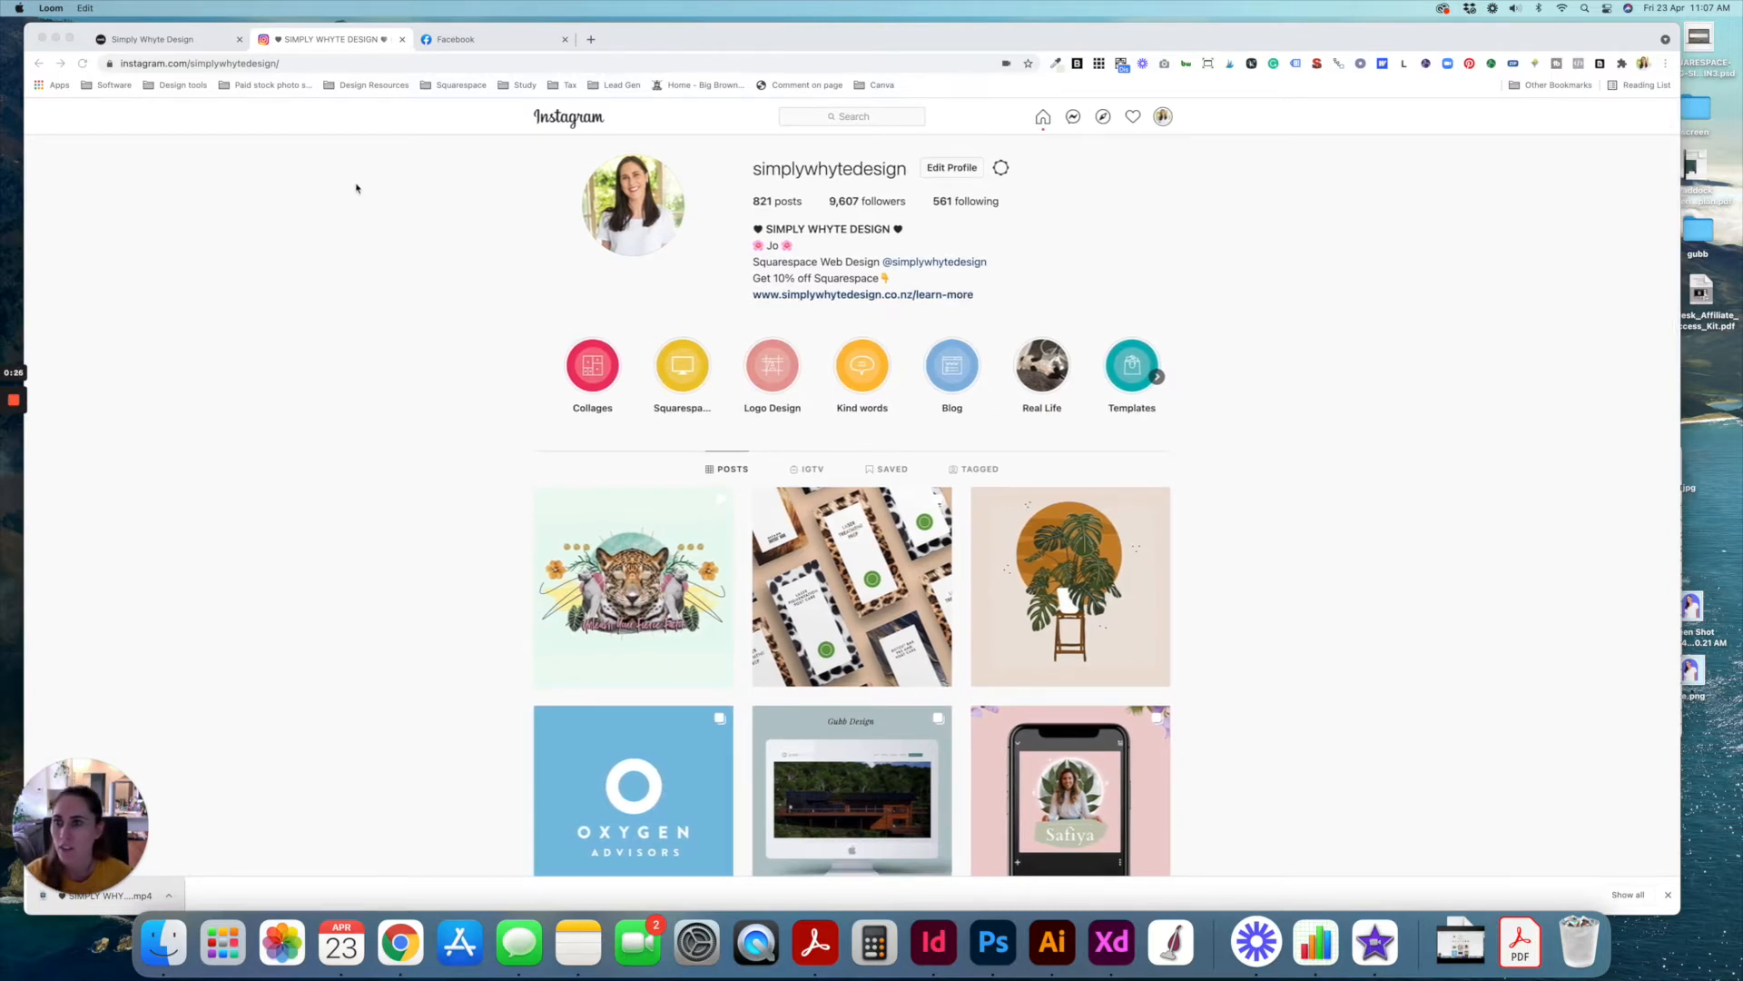
- Leave the simplywhytedesign Instagram profile and return to the Squarespace site editor
{"action": "left_click", "coordinate": [150, 39]}
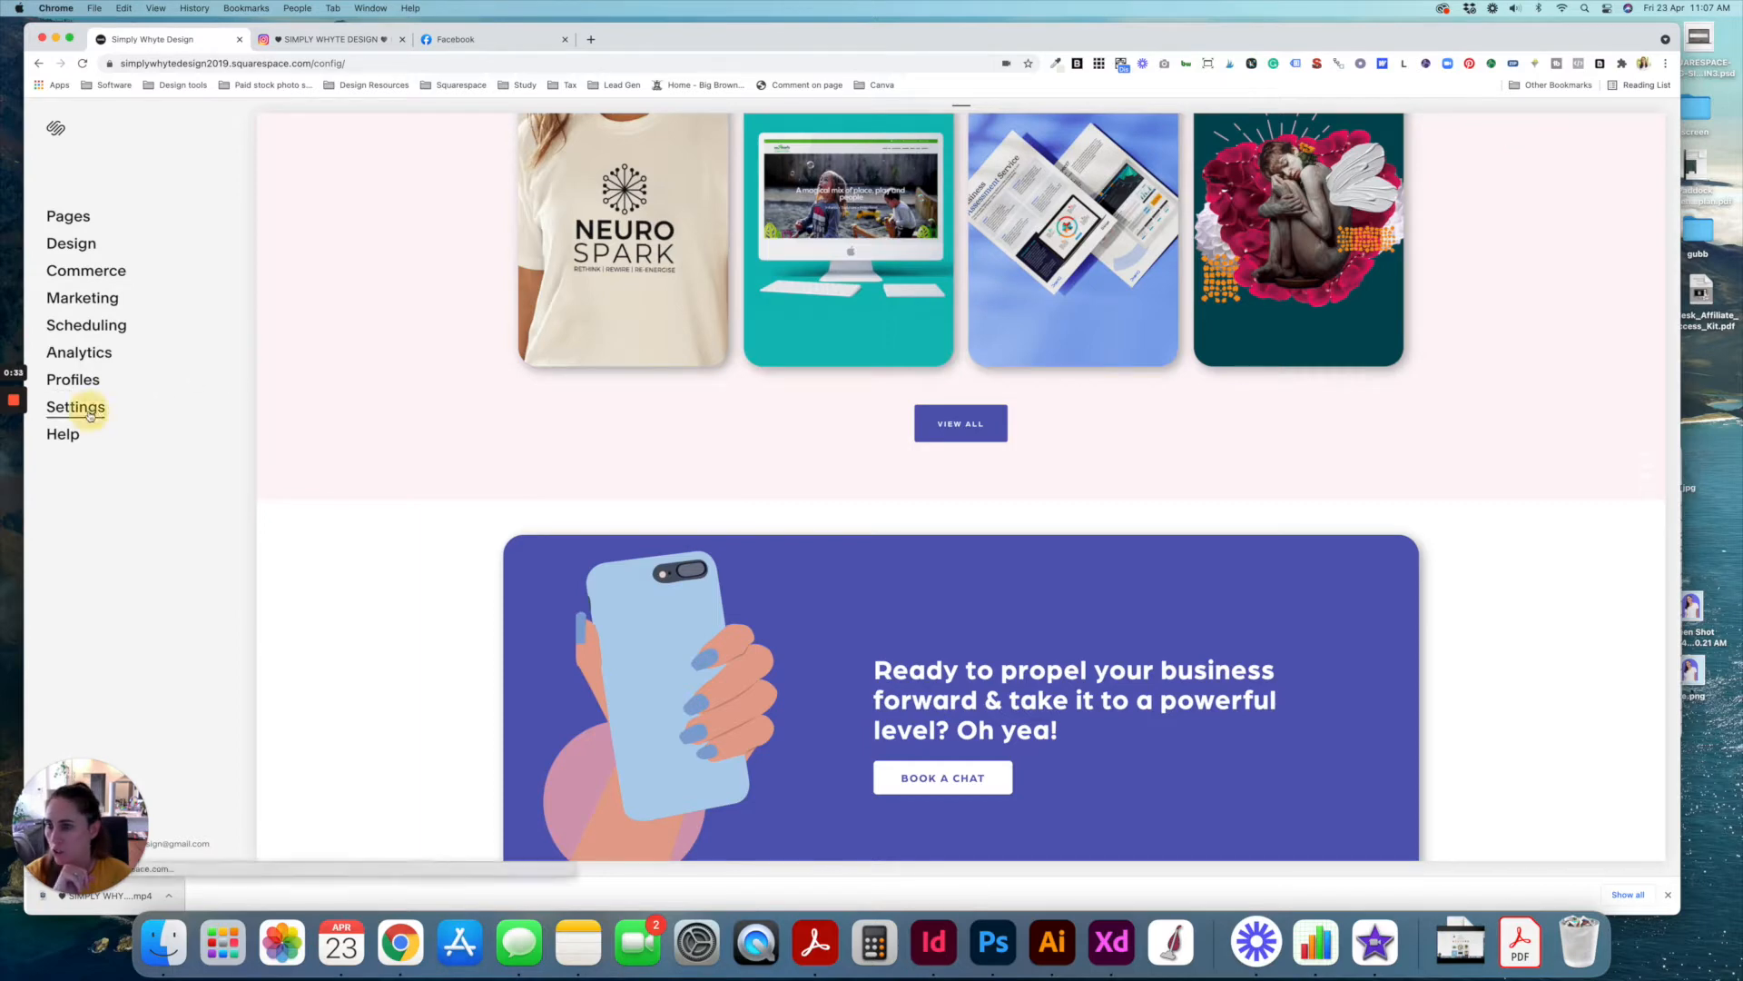
- Open Settings > Connected Accounts listing Pinterest, Google, Facebook, LinkedIn and Instagram
{"action": "left_click", "coordinate": [75, 407]}
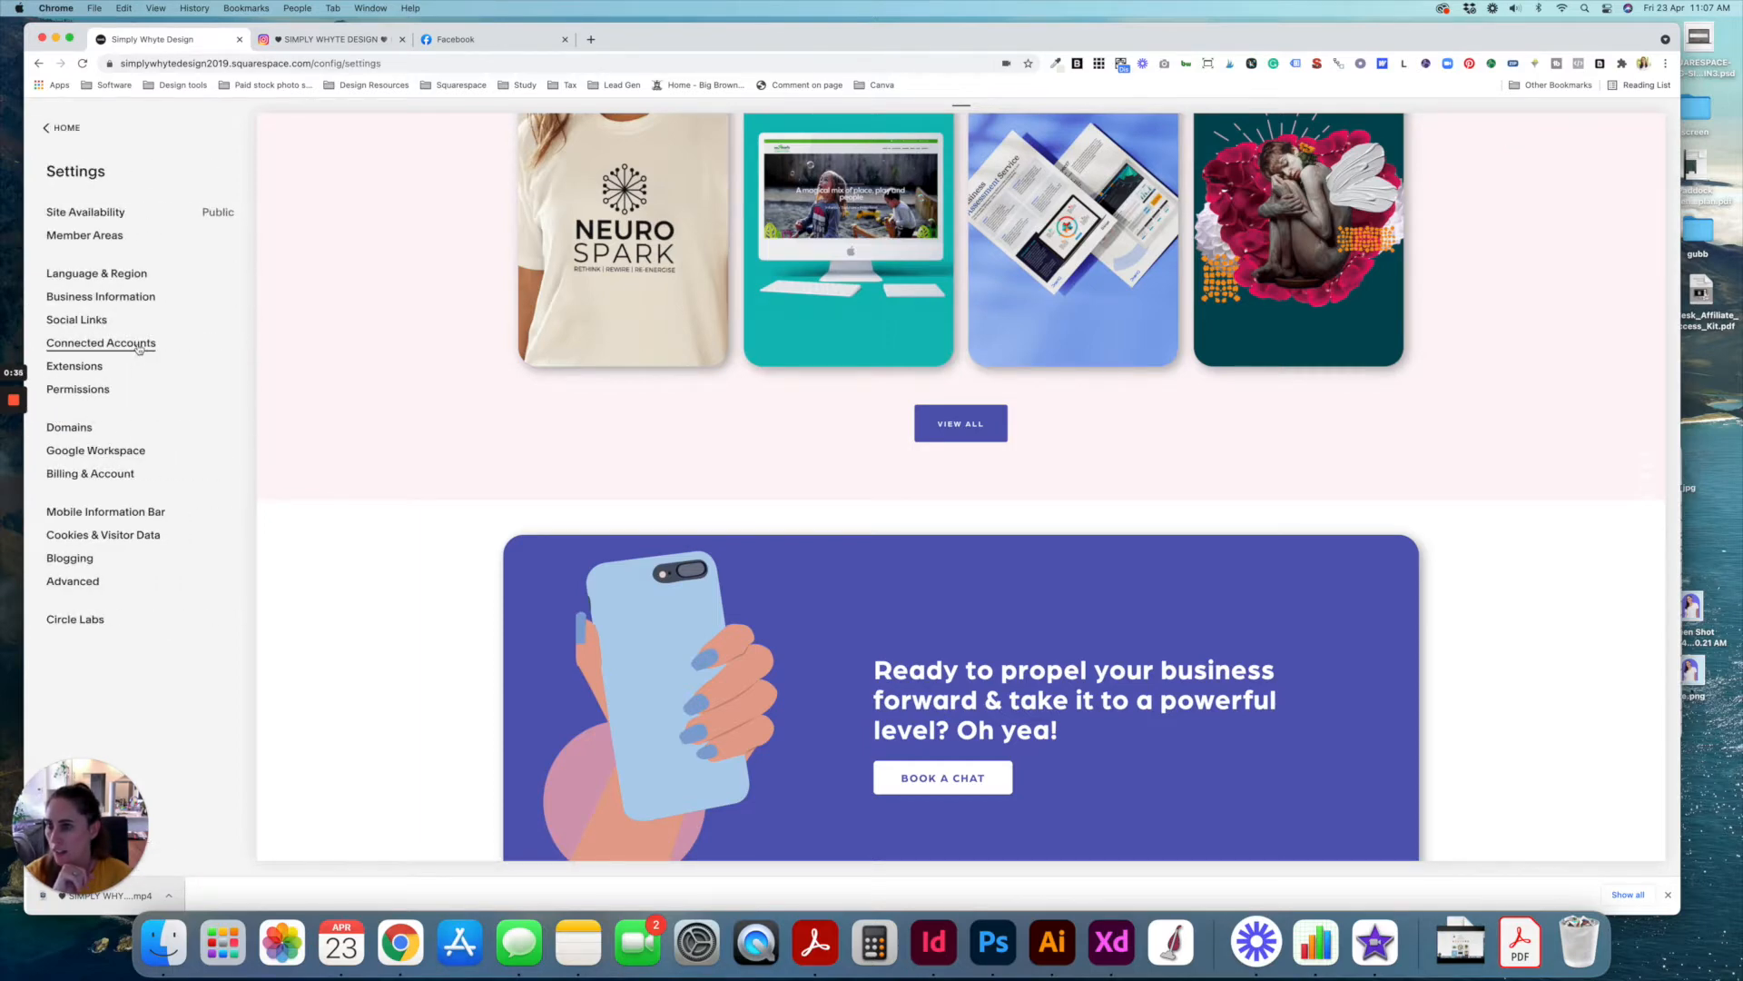
{"action": "left_click", "coordinate": [101, 342]}
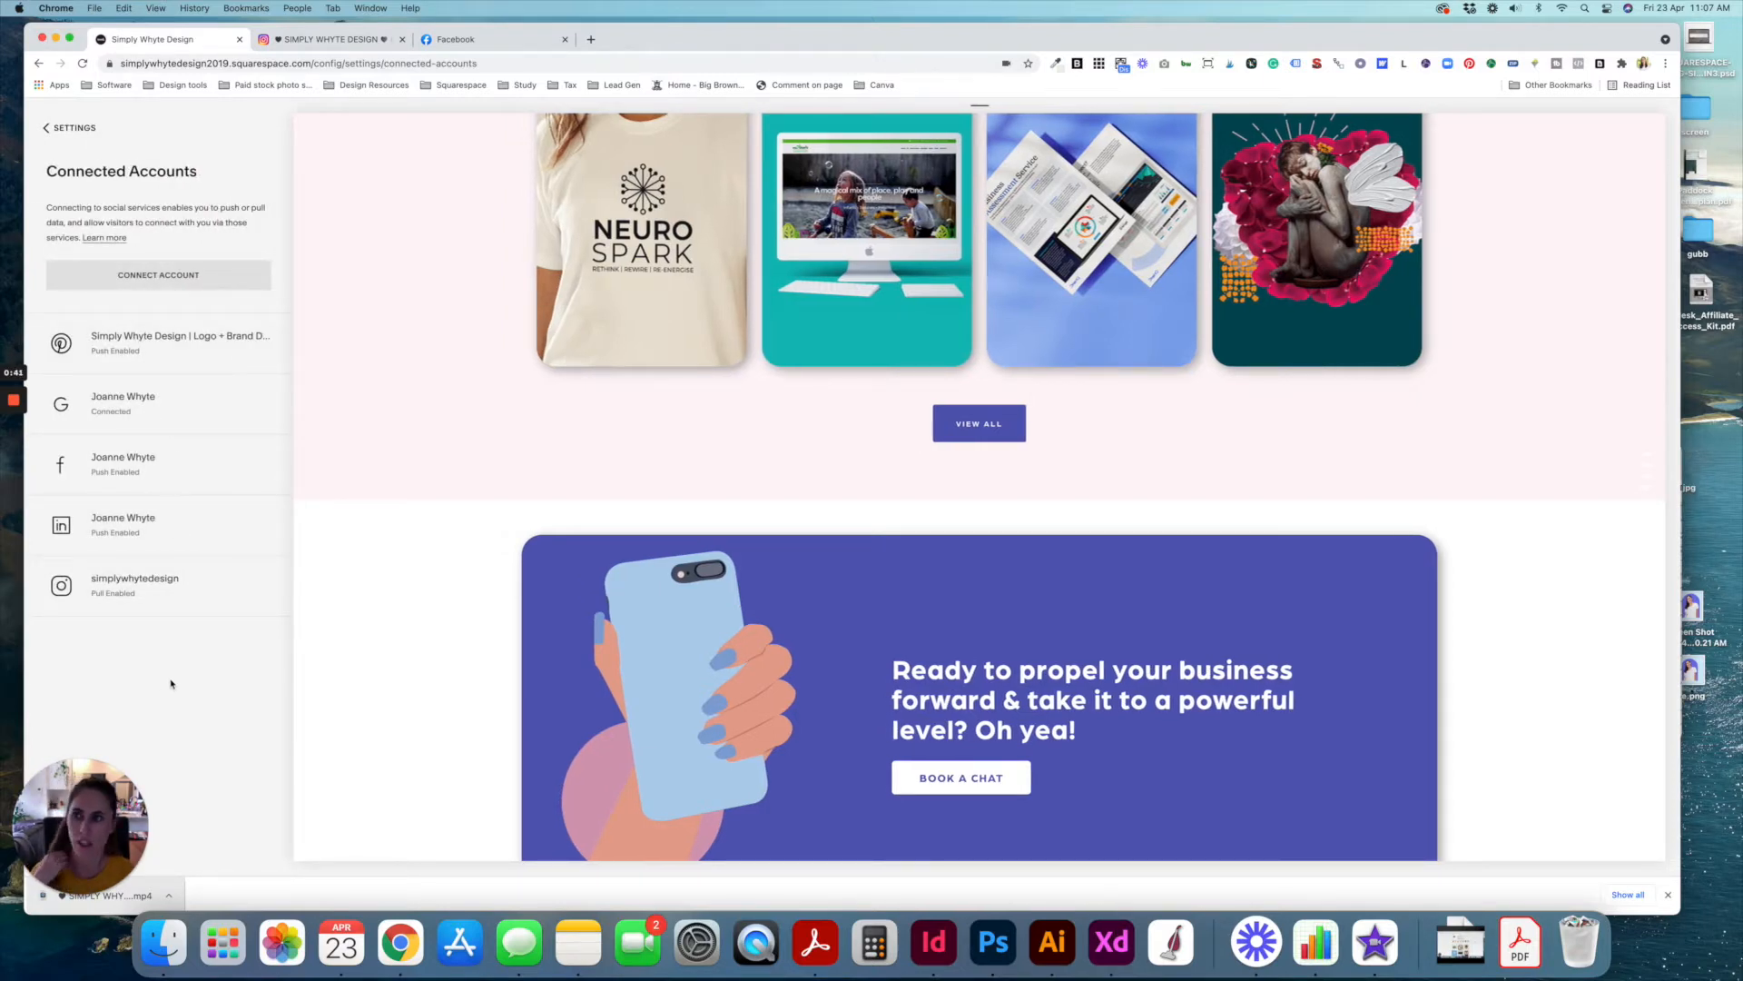
{"action": "mouse_move", "coordinate": [253, 414]}
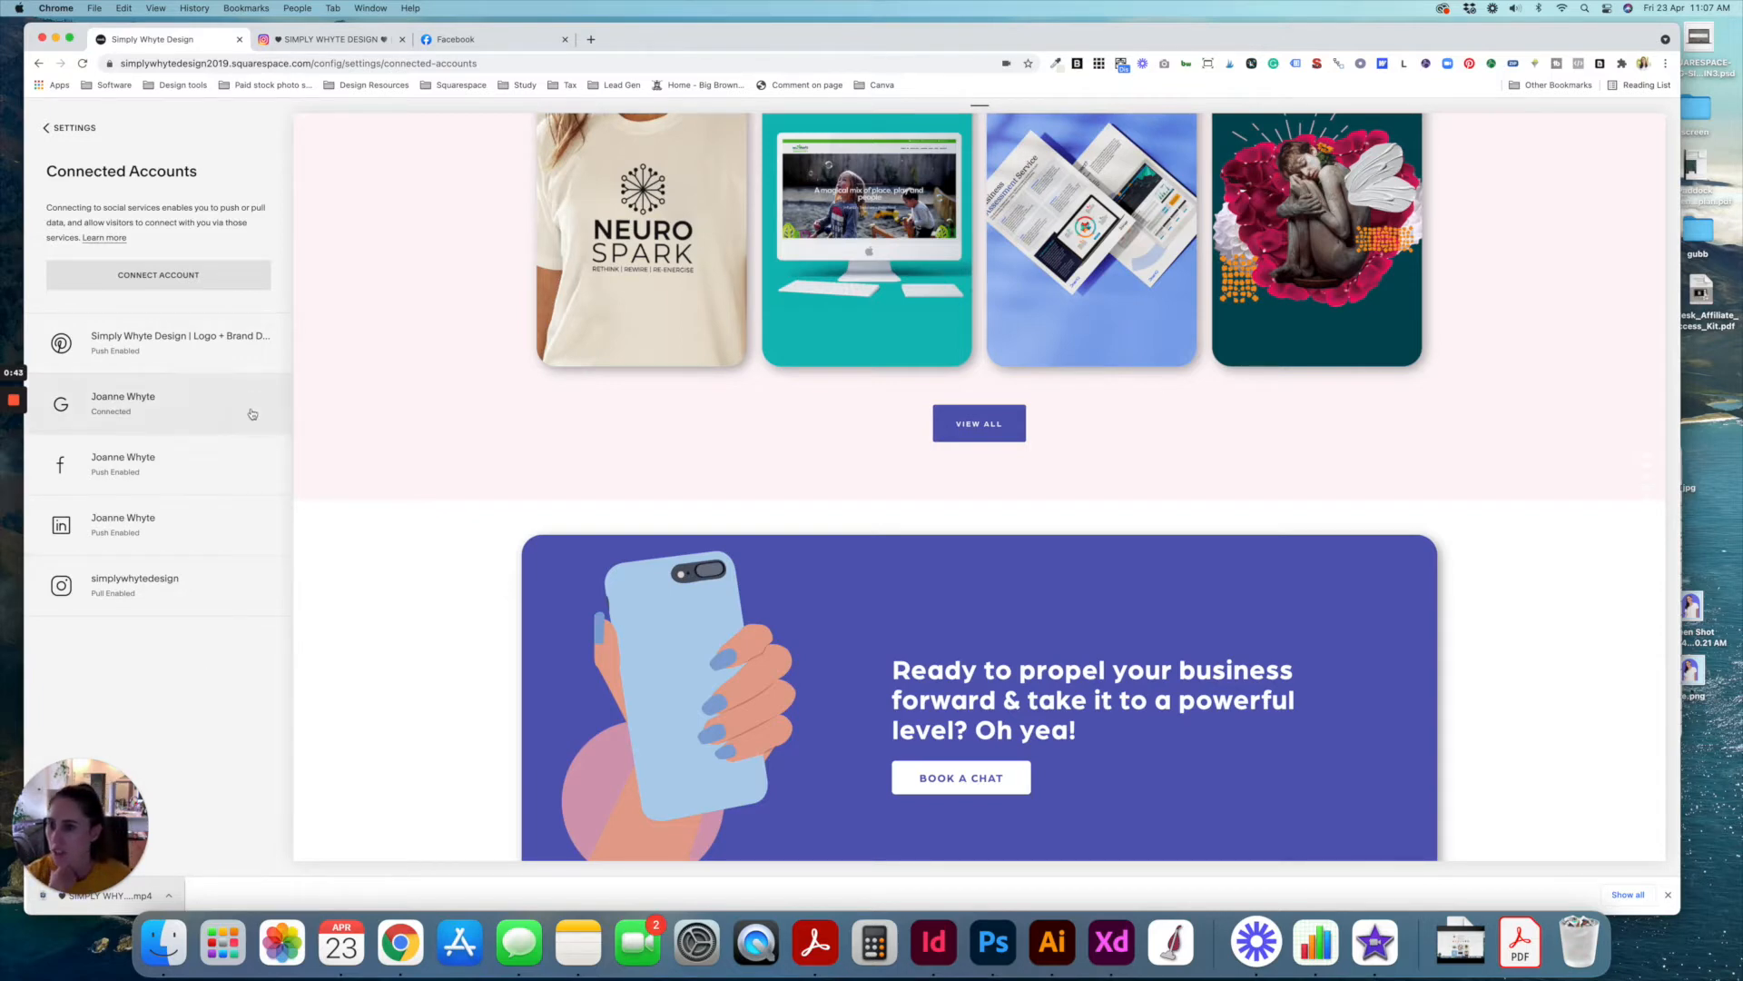
{"action": "mouse_move", "coordinate": [212, 348]}
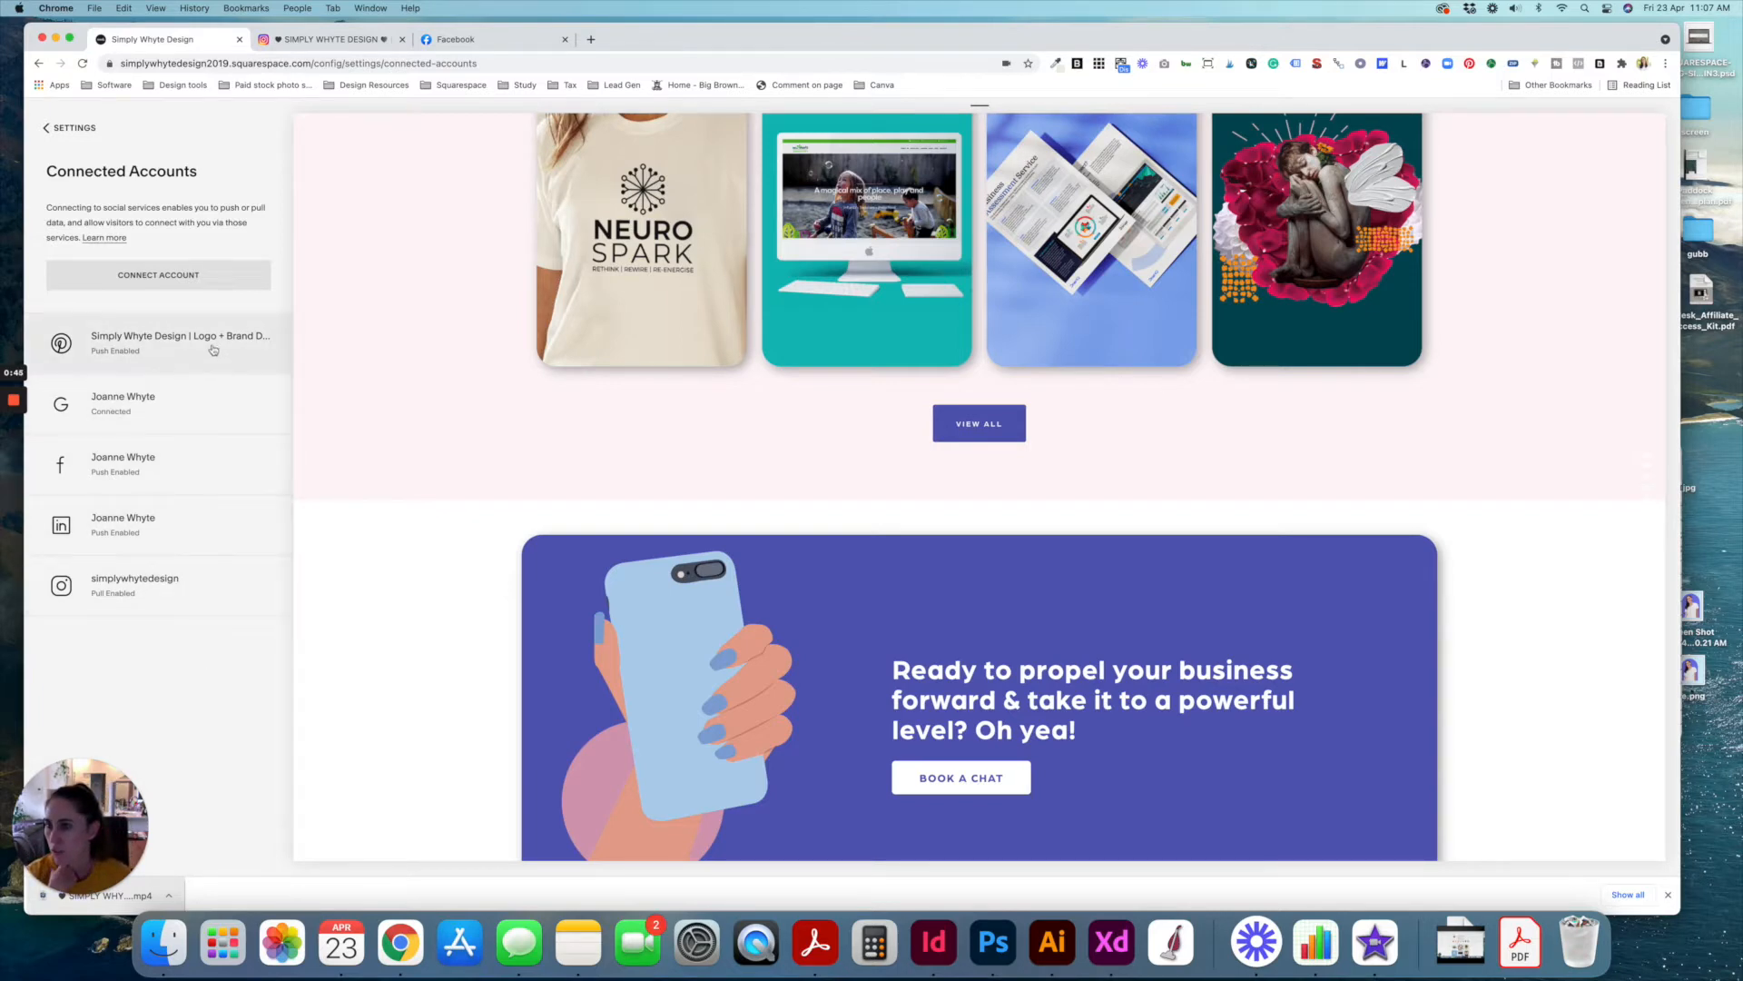
{"action": "mouse_move", "coordinate": [211, 635]}
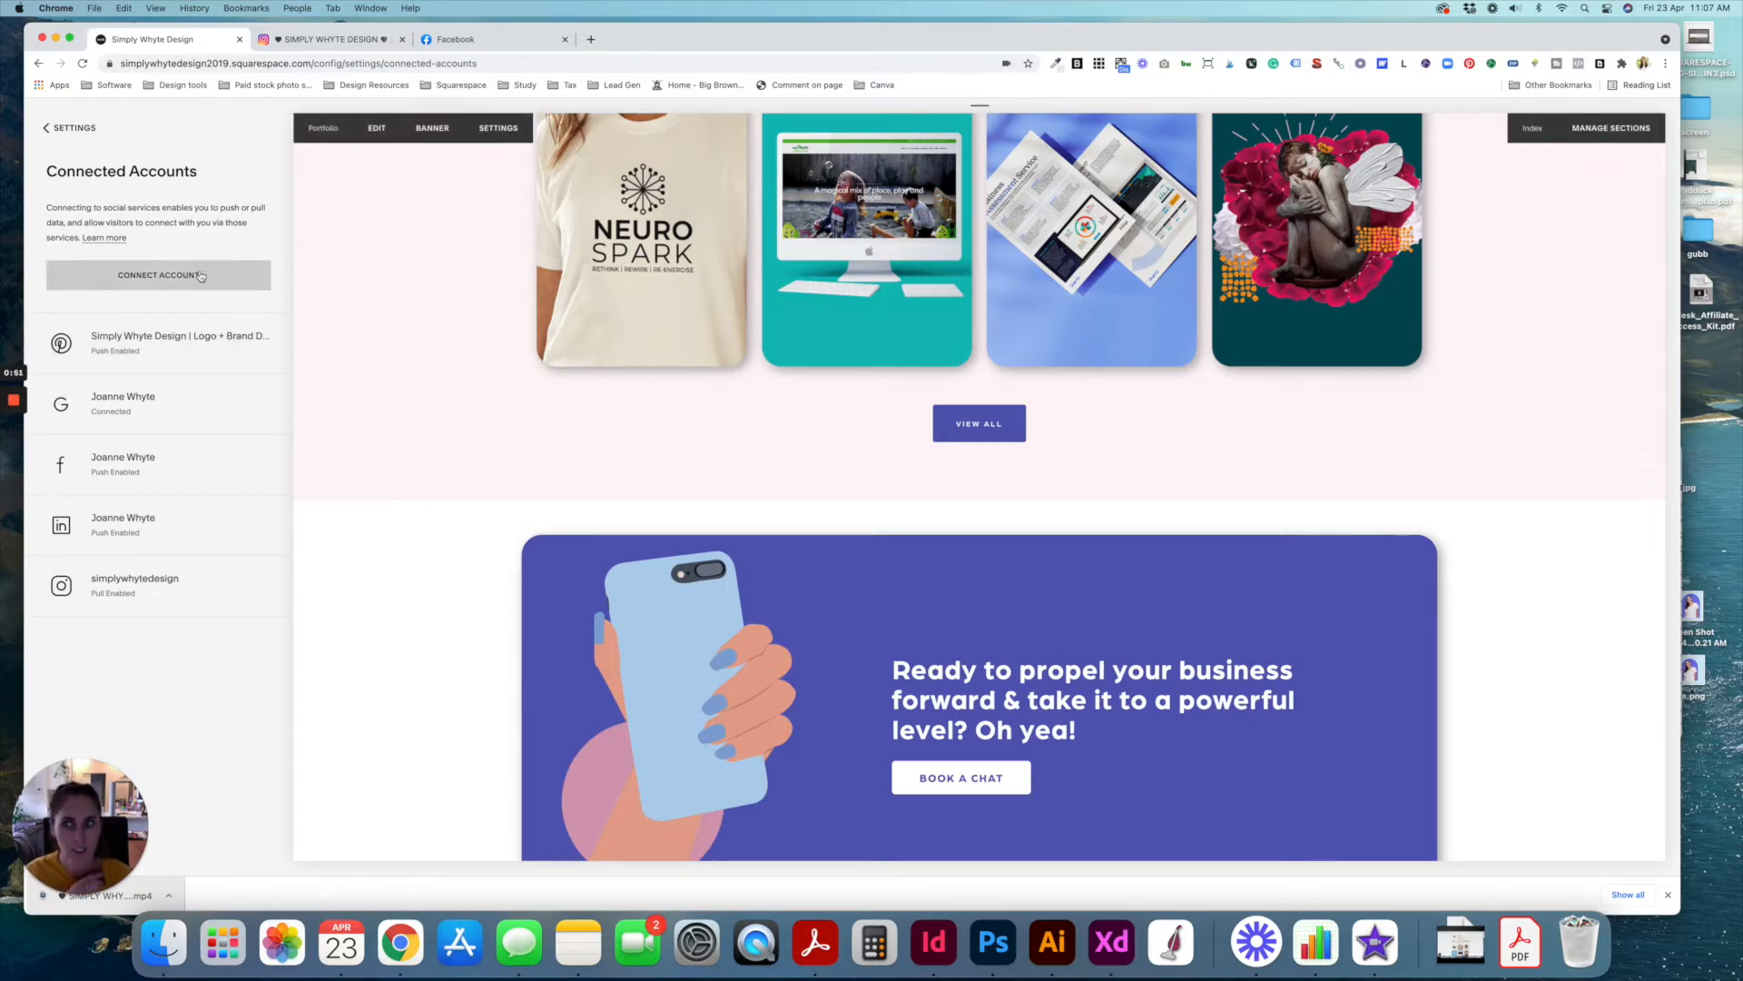
{"action": "left_click", "coordinate": [158, 274]}
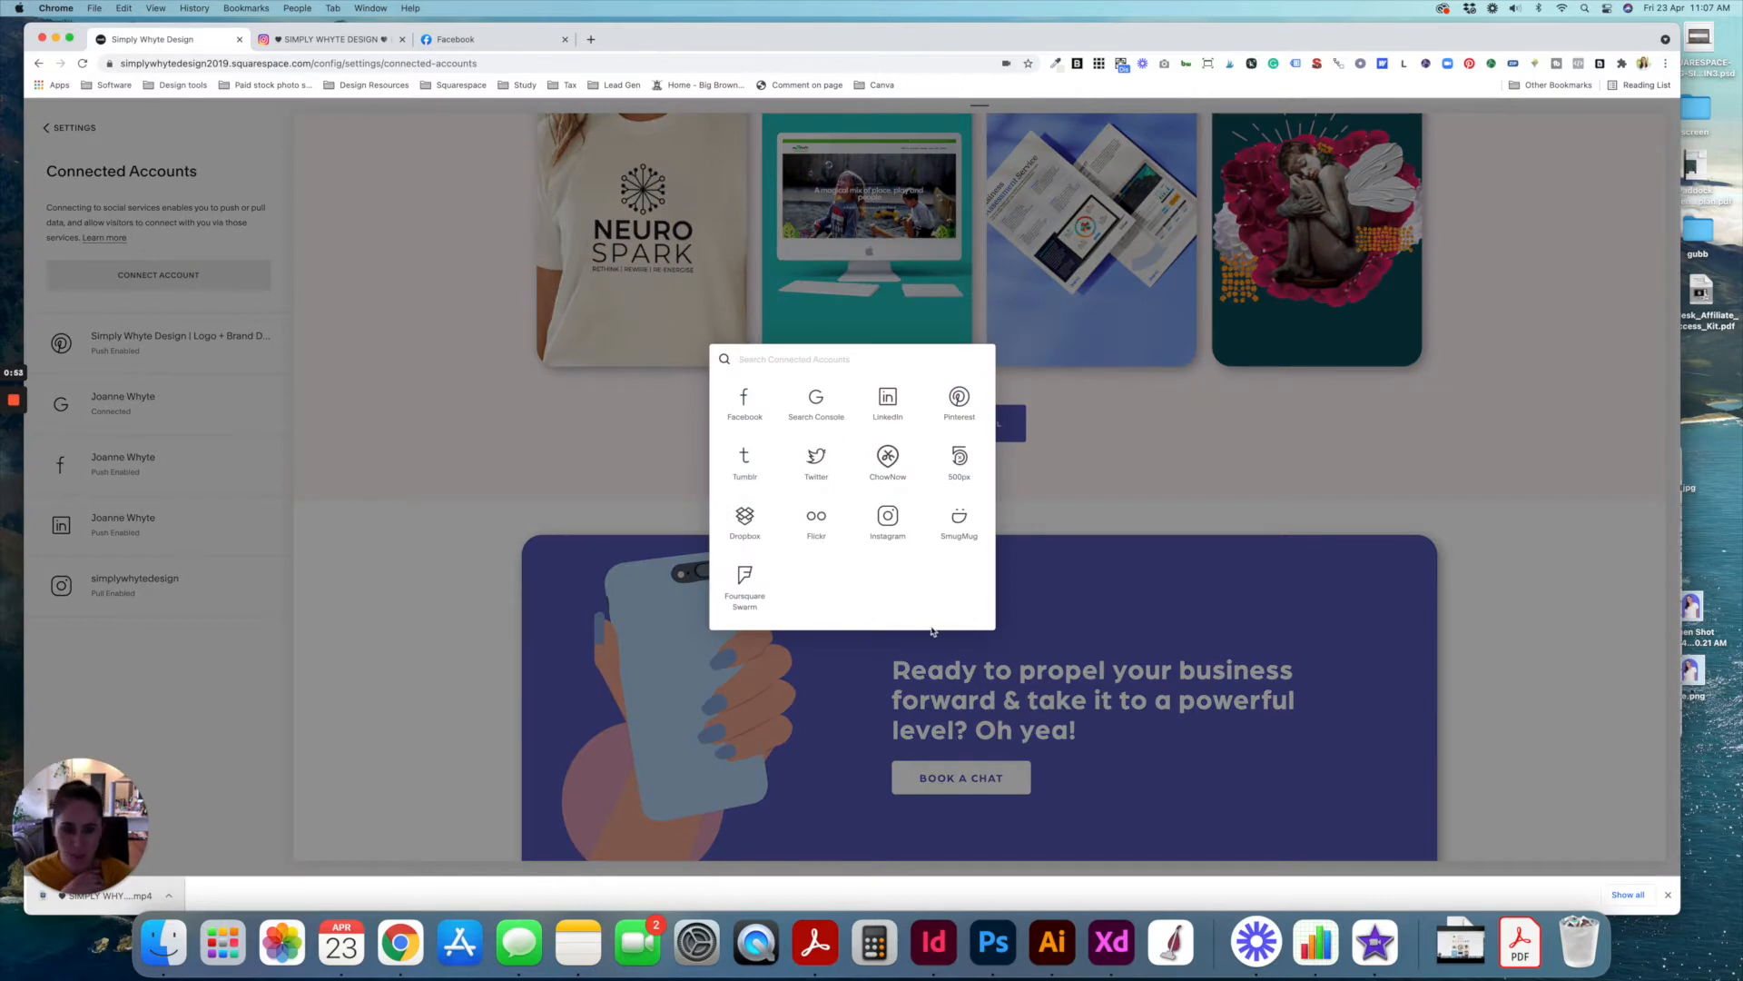
{"action": "mouse_move", "coordinate": [778, 436]}
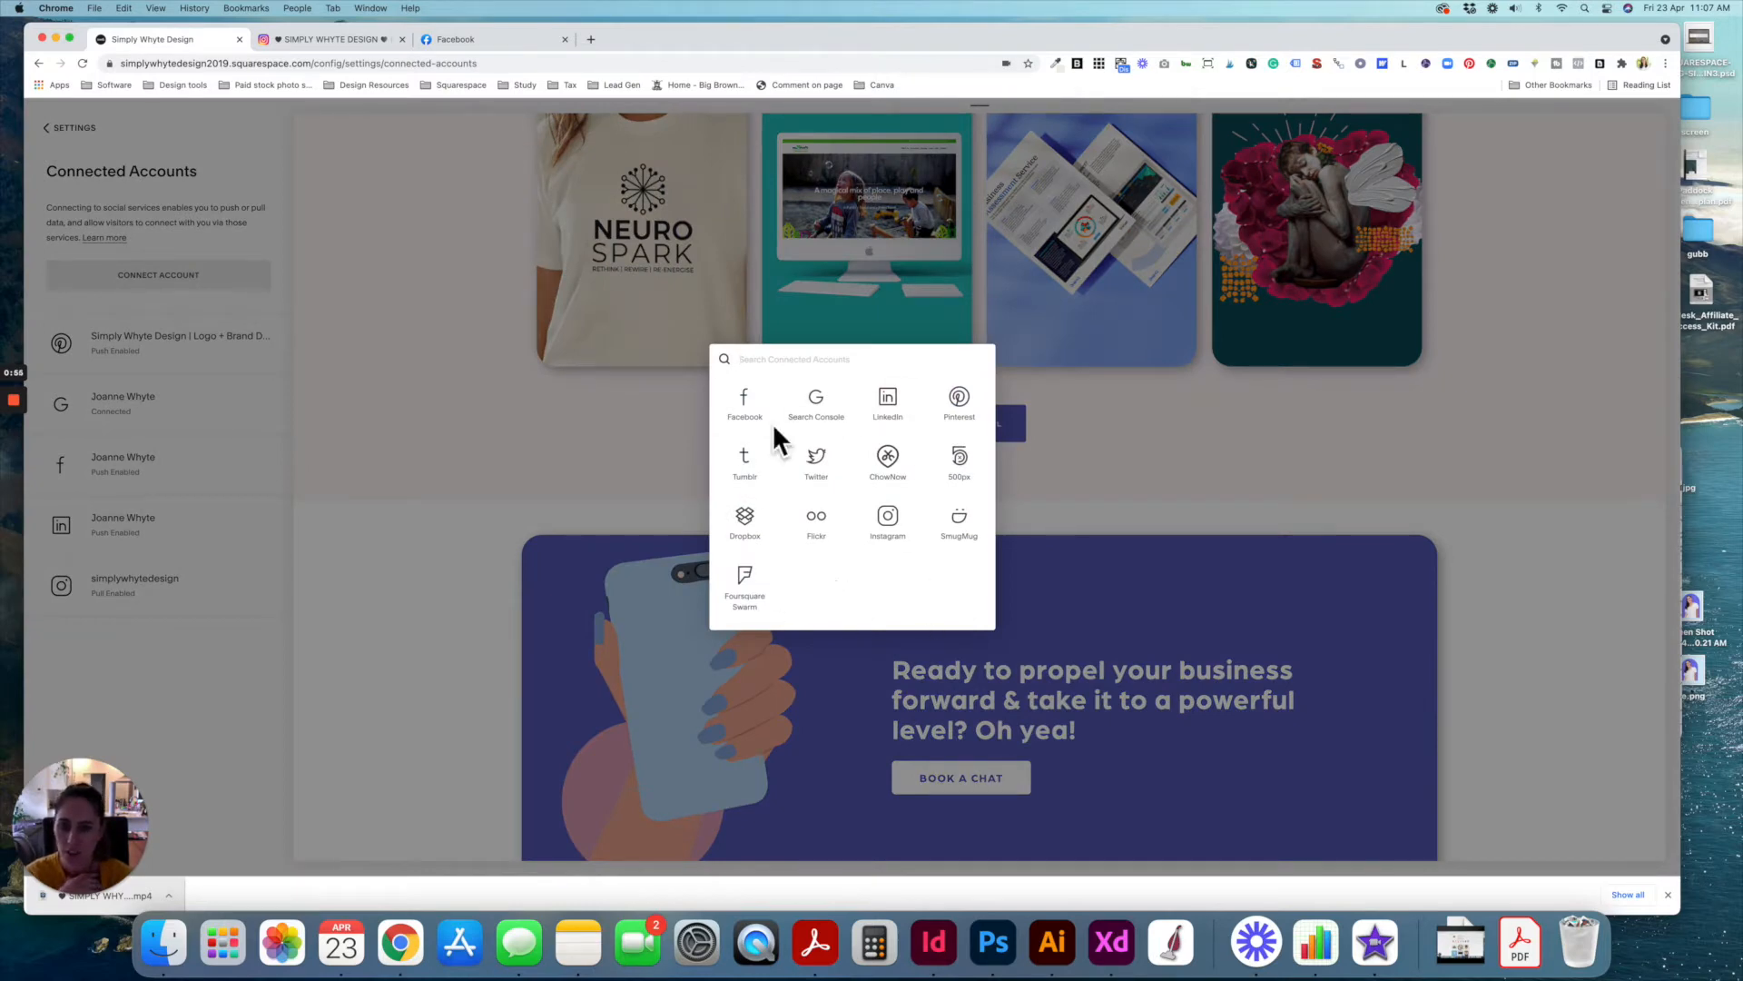
{"action": "mouse_move", "coordinate": [783, 514]}
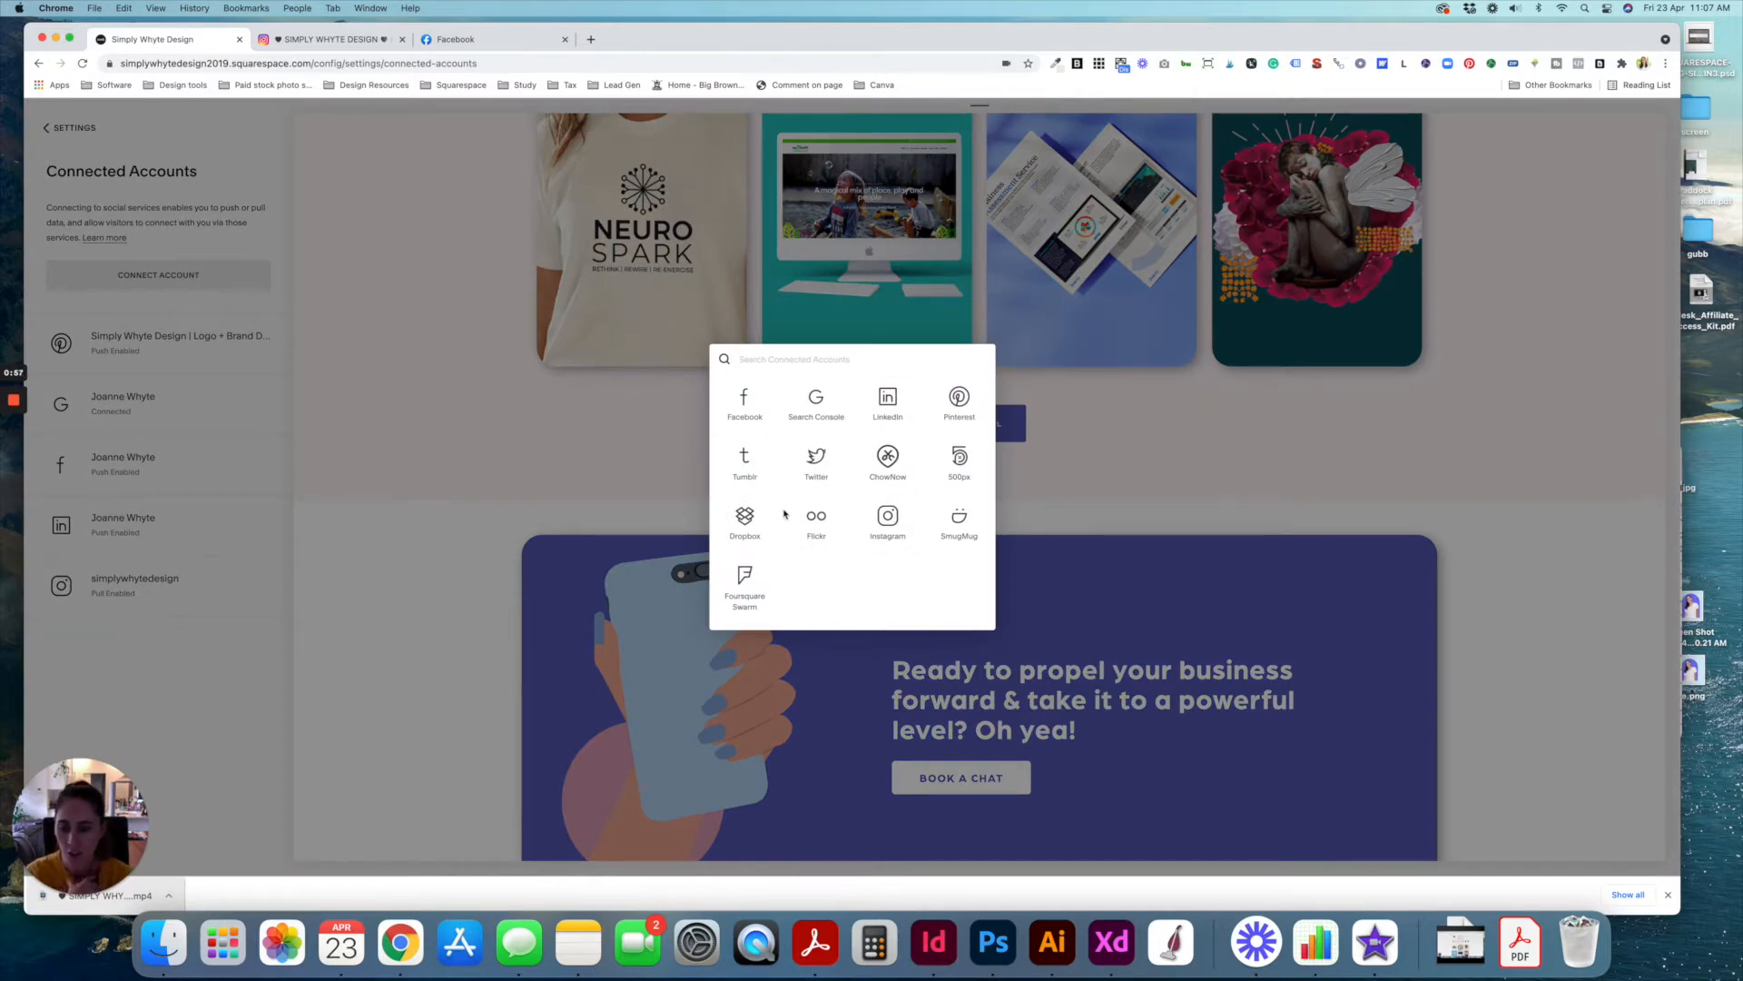
{"action": "mouse_move", "coordinate": [815, 403]}
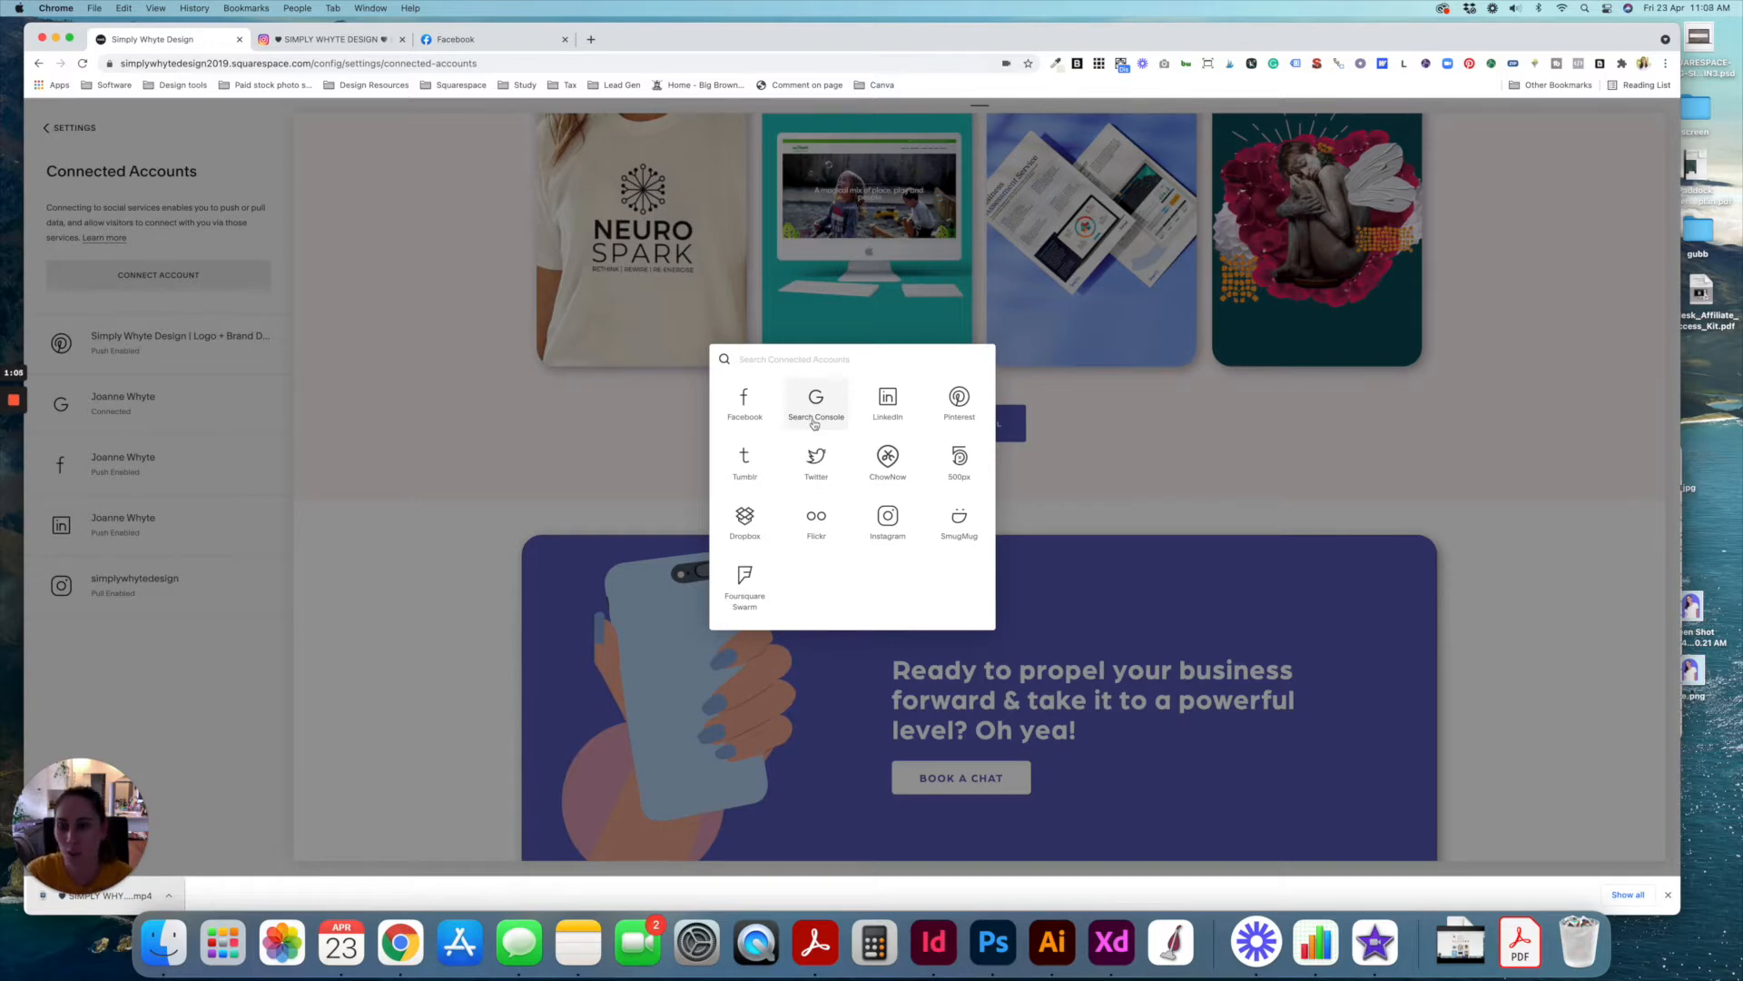
{"action": "left_click", "coordinate": [261, 656]}
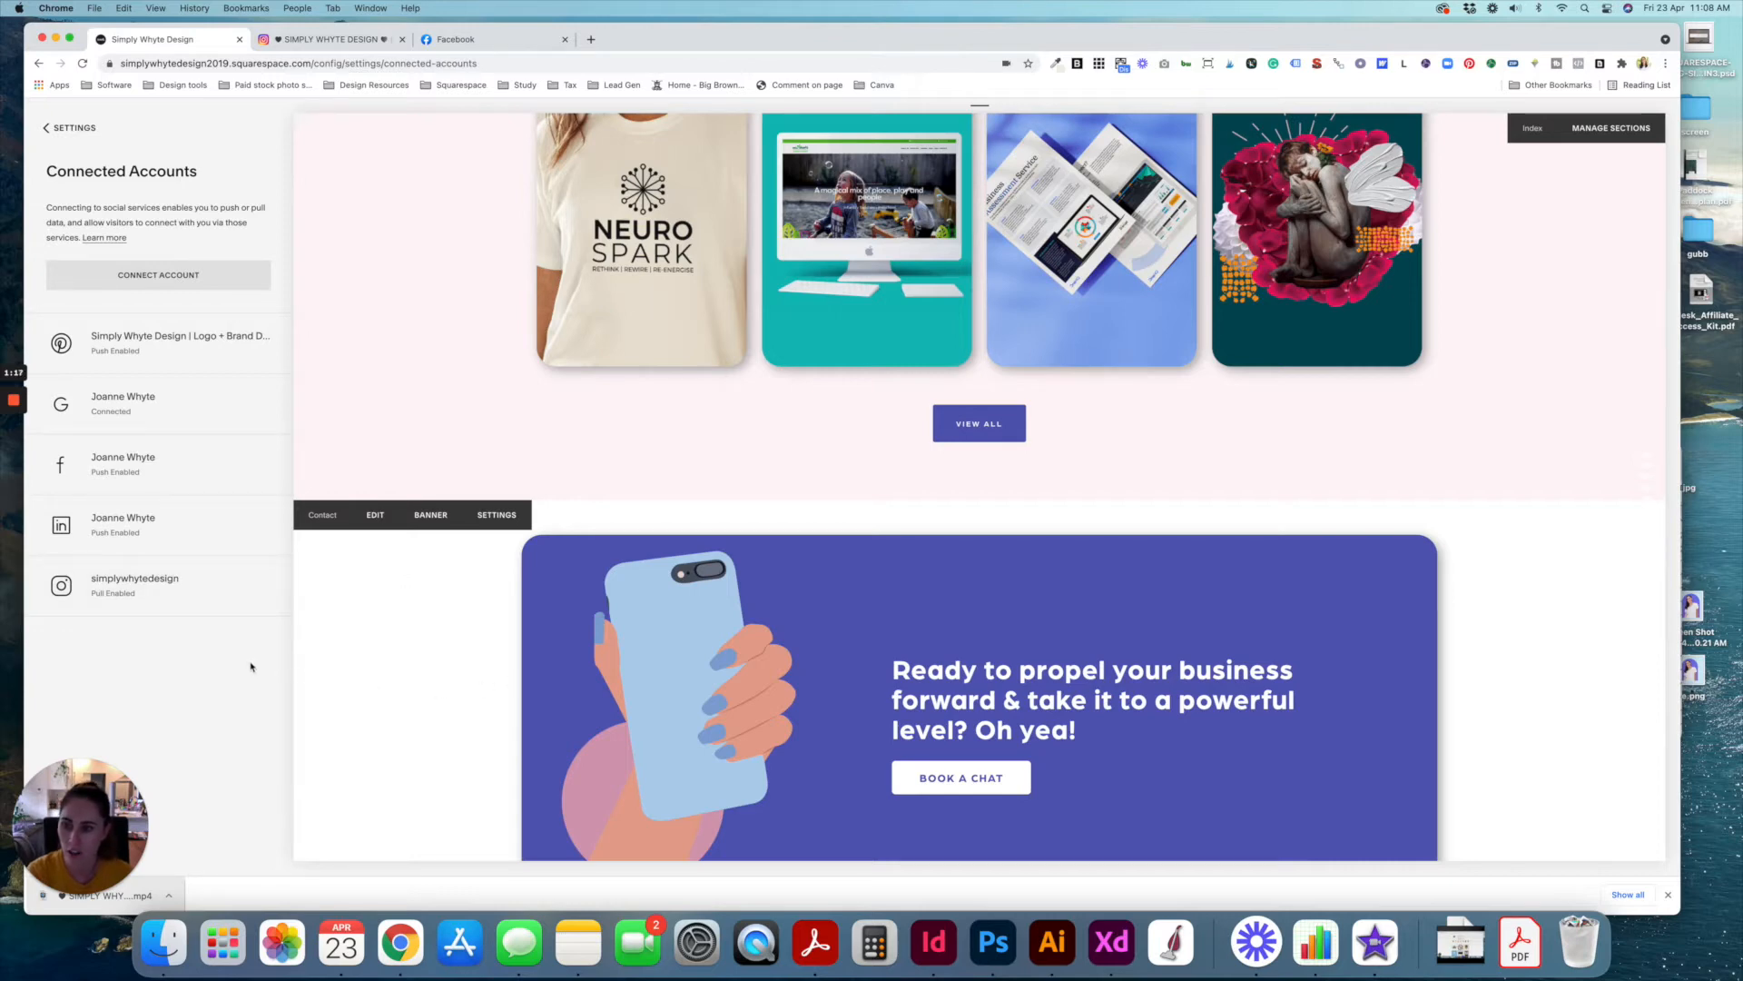
{"action": "mouse_move", "coordinate": [168, 609]}
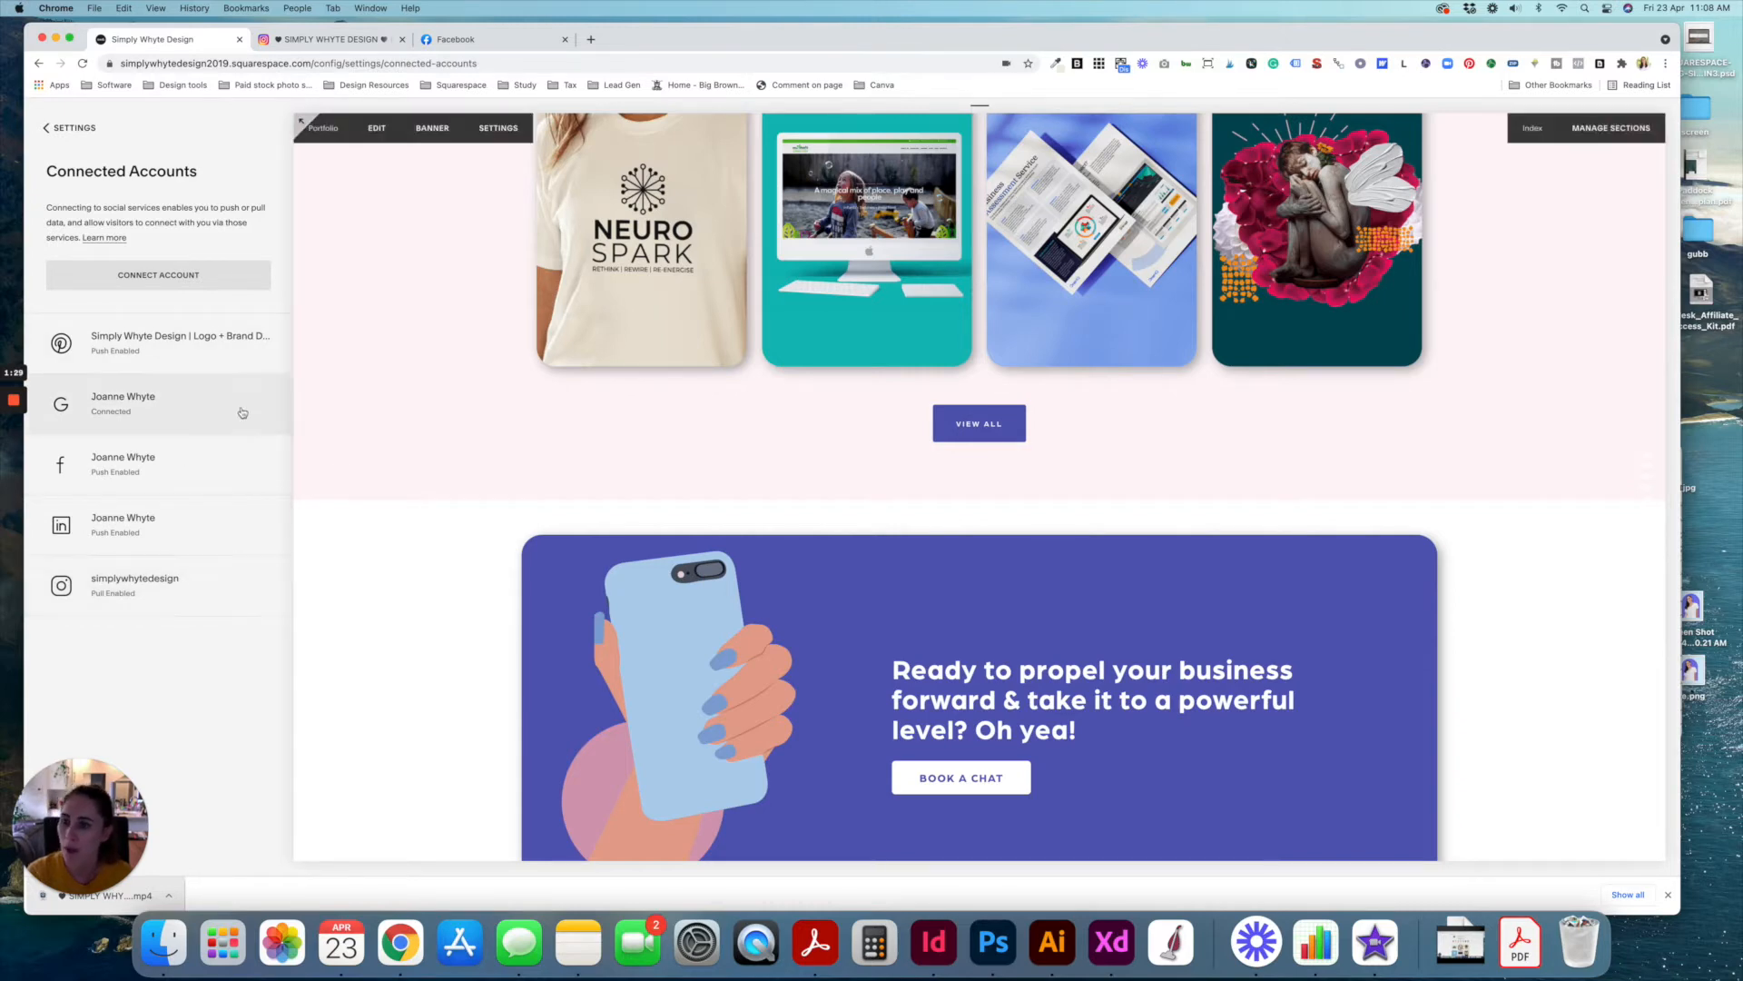
{"action": "mouse_move", "coordinate": [1089, 513]}
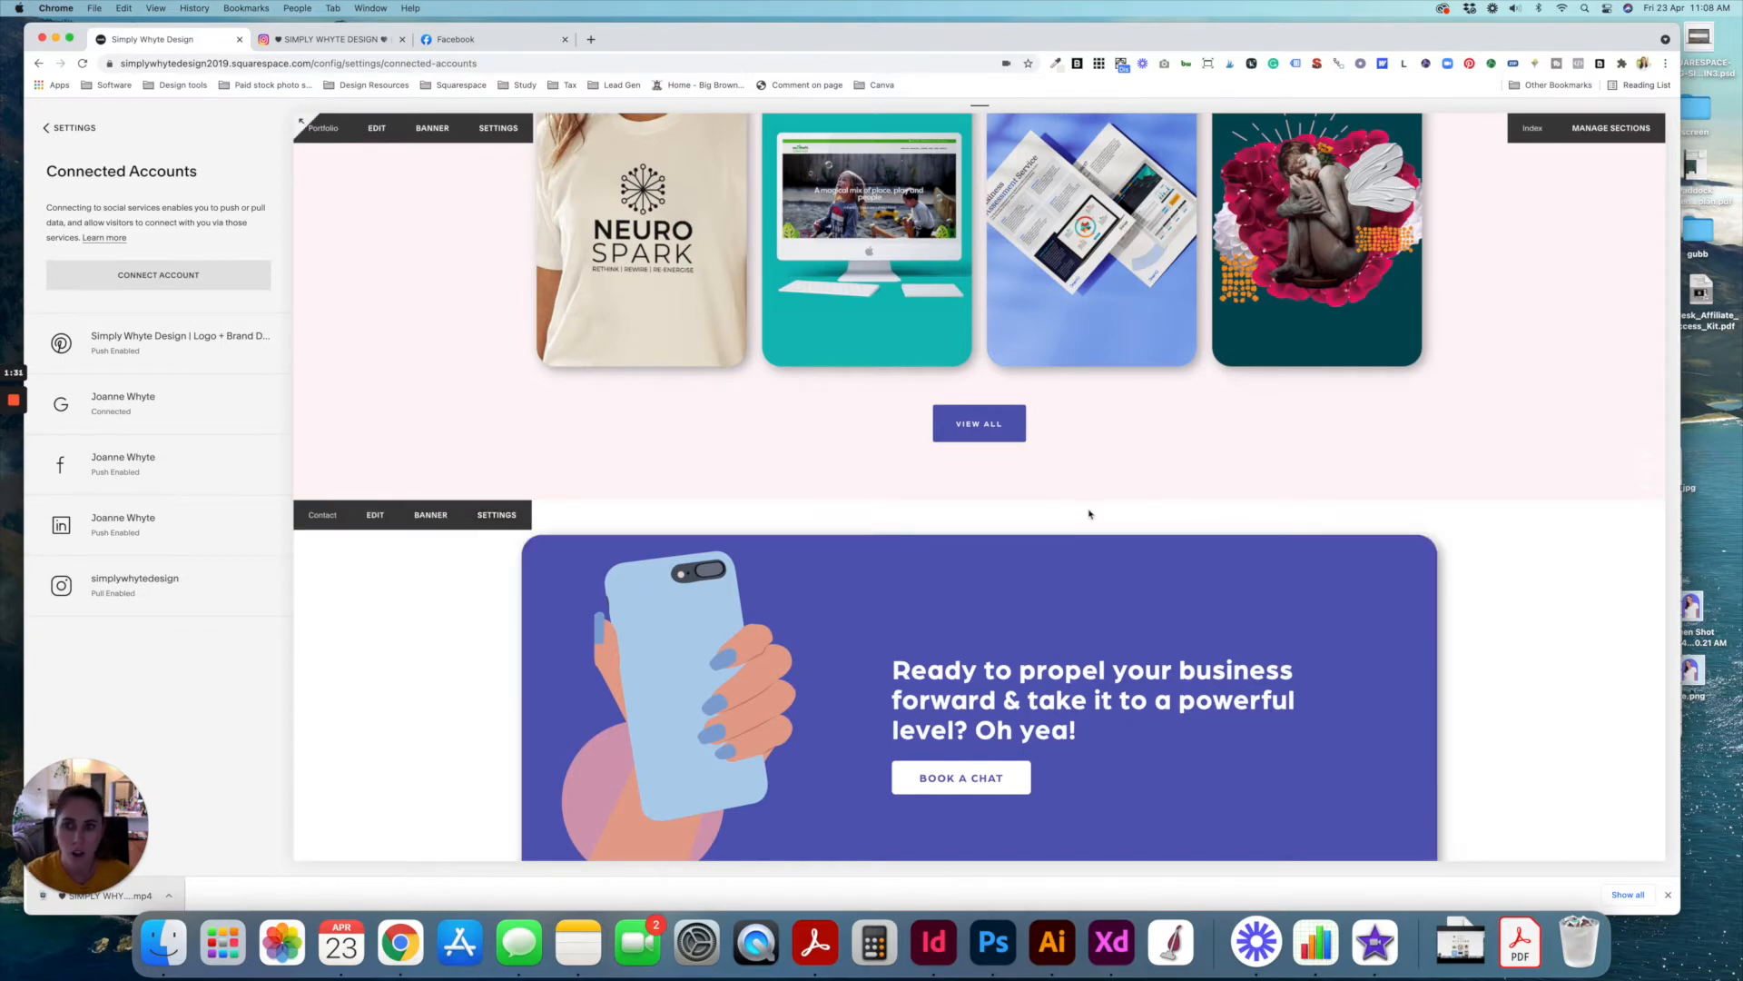
- Scroll down to the site footer and edit the Footer Top Blocks section
{"action": "scroll", "scroll_direction": "down", "scroll_amount": 3}
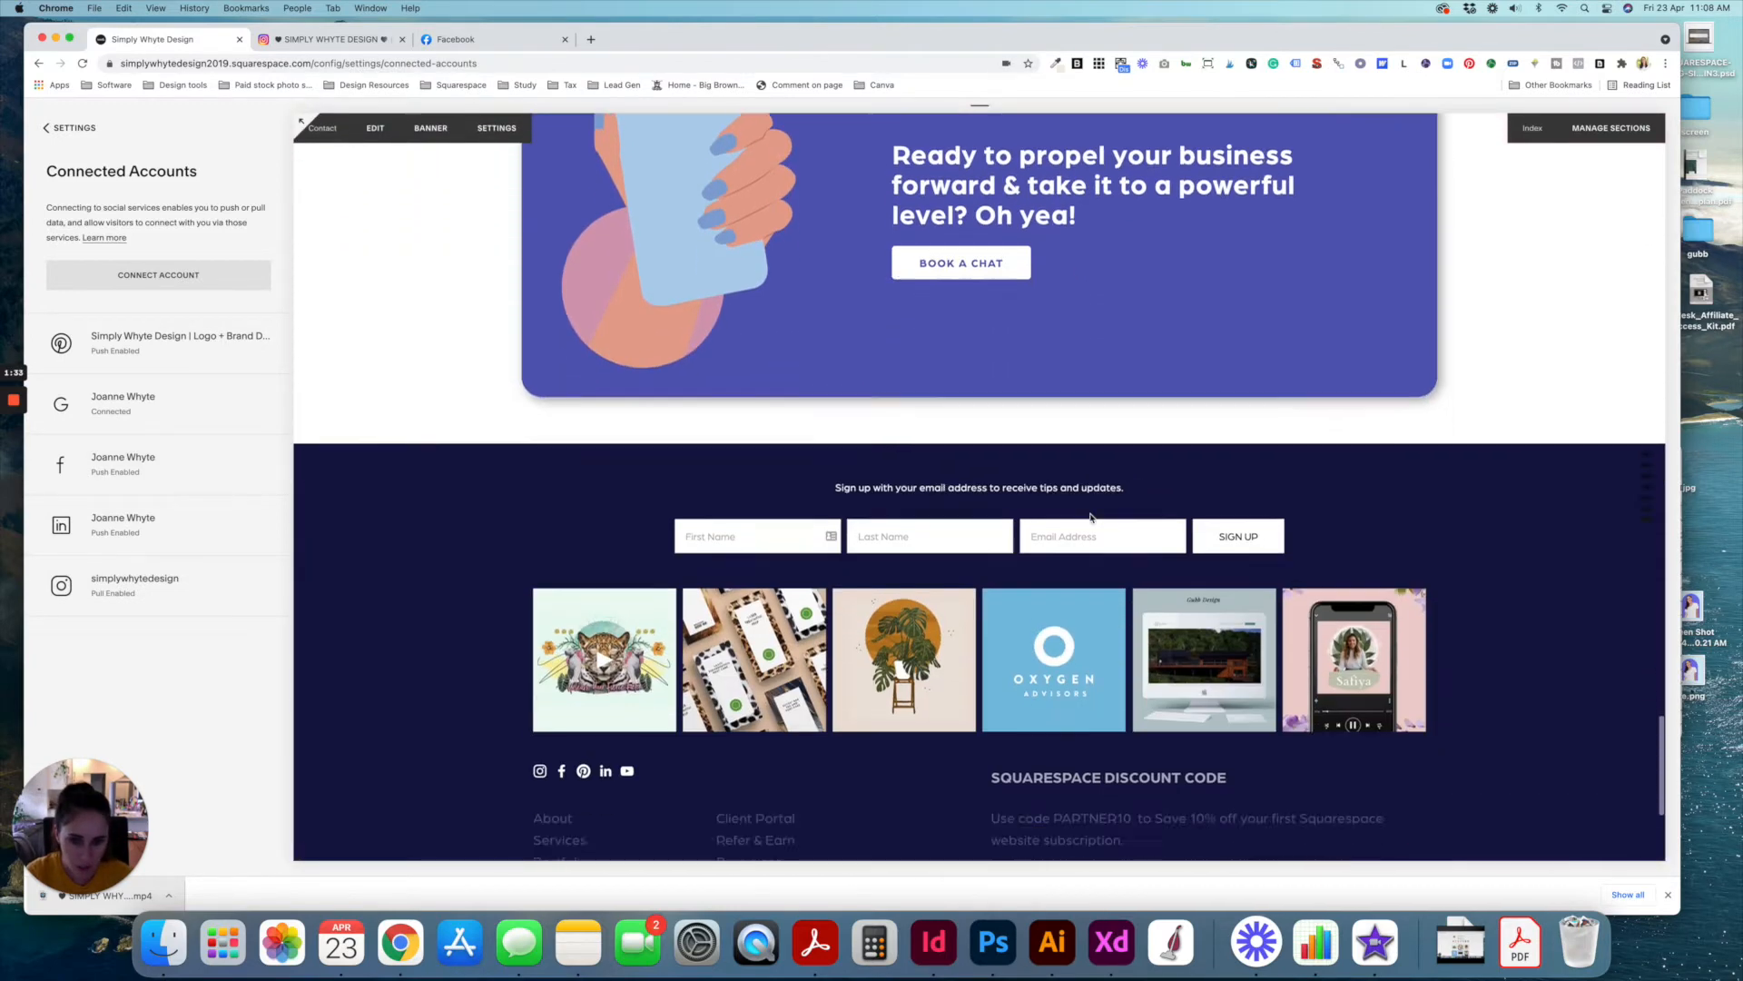
{"action": "scroll", "scroll_direction": "down", "scroll_amount": 3}
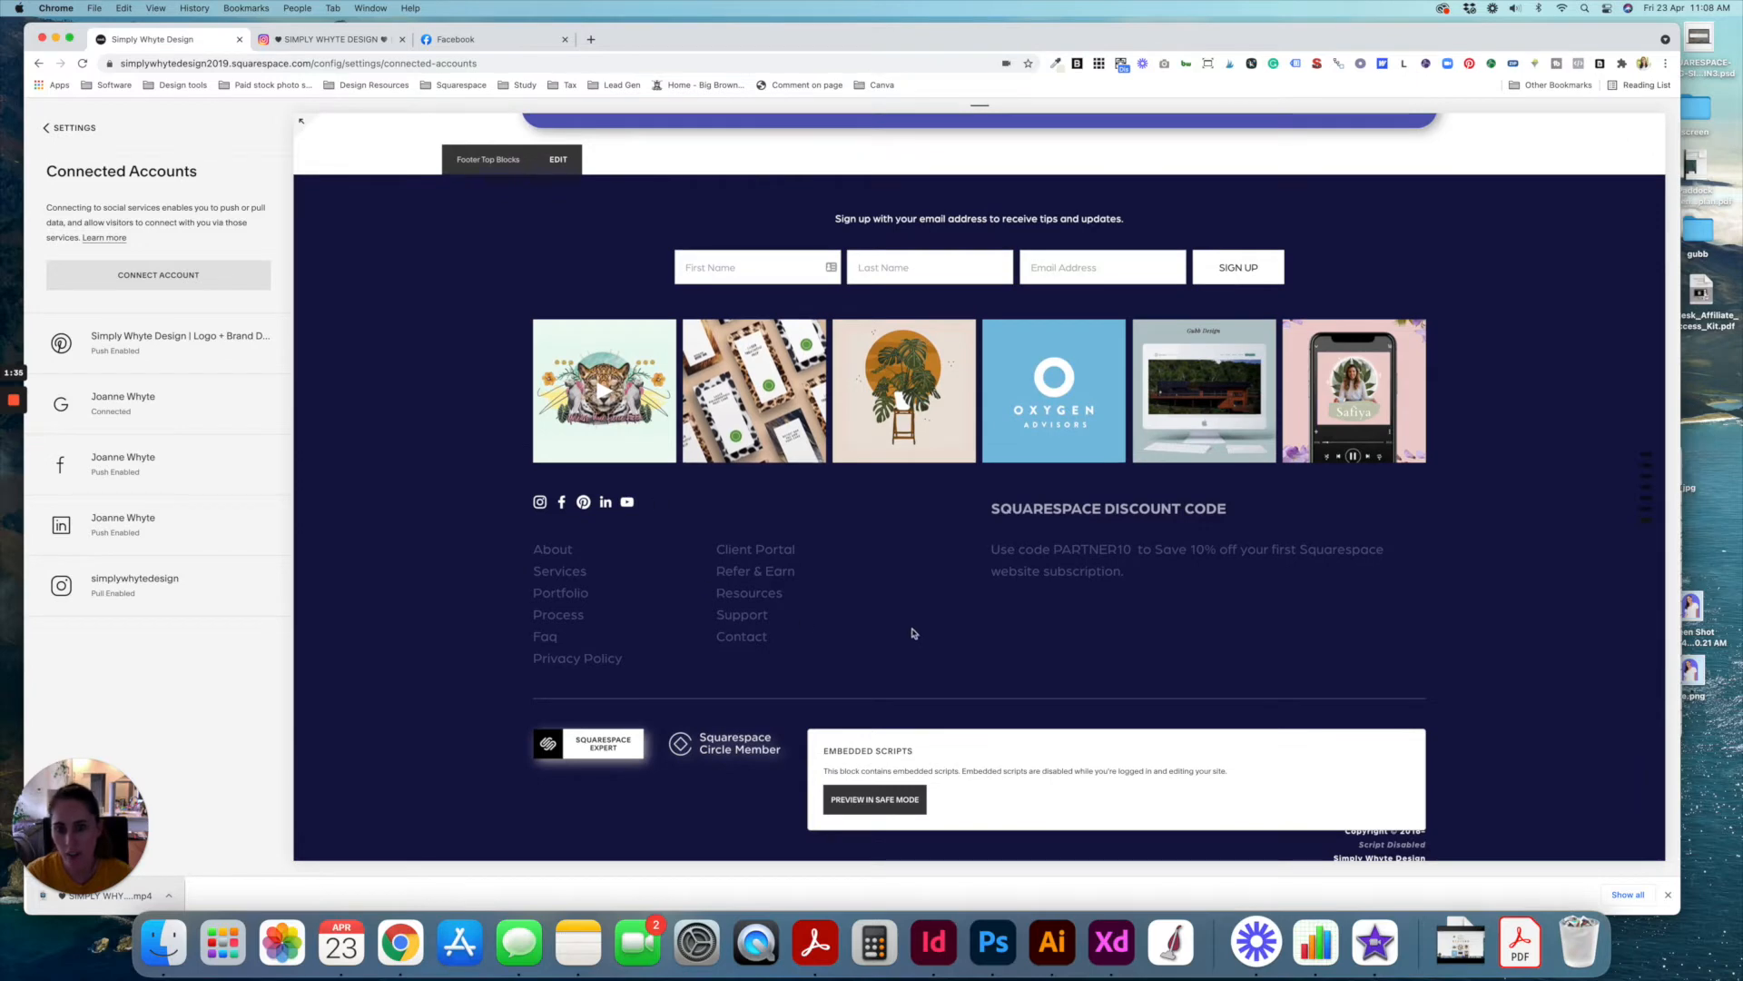
{"action": "scroll", "scroll_direction": "down", "scroll_amount": 3}
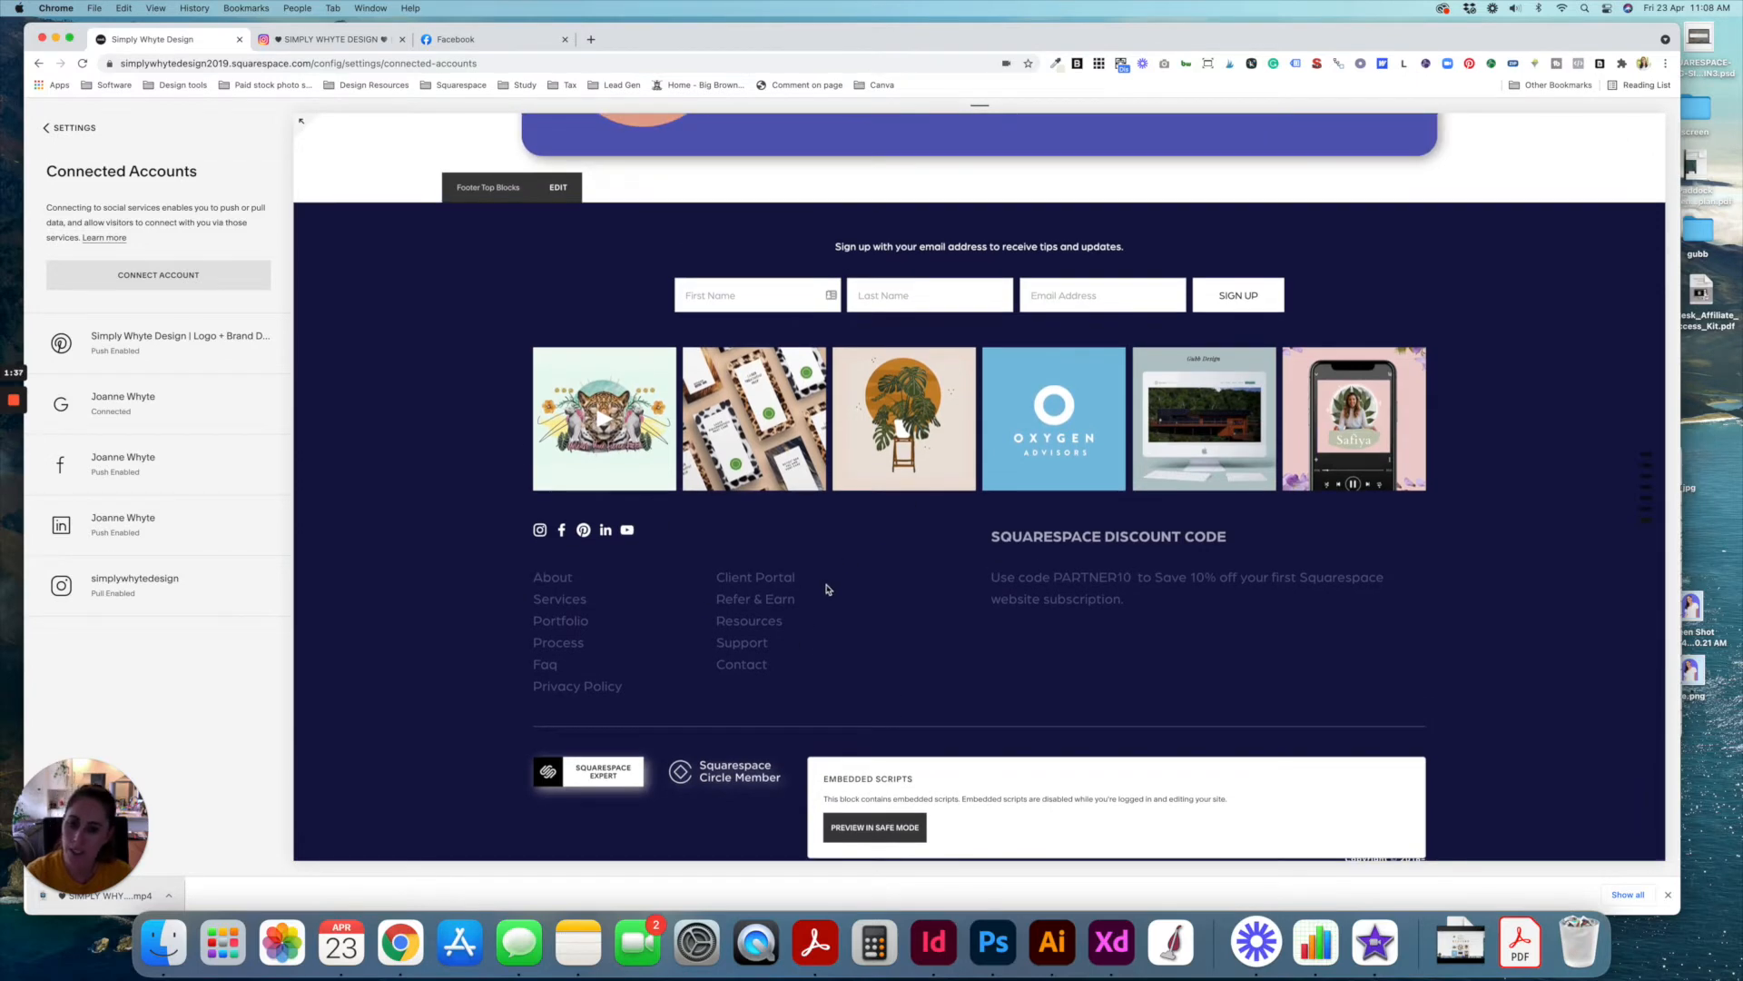
{"action": "mouse_move", "coordinate": [582, 529]}
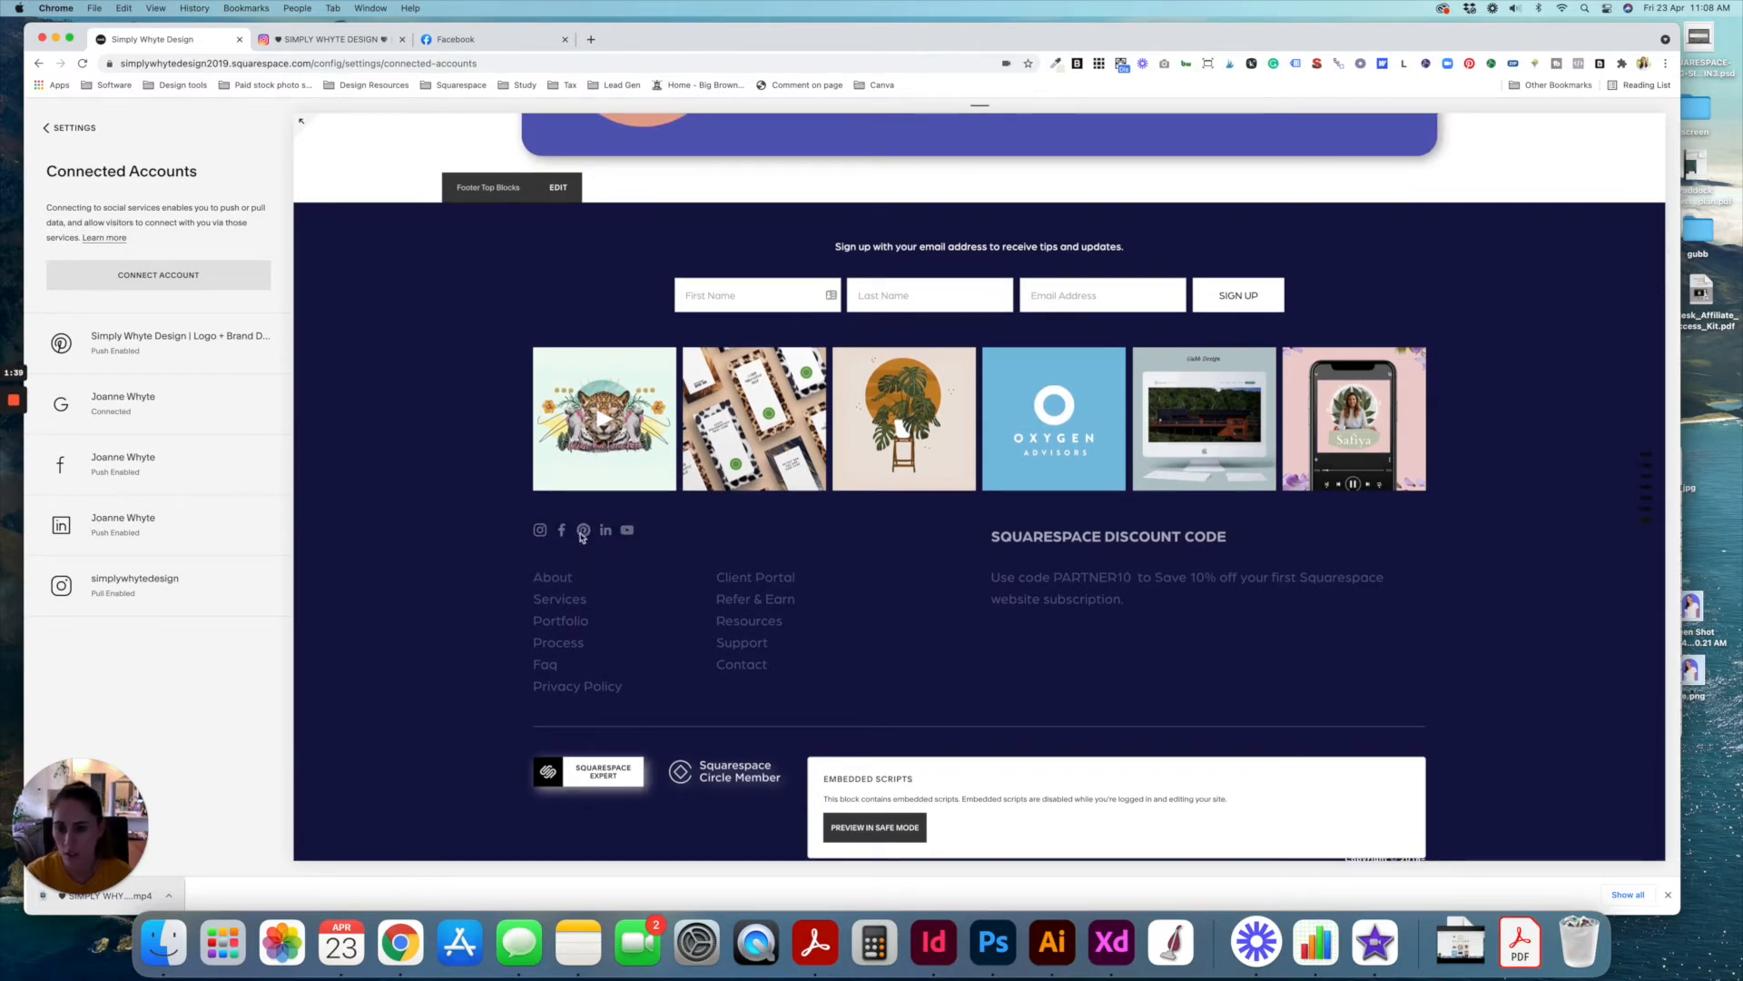
{"action": "mouse_move", "coordinate": [890, 541]}
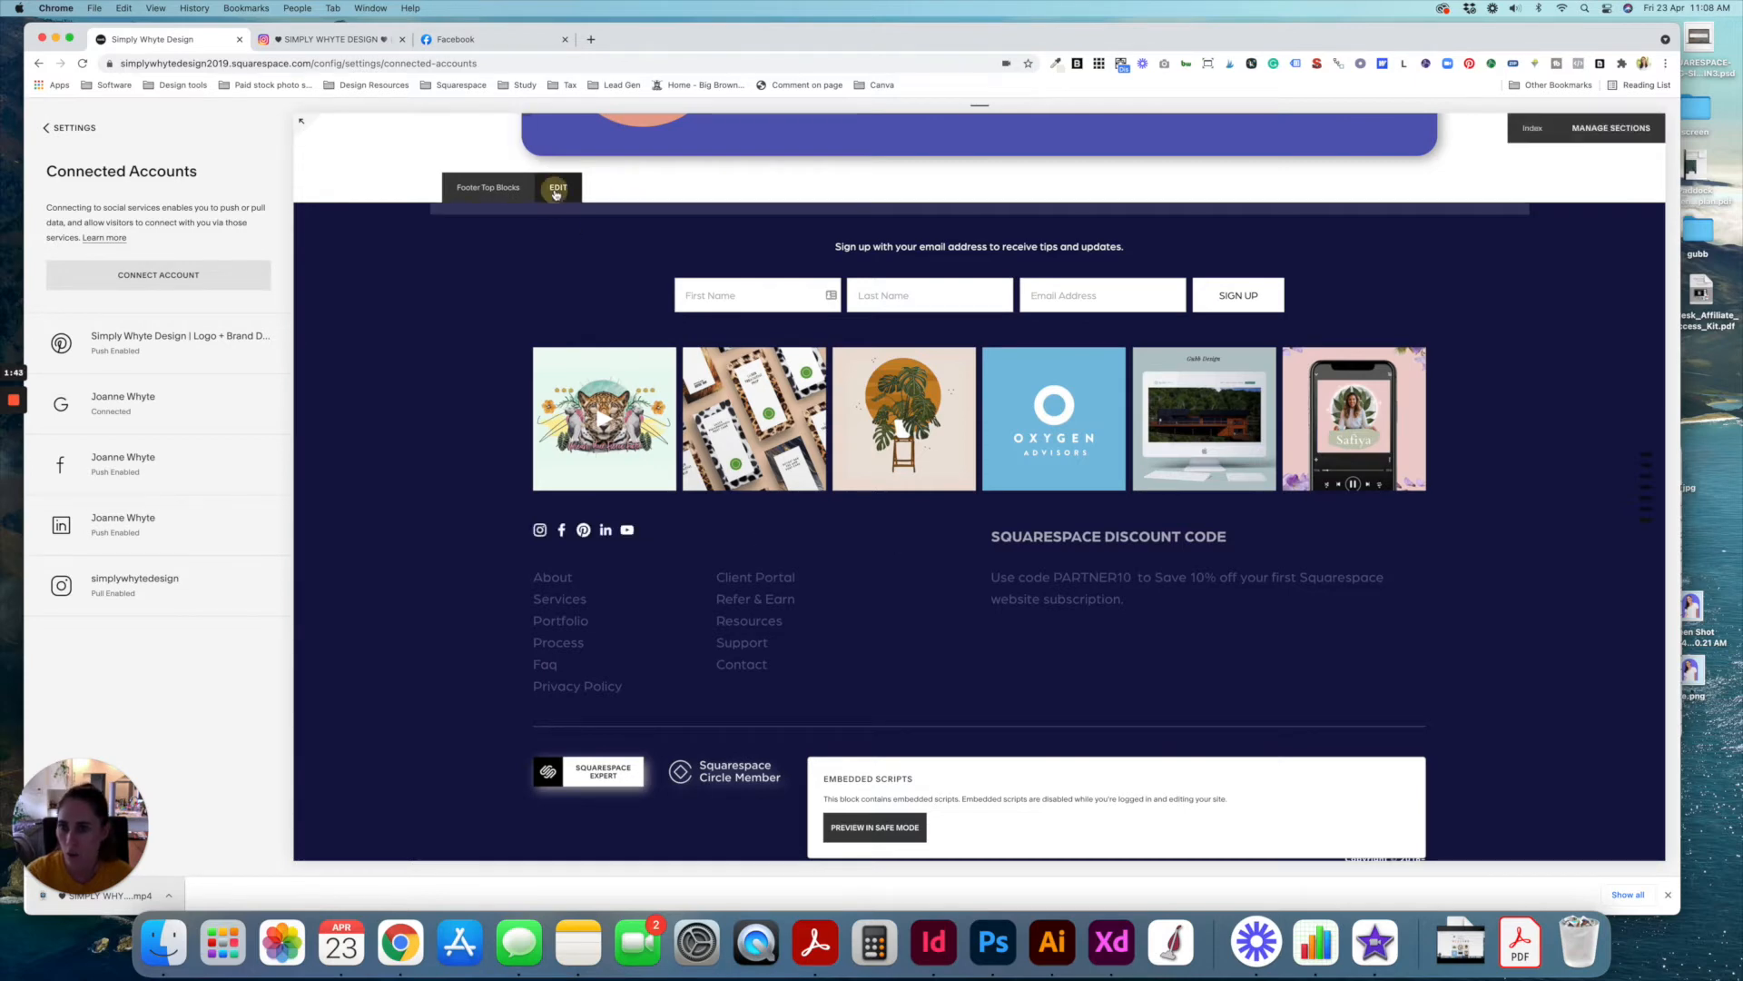
{"action": "left_click", "coordinate": [556, 187]}
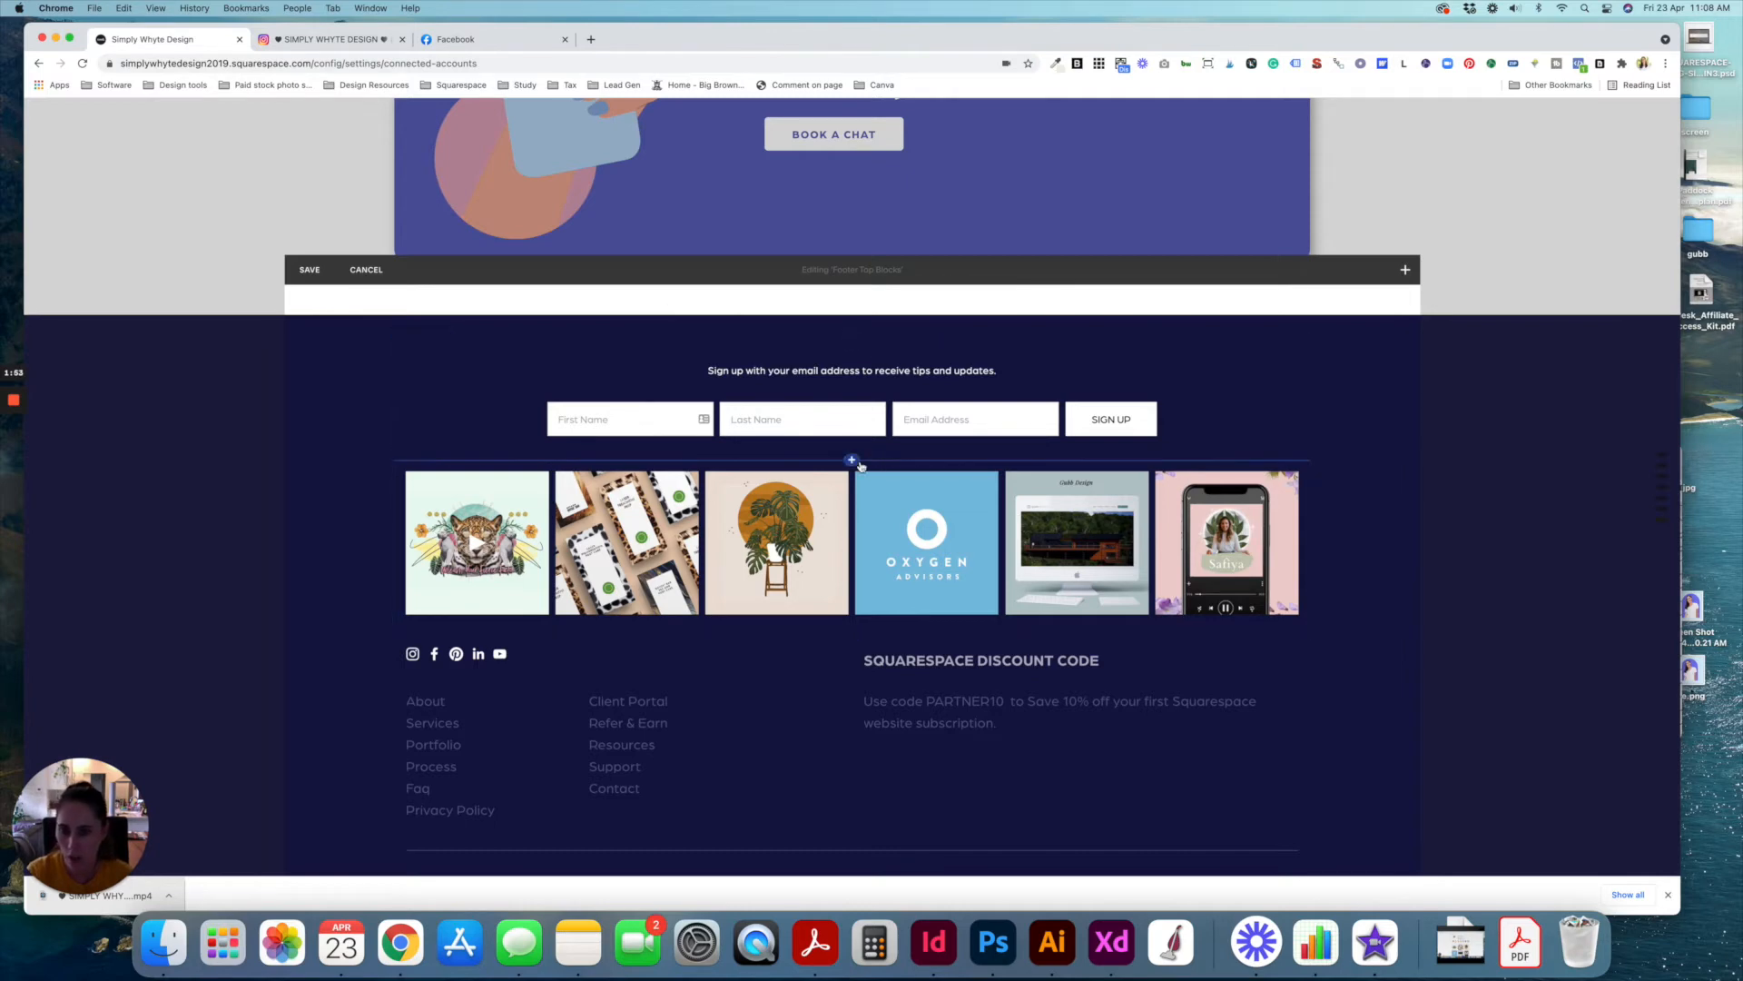
- Add a six-item Instagram grid from the connected account and delete the old grid
{"action": "left_click", "coordinate": [922, 543]}
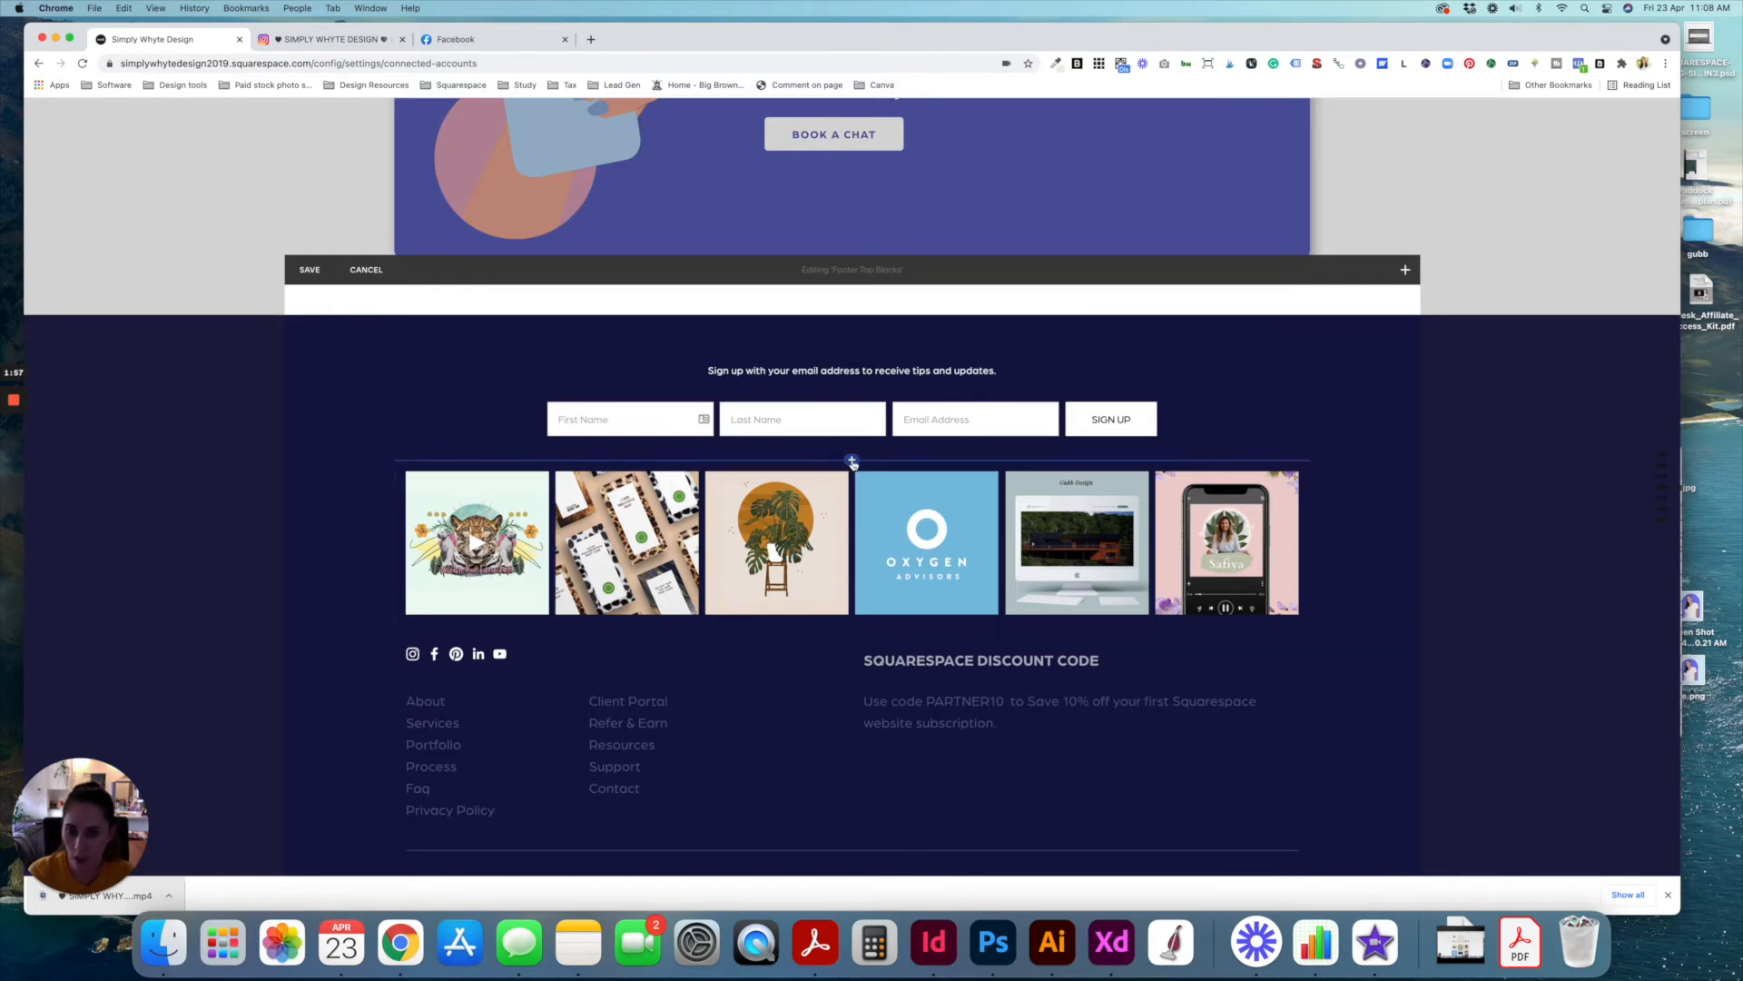
{"action": "left_click", "coordinate": [1405, 269]}
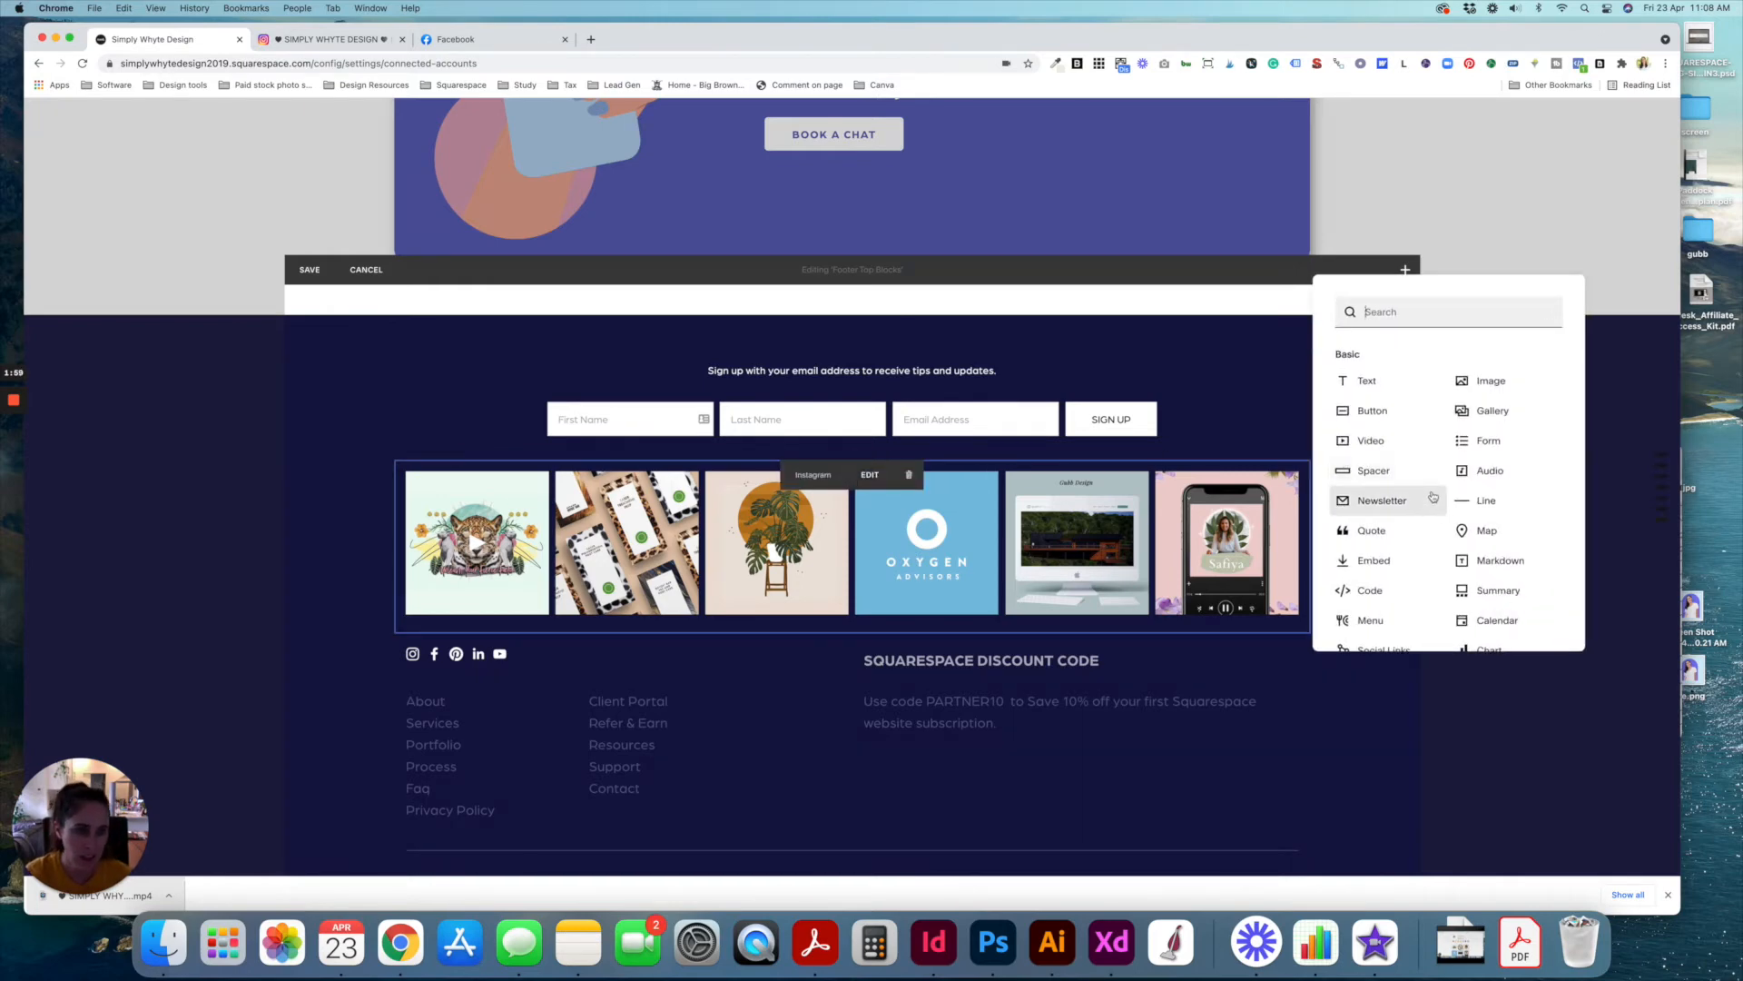
{"action": "scroll", "scroll_direction": "down", "scroll_amount": 3}
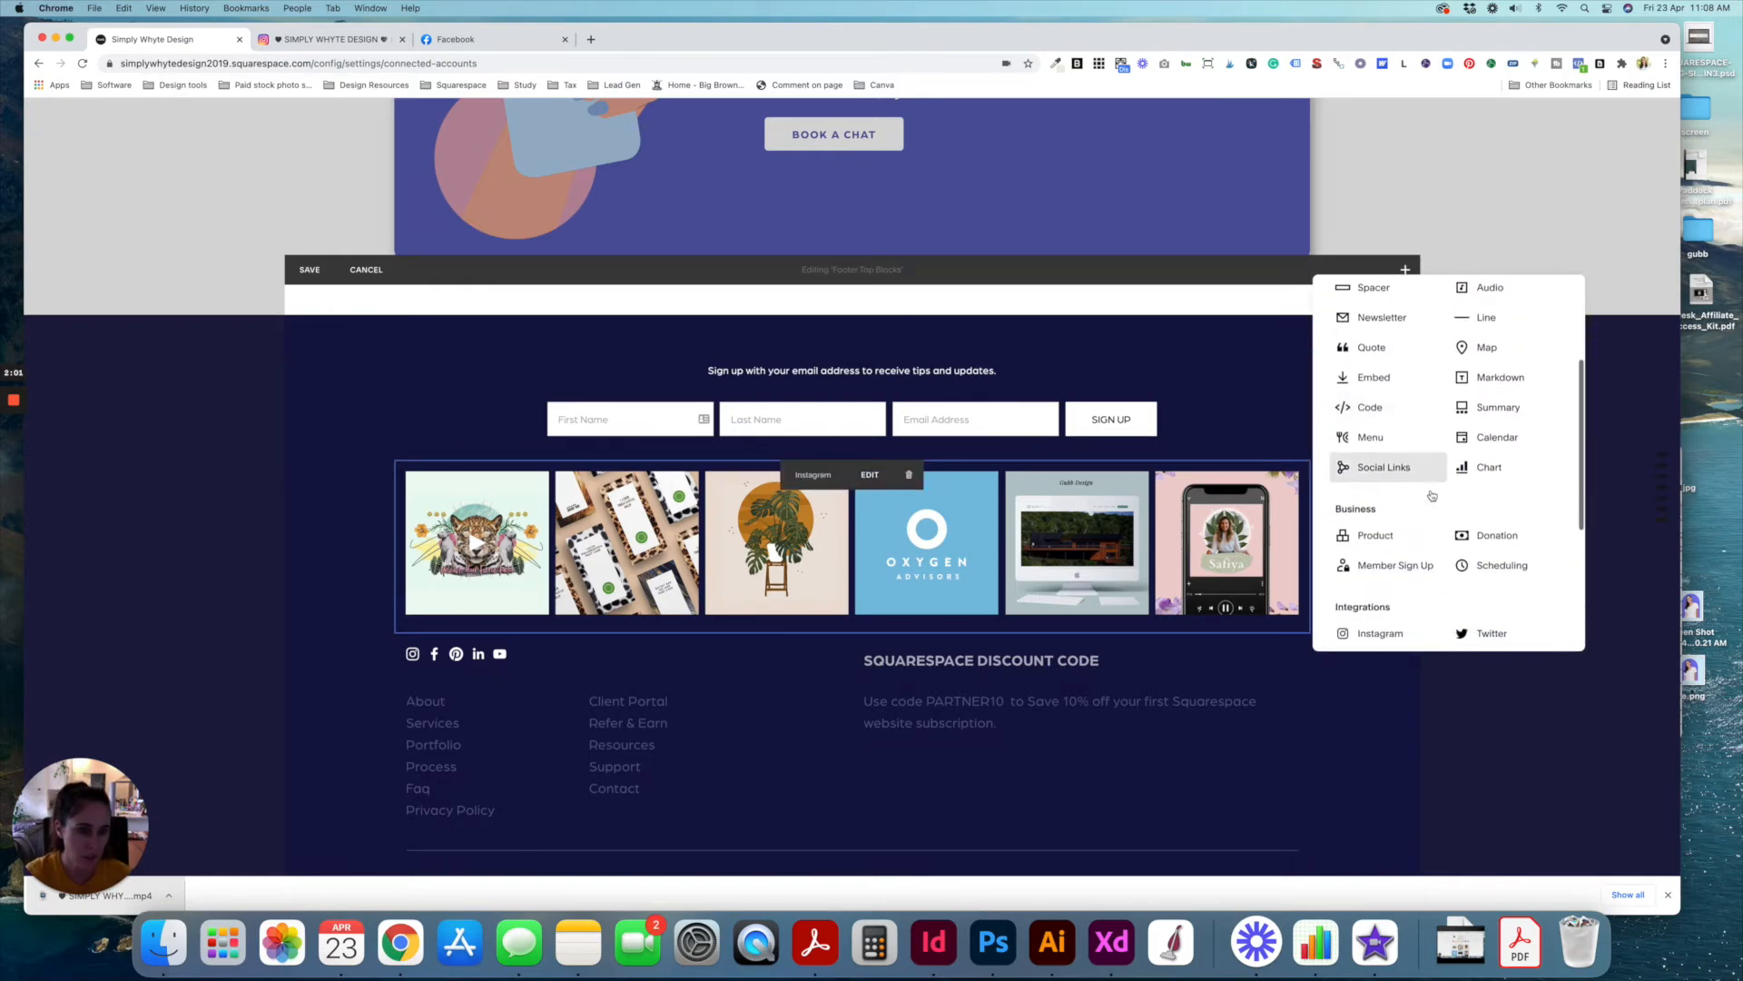
{"action": "scroll", "scroll_direction": "down", "scroll_amount": 3}
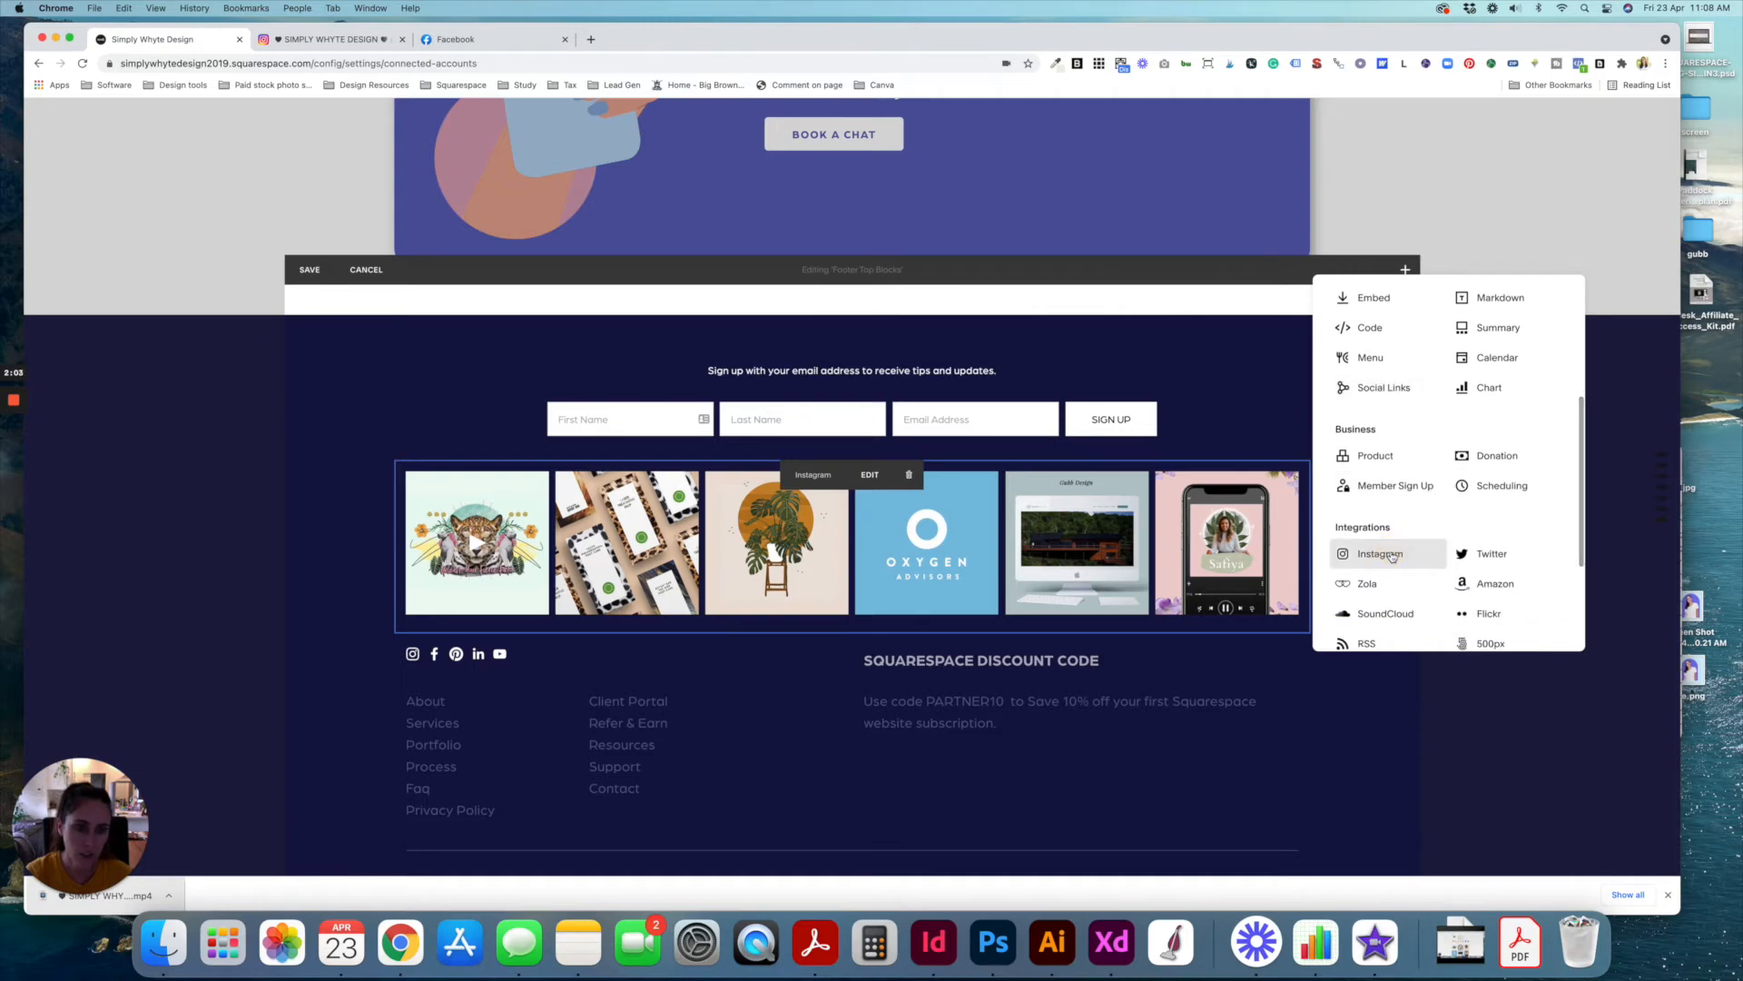
{"action": "left_click", "coordinate": [1380, 553]}
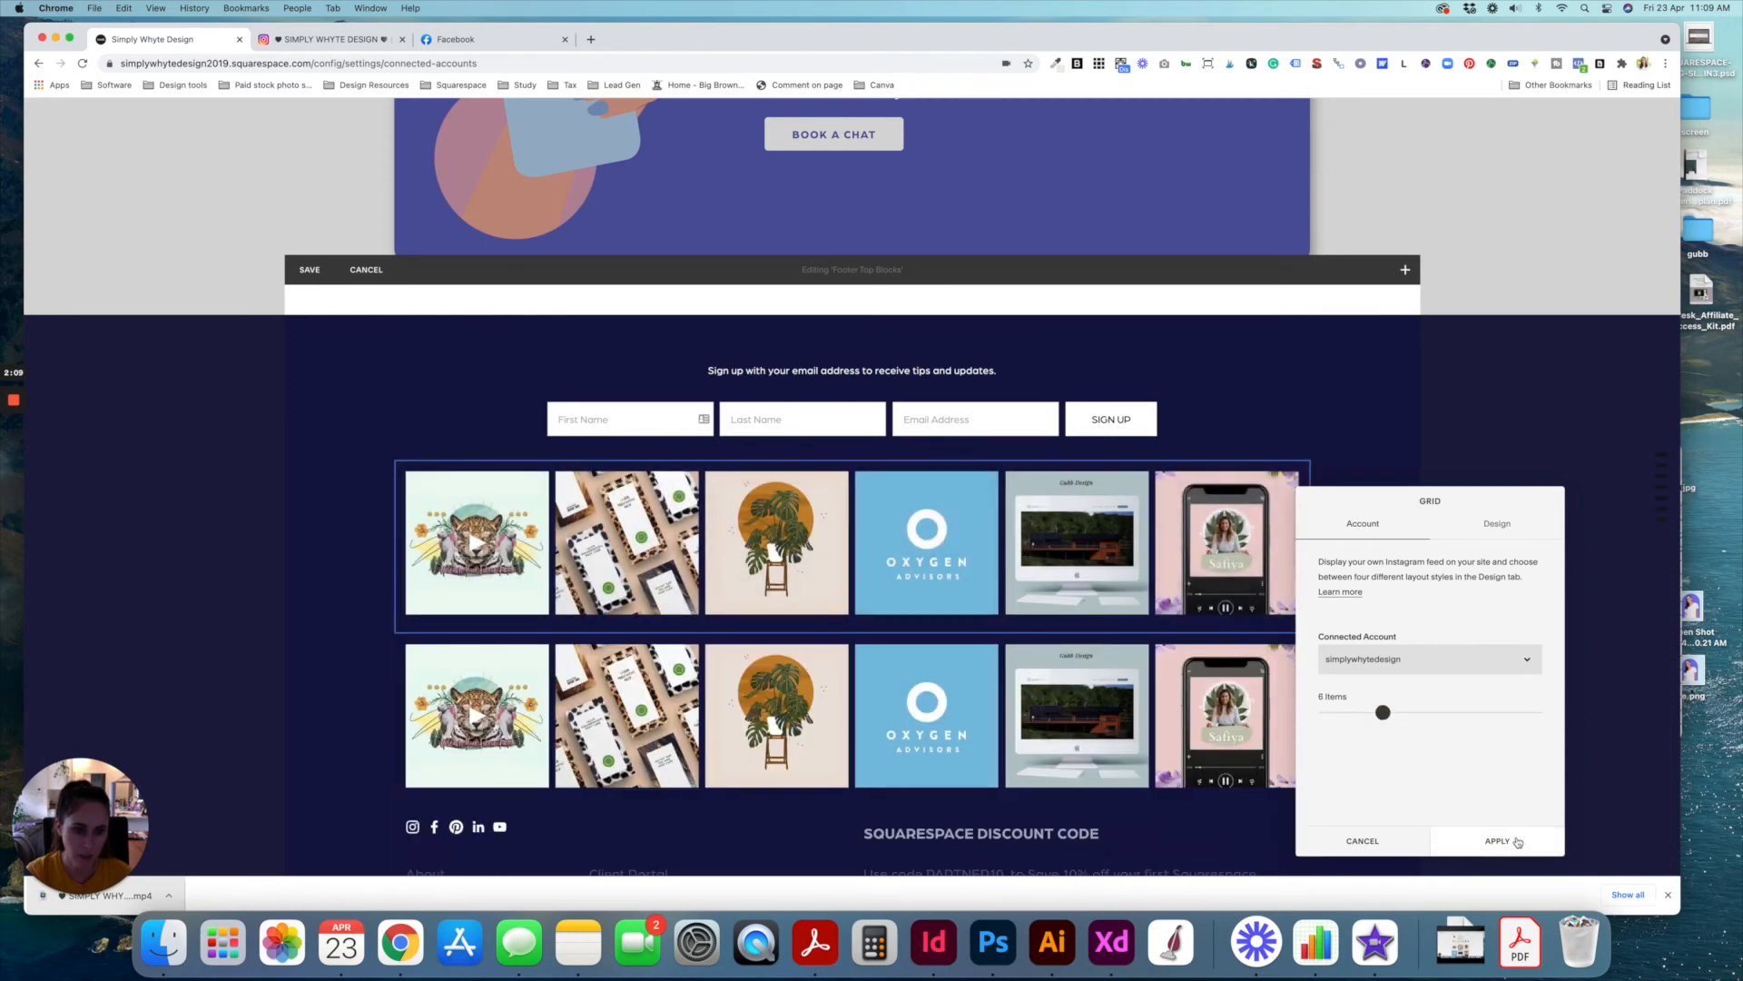
{"action": "left_click", "coordinate": [1497, 839]}
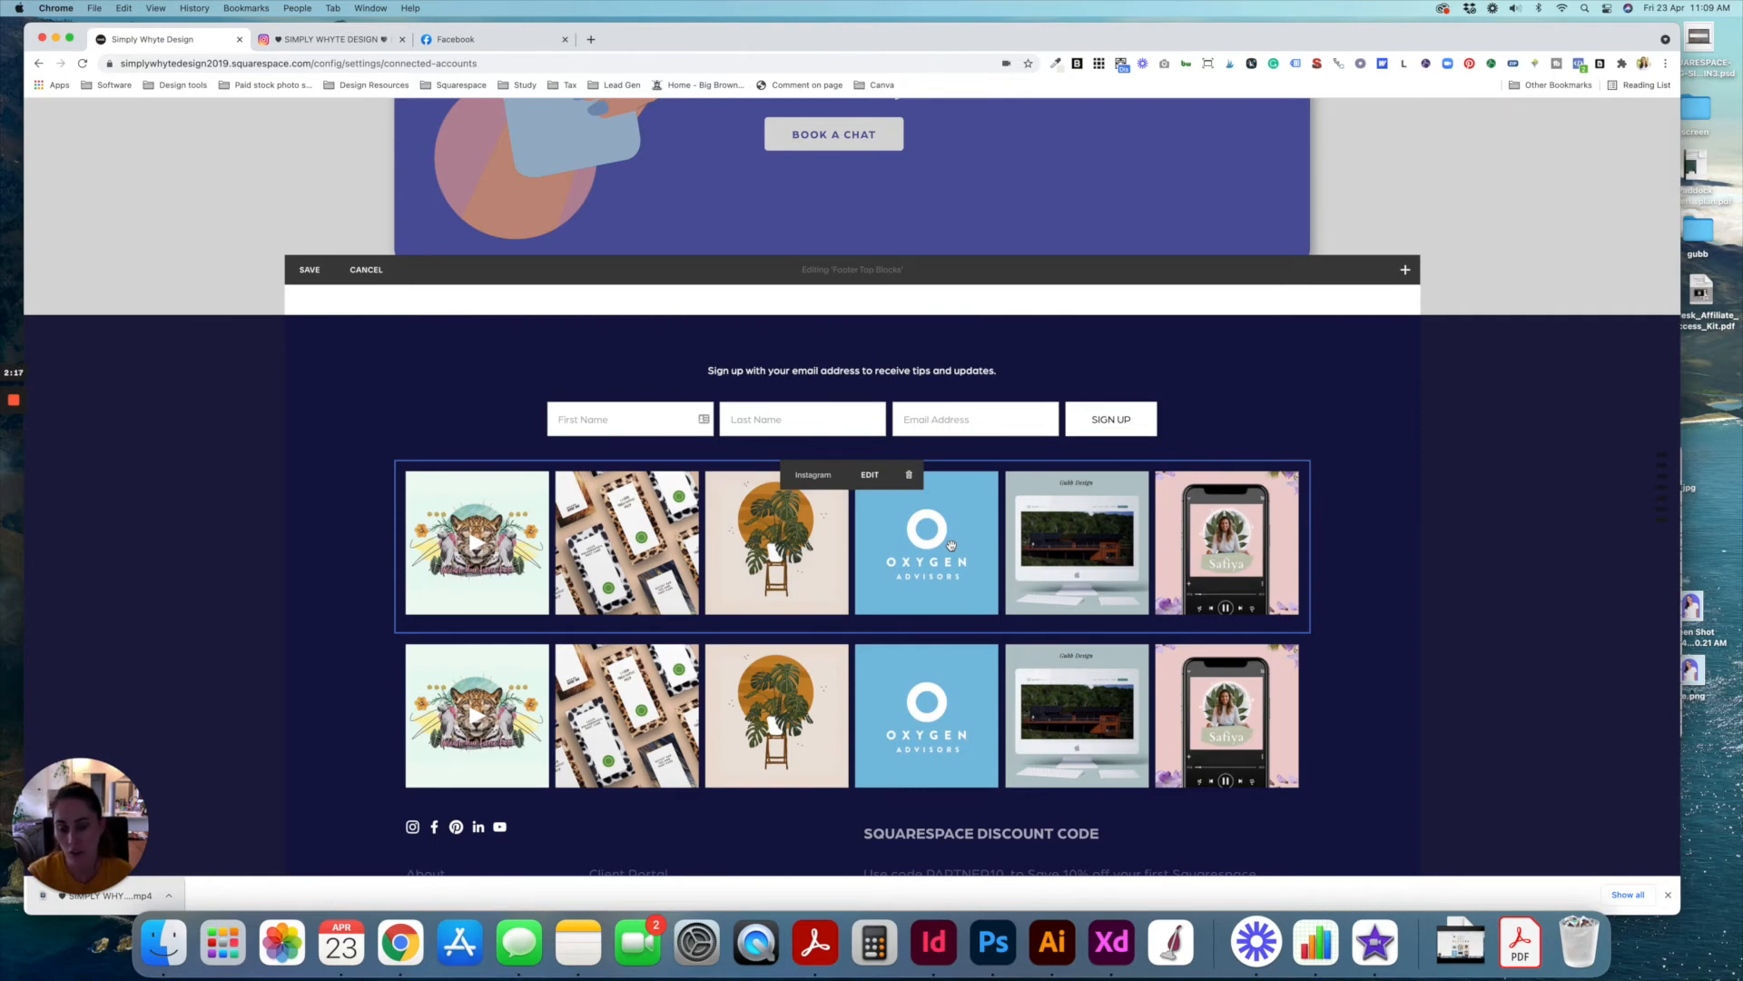
{"action": "mouse_move", "coordinate": [981, 501]}
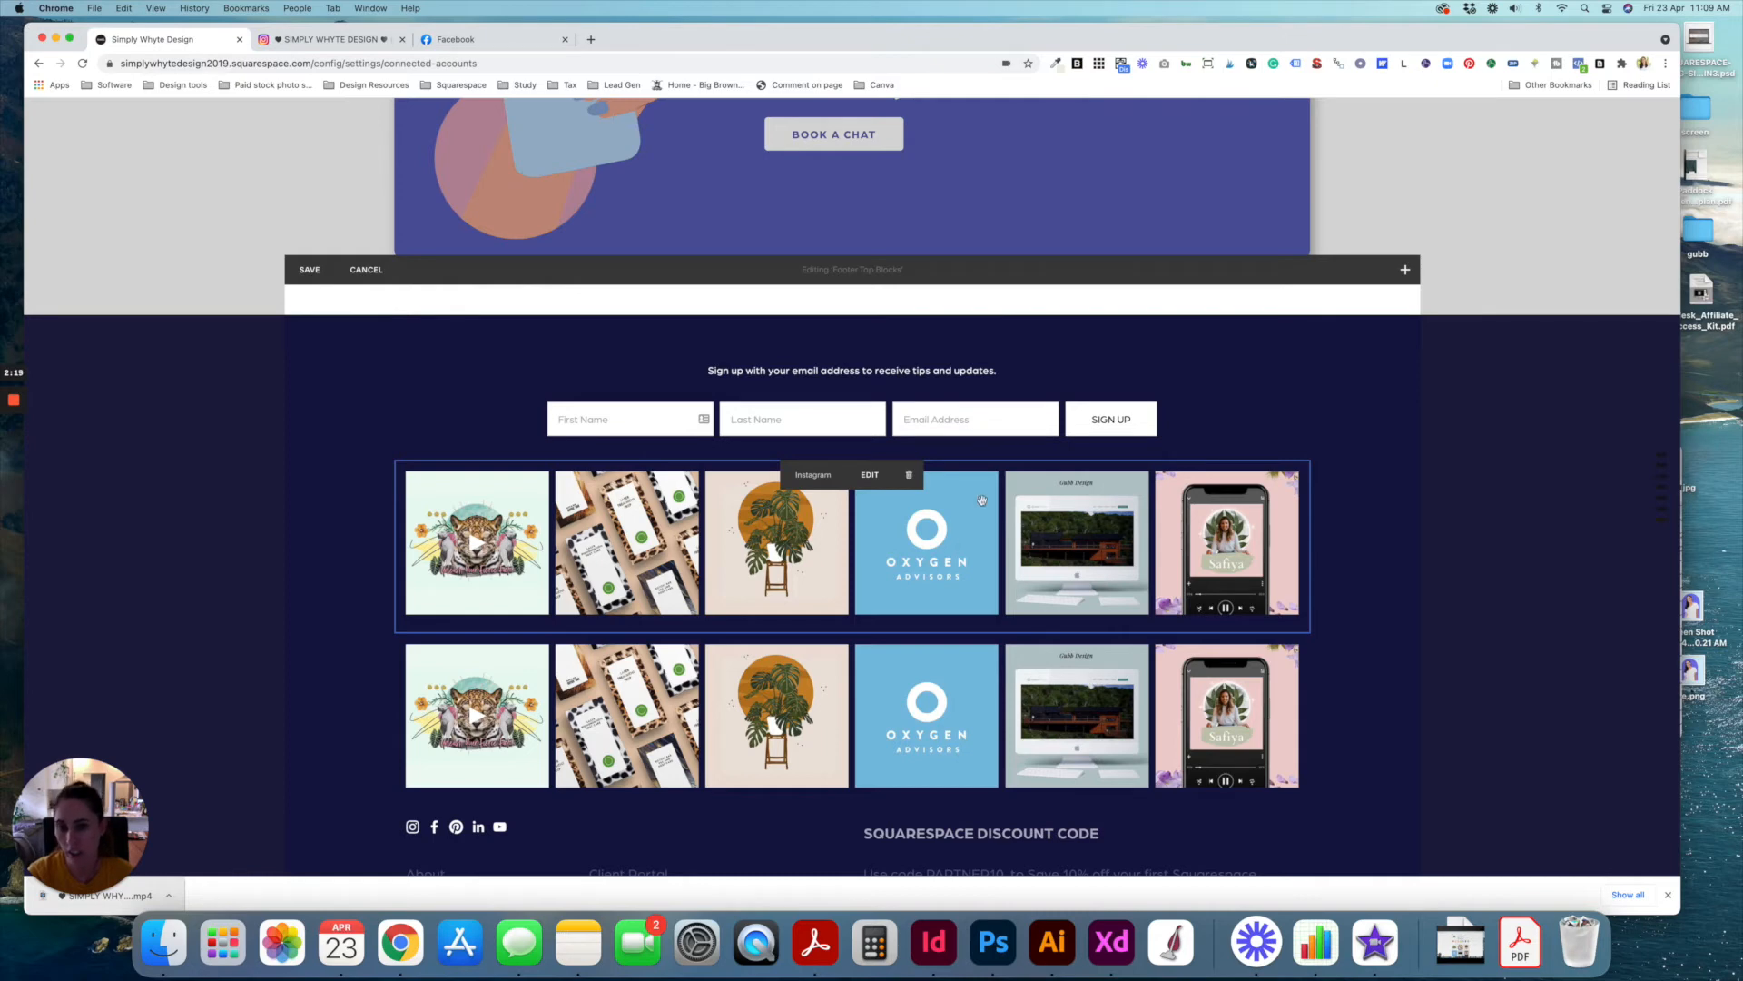
{"action": "mouse_move", "coordinate": [882, 540]}
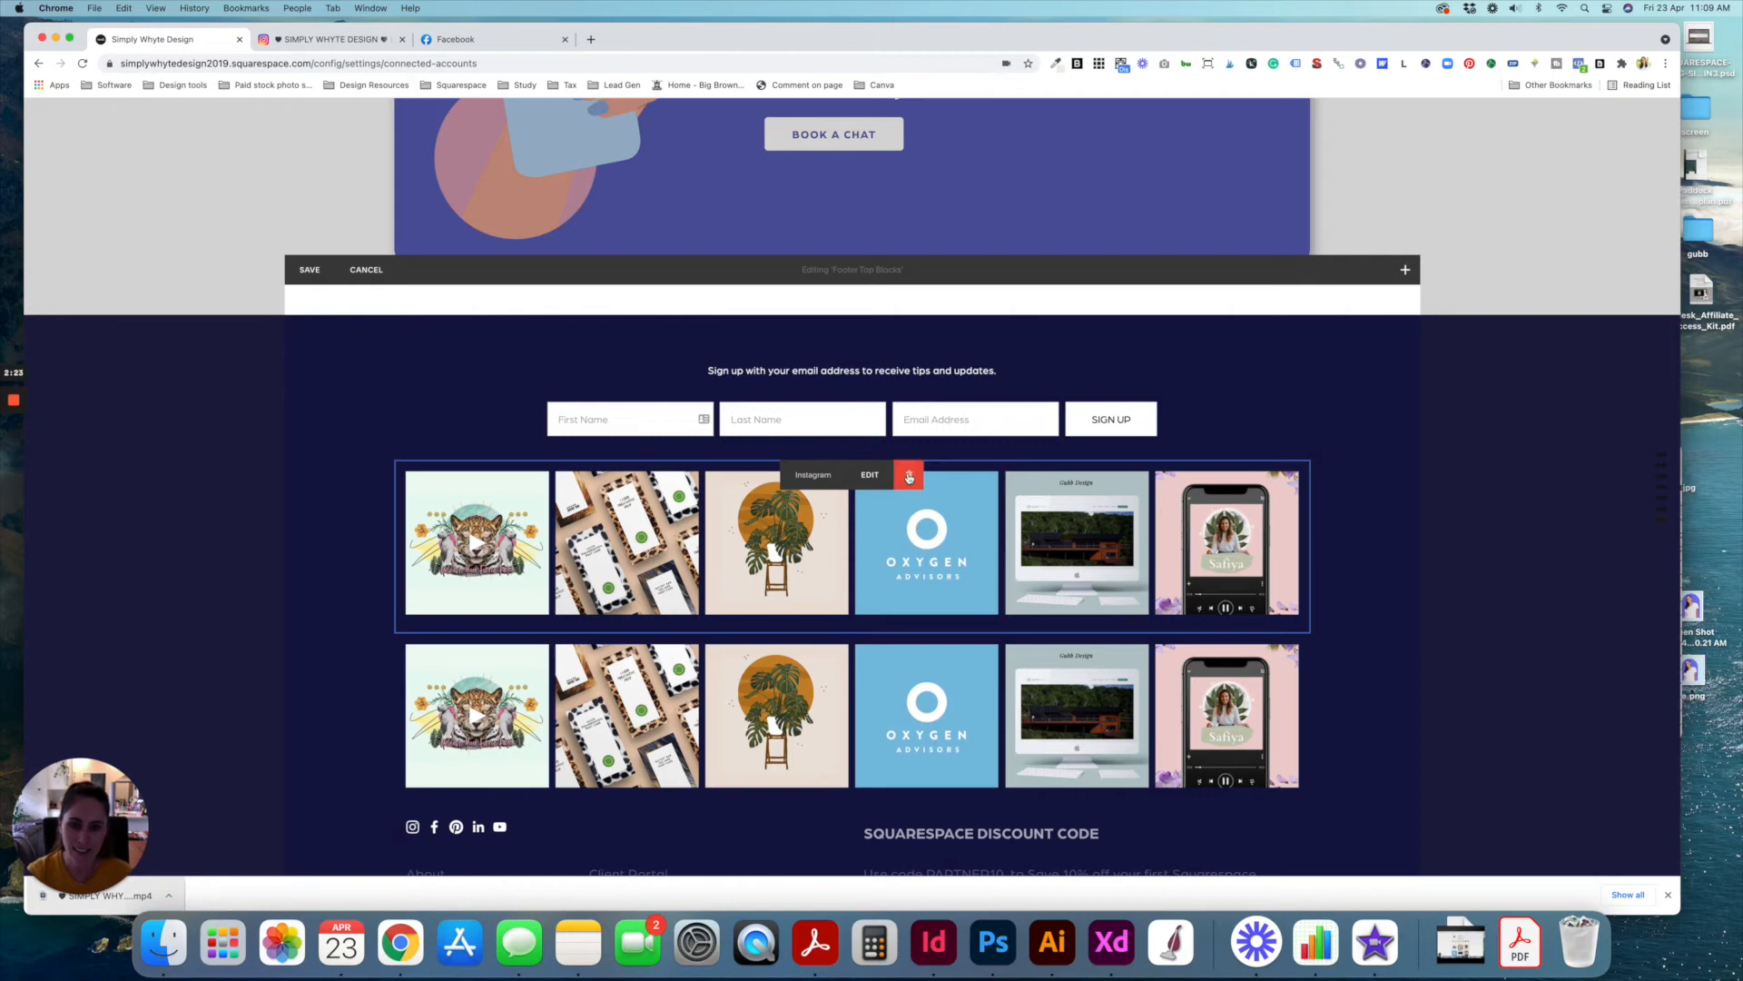
{"action": "mouse_move", "coordinate": [907, 474]}
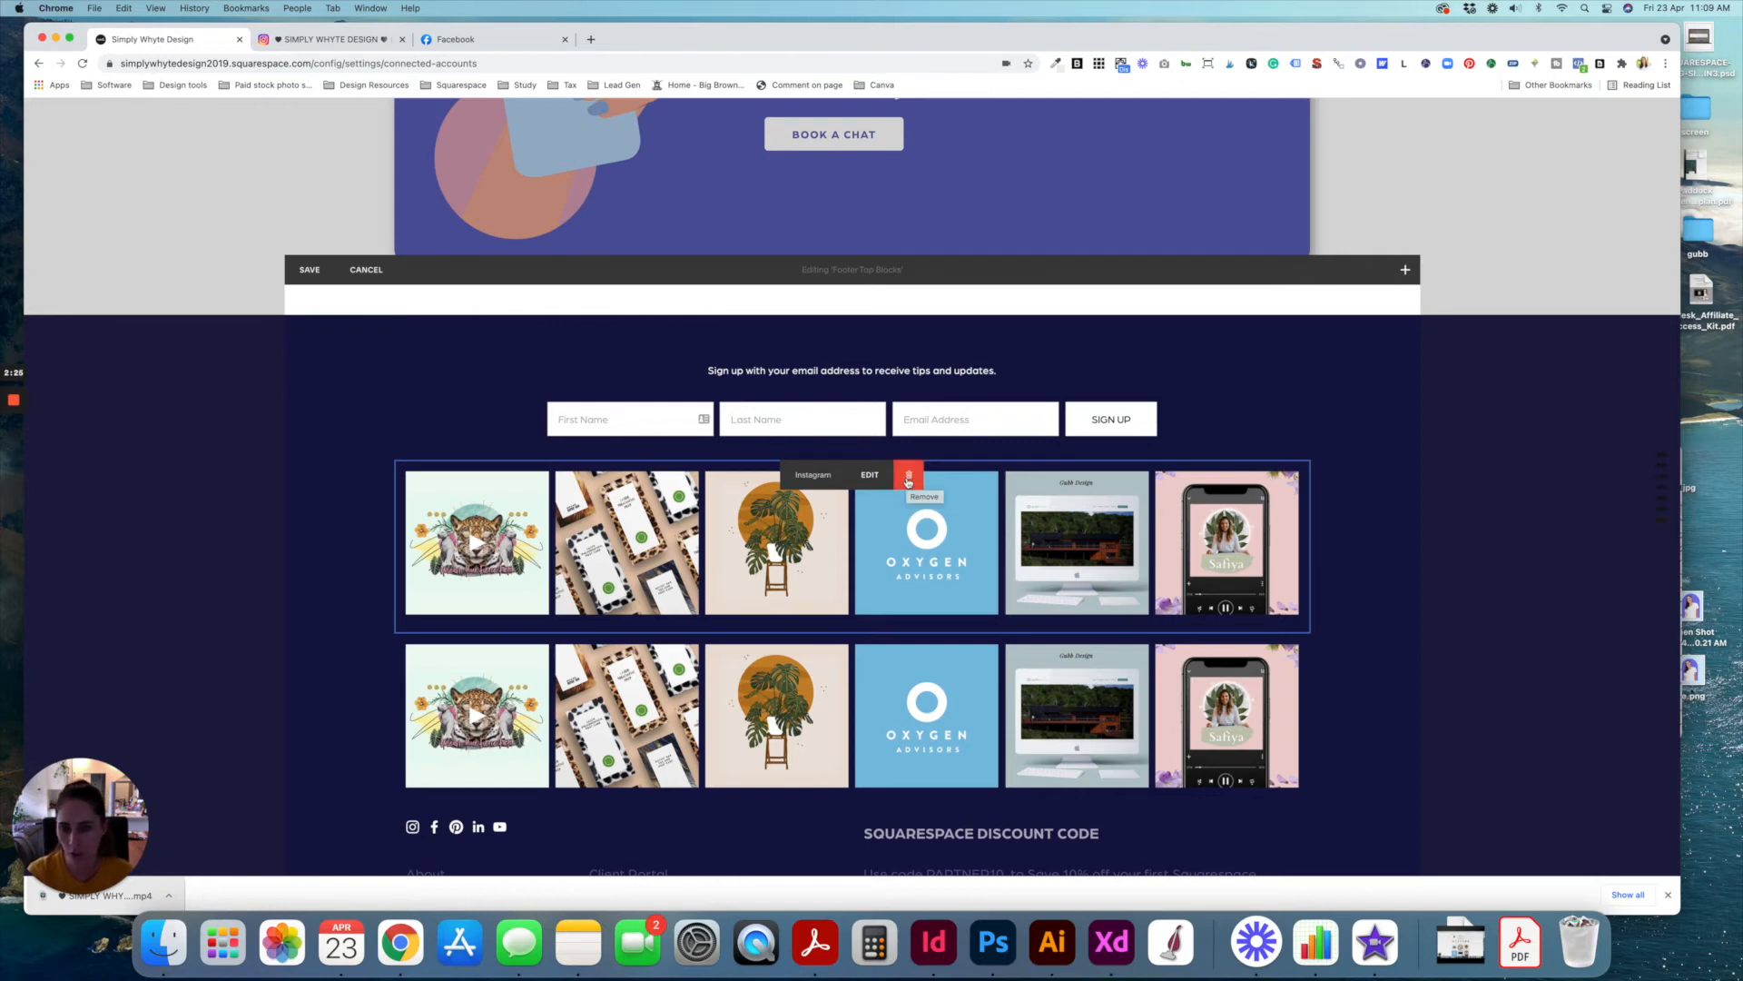
{"action": "left_click", "coordinate": [908, 474]}
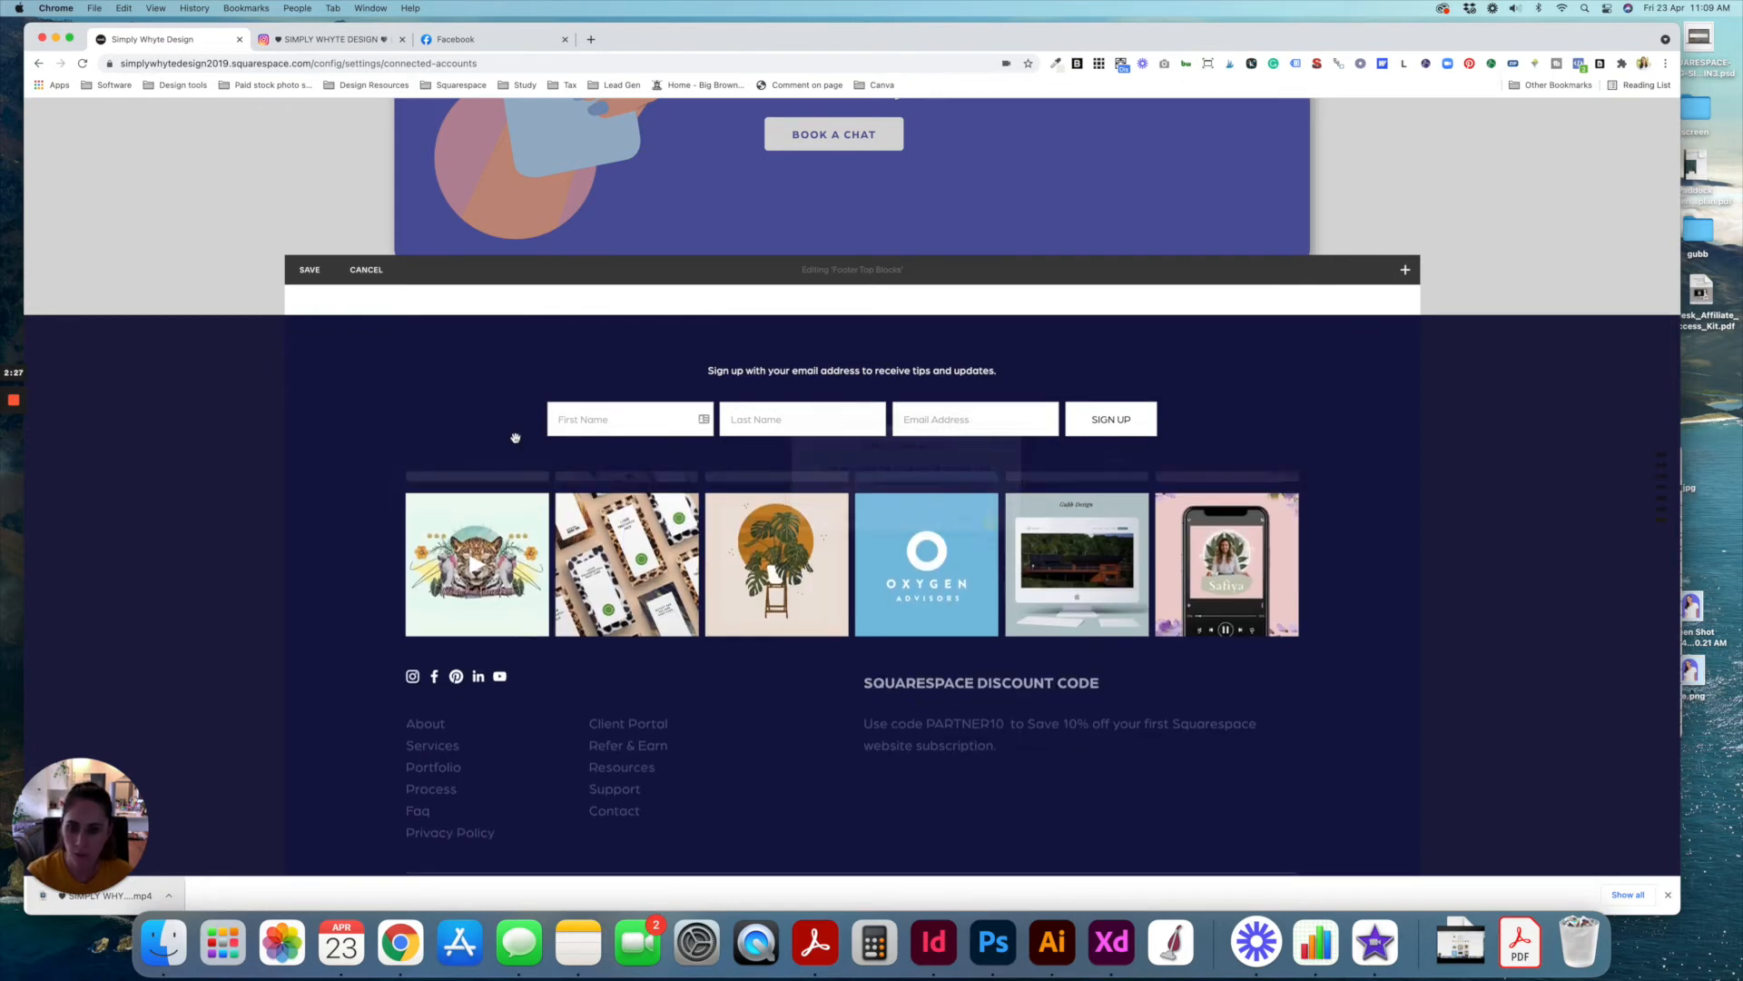
{"action": "left_click", "coordinate": [456, 653]}
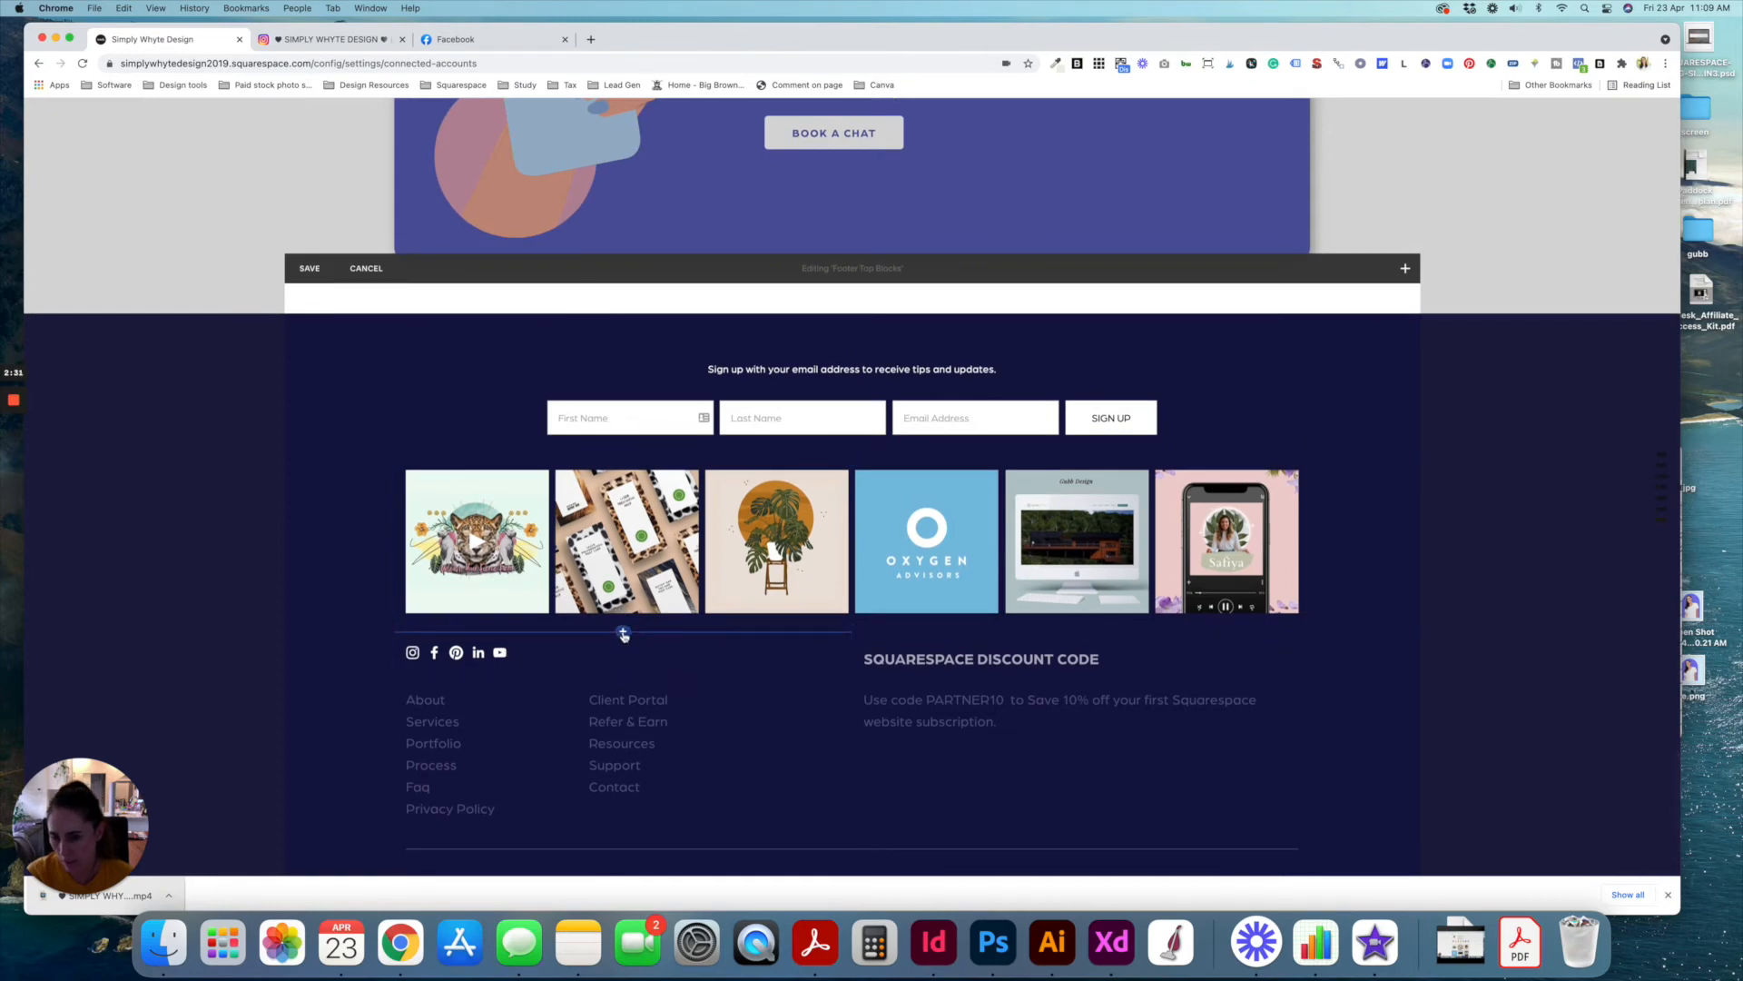
- Insert a Social Links block below the Instagram grid and review its accounts
{"action": "left_click", "coordinate": [622, 634]}
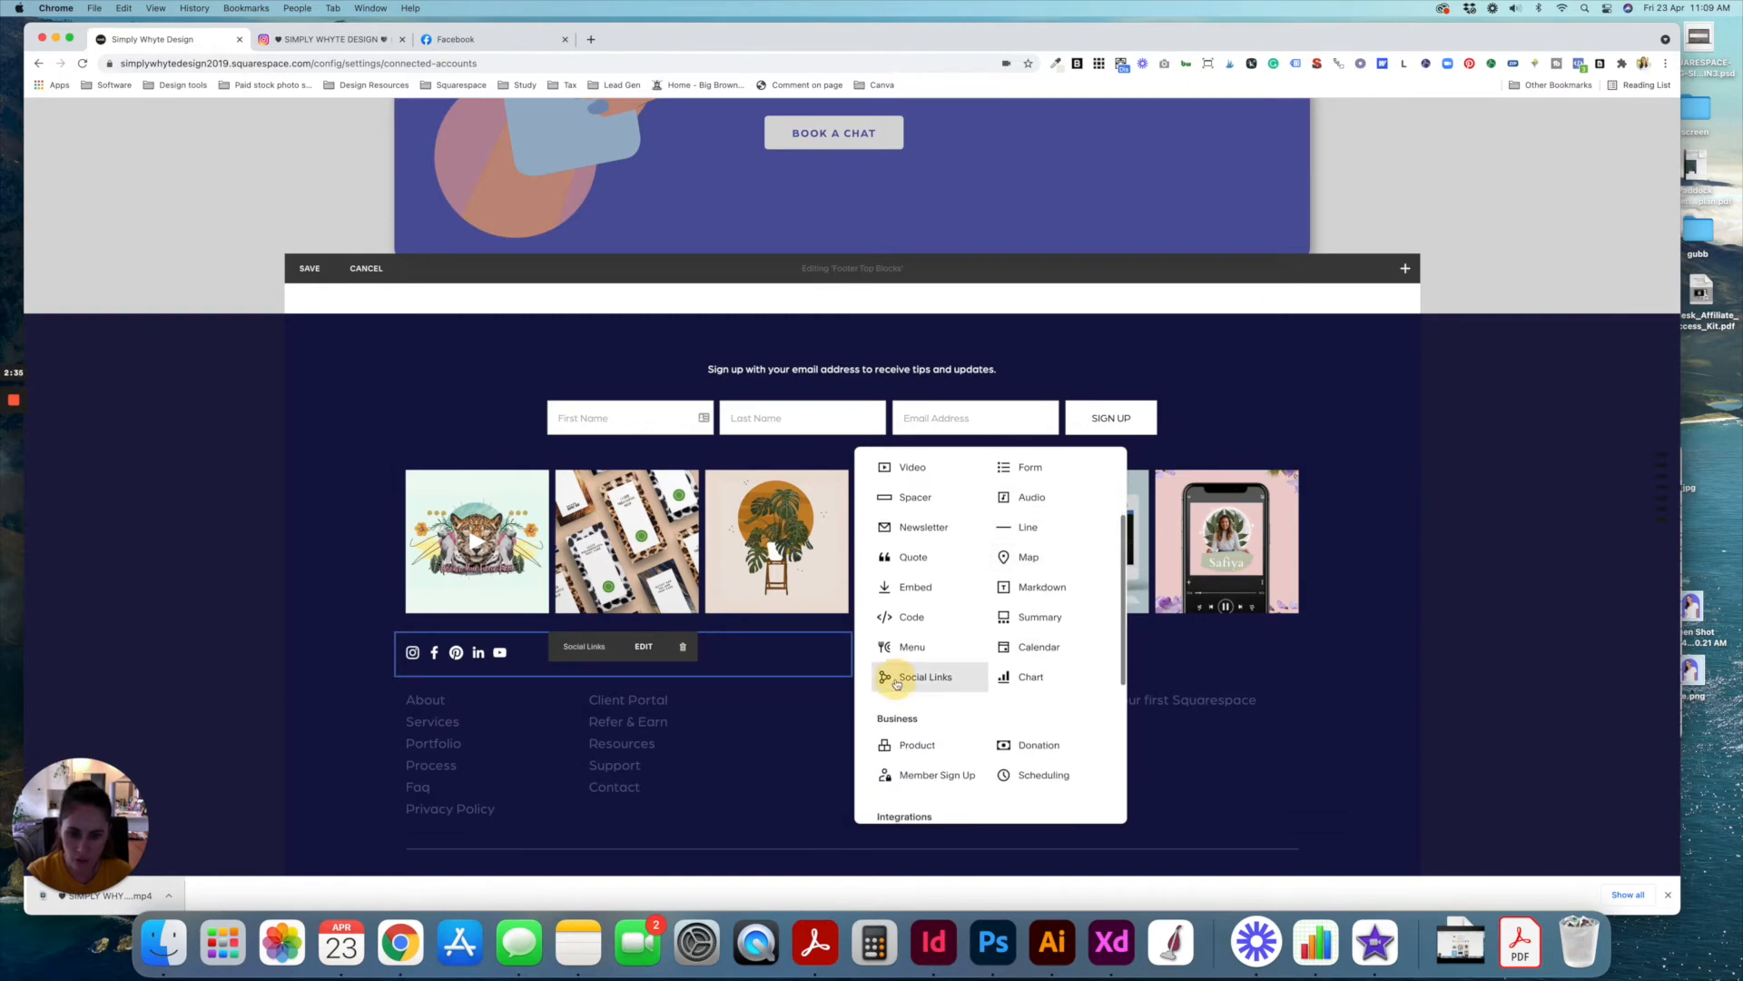
{"action": "left_click", "coordinate": [924, 675]}
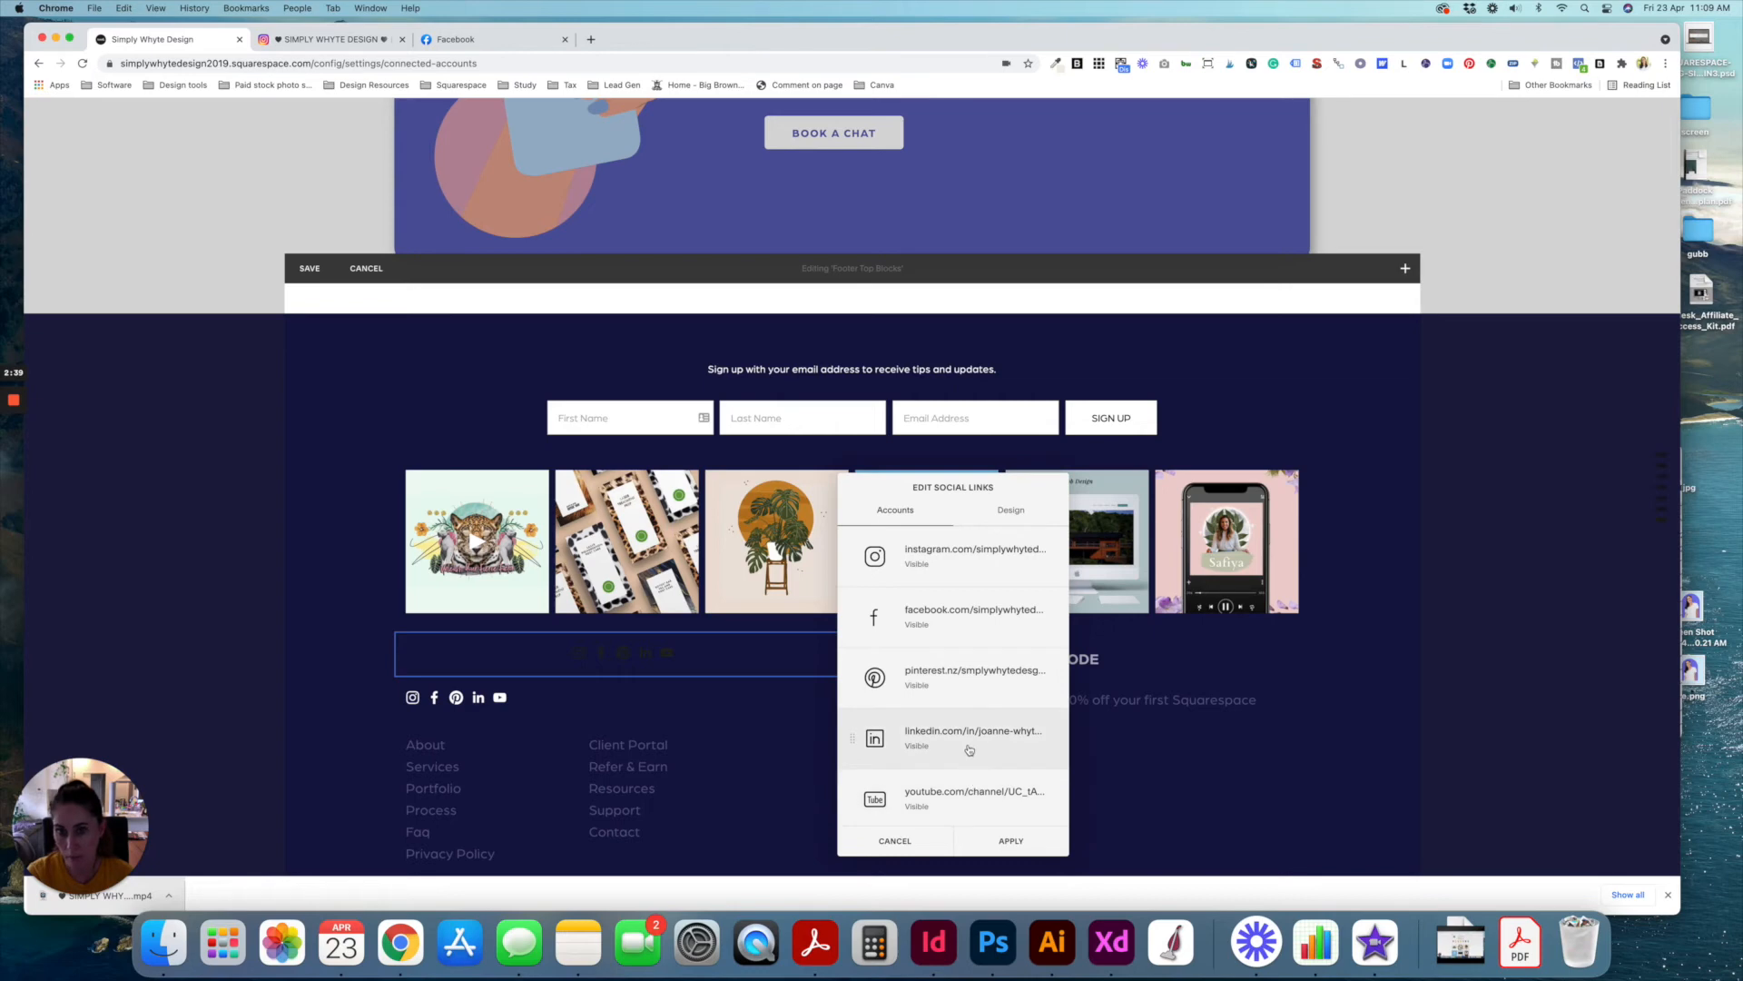
{"action": "scroll", "scroll_direction": "down", "scroll_amount": 3}
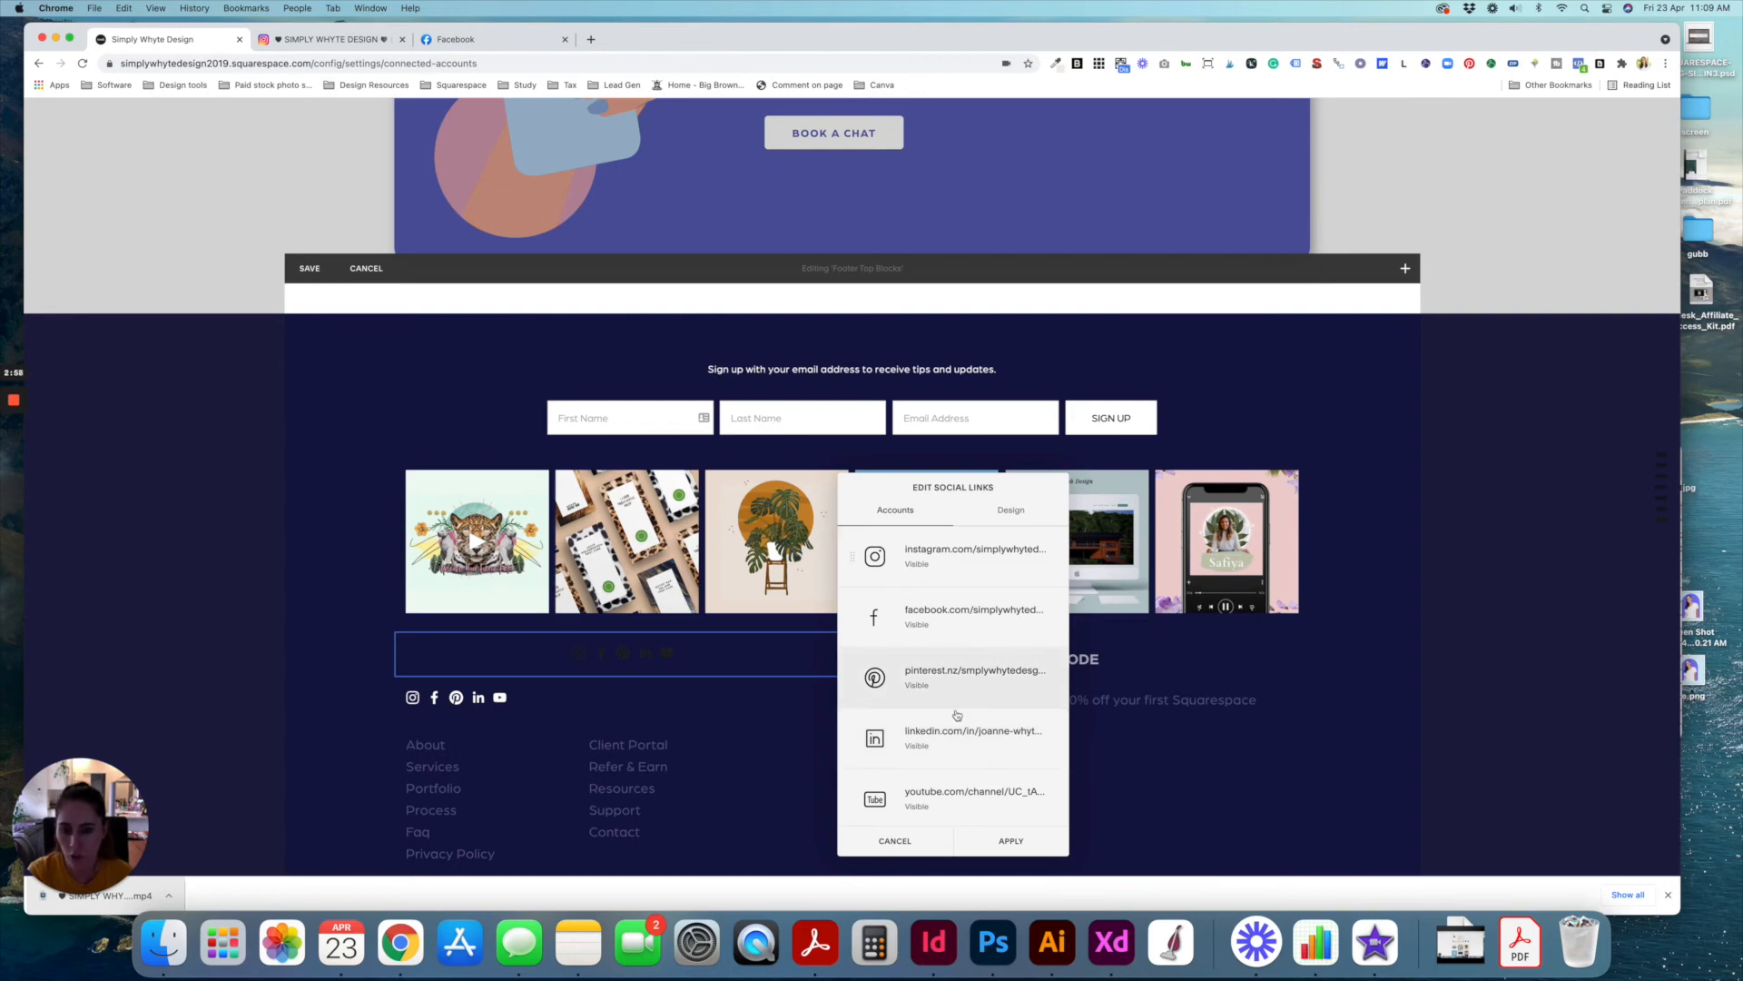
{"action": "mouse_move", "coordinate": [959, 687]}
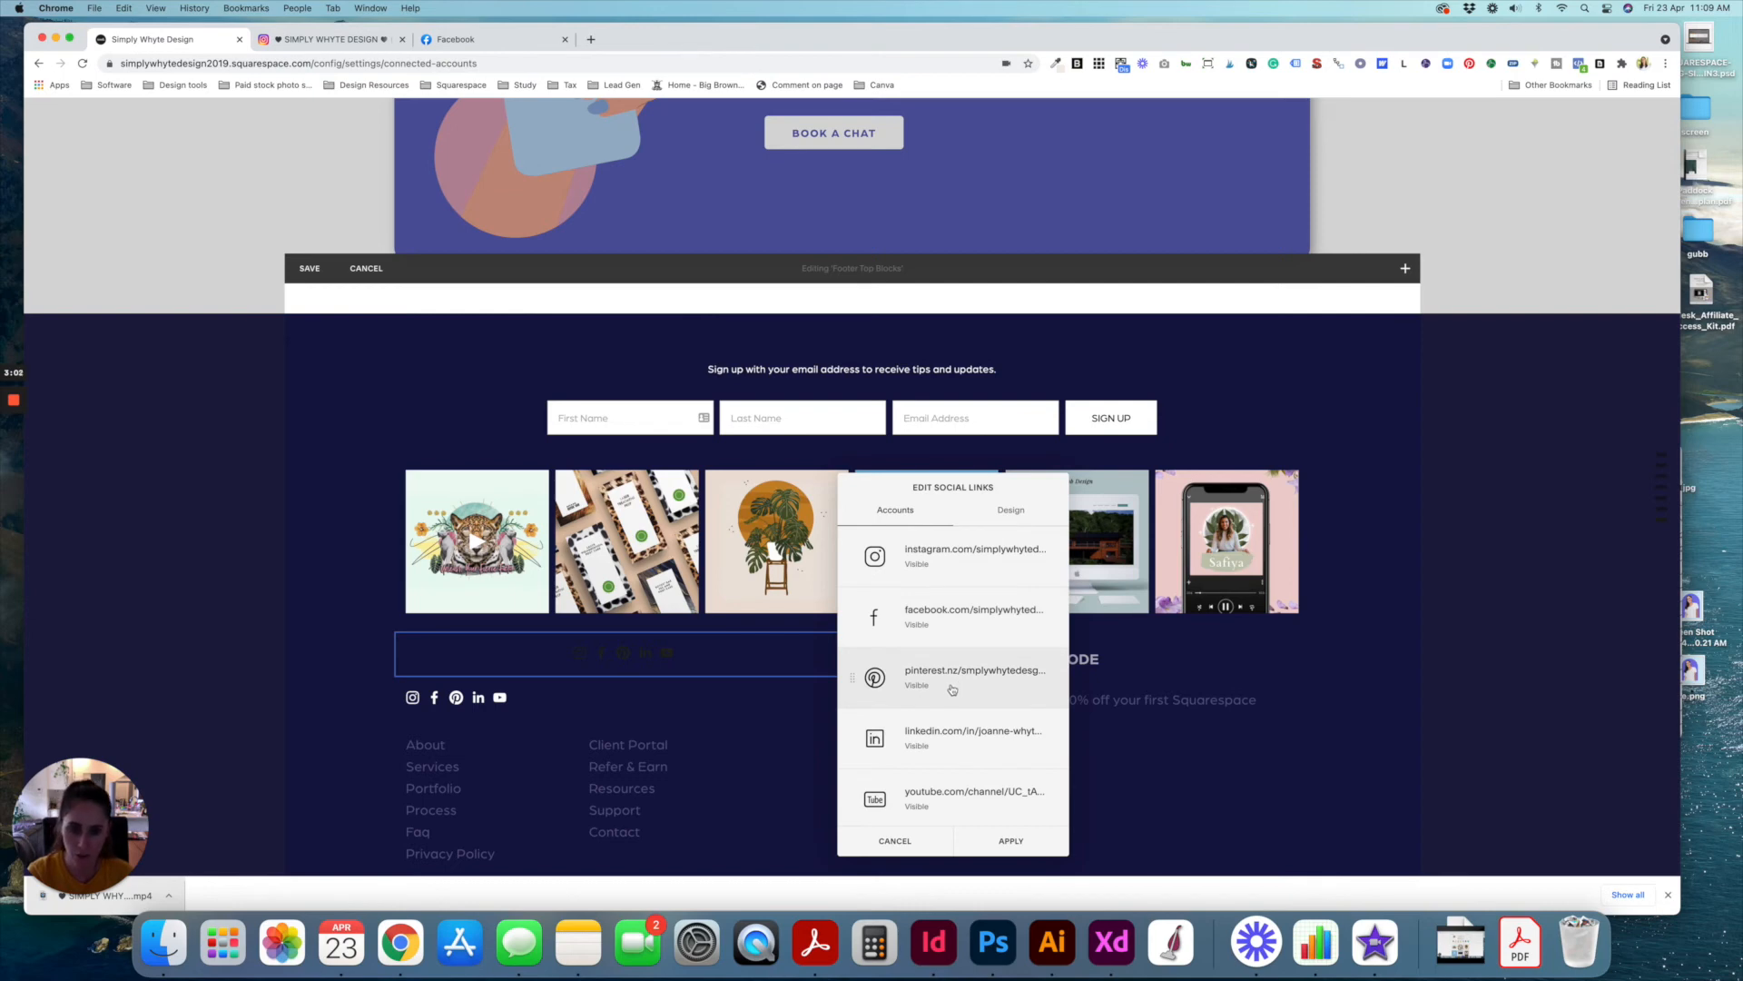
- Style the social links block Light and left-aligned, then delete the duplicate
{"action": "left_click", "coordinate": [1010, 510]}
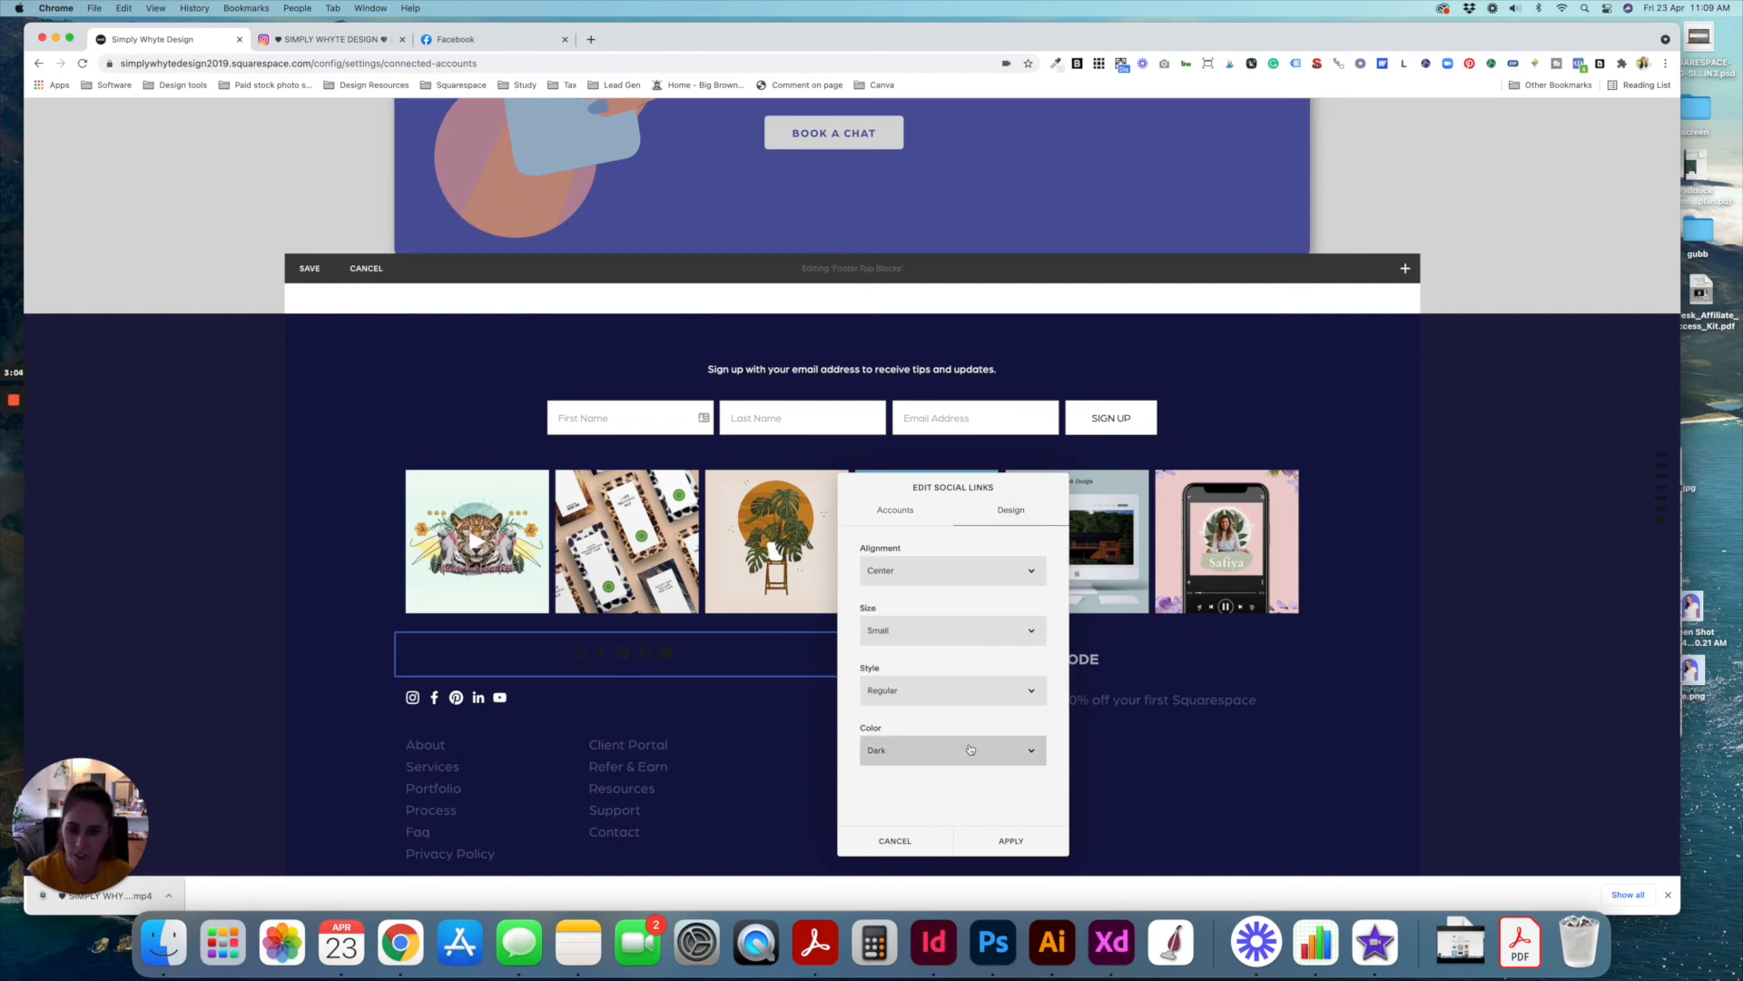
{"action": "left_click", "coordinate": [950, 749]}
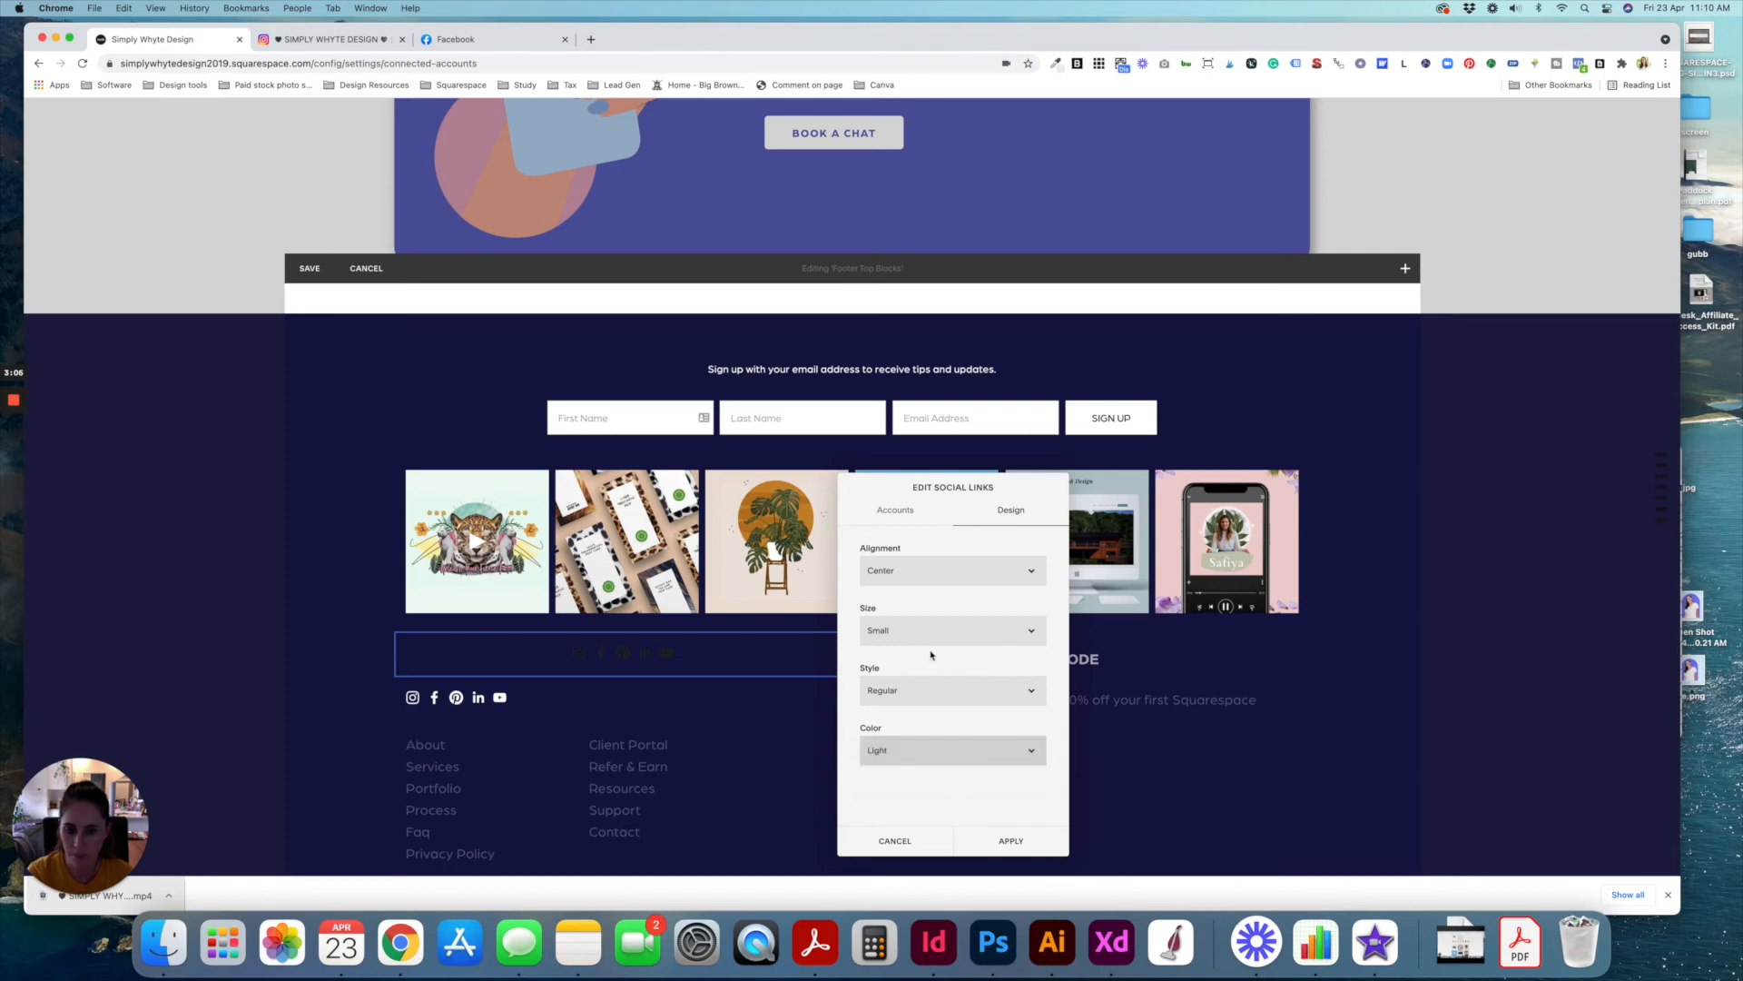
{"action": "left_click", "coordinate": [951, 571]}
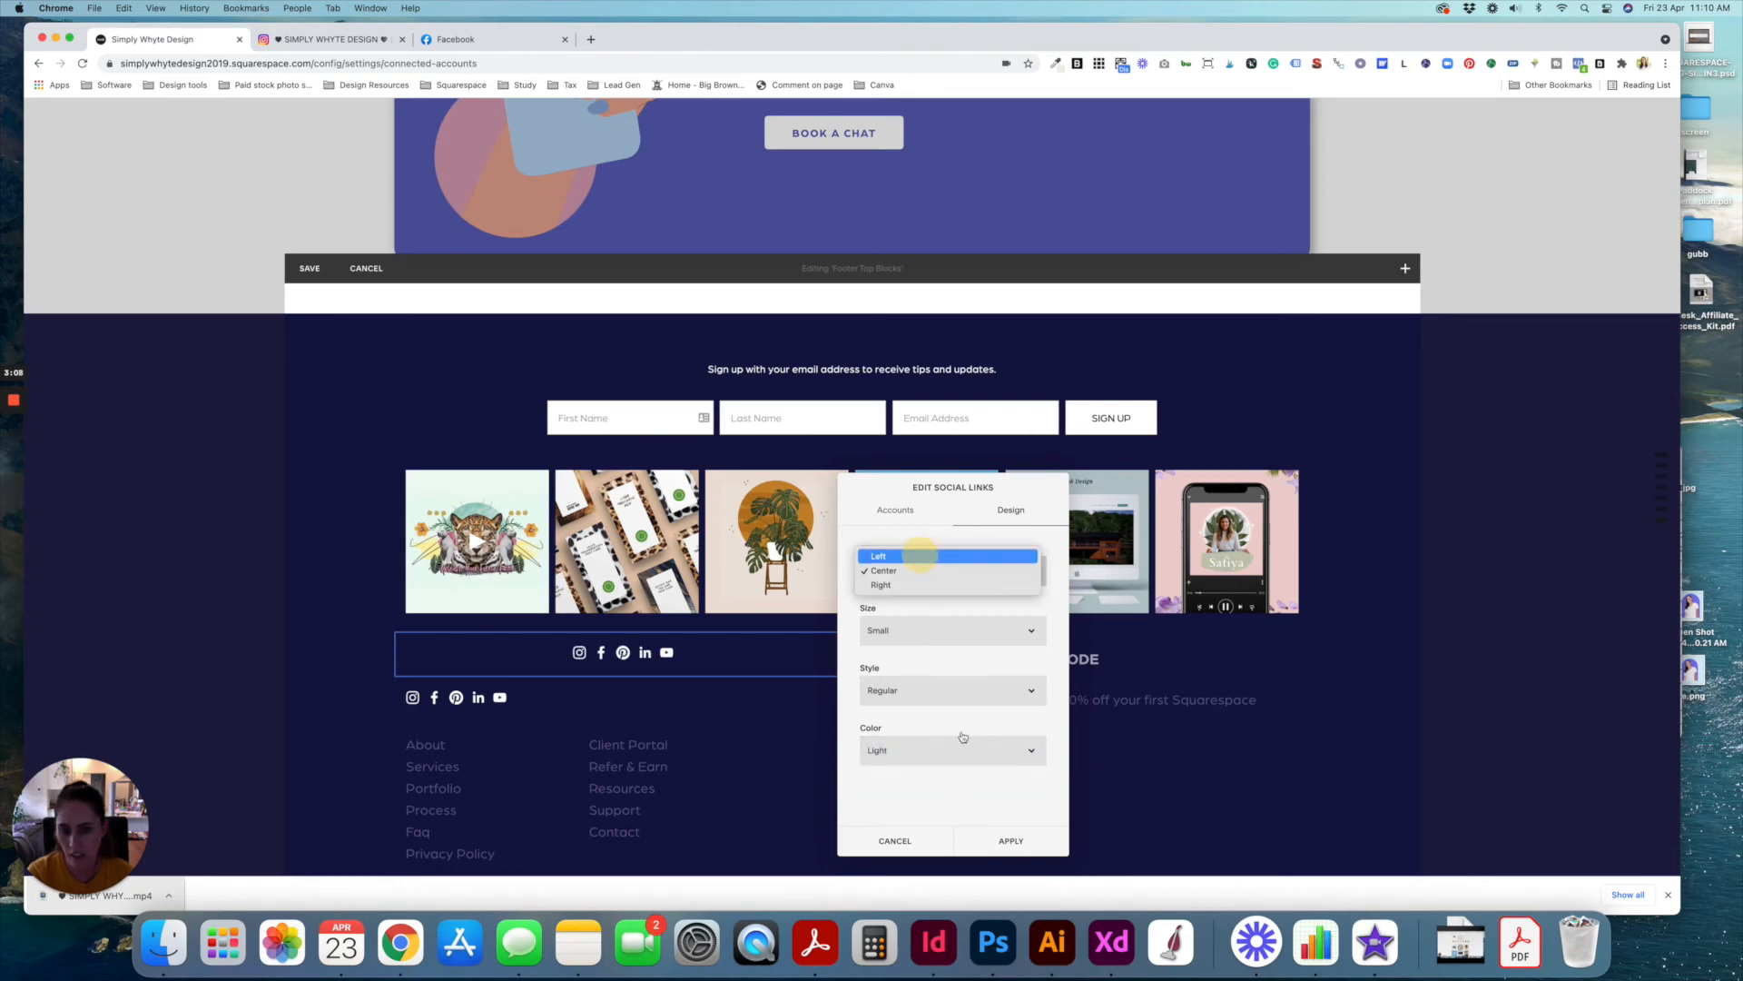
{"action": "left_click", "coordinate": [878, 556]}
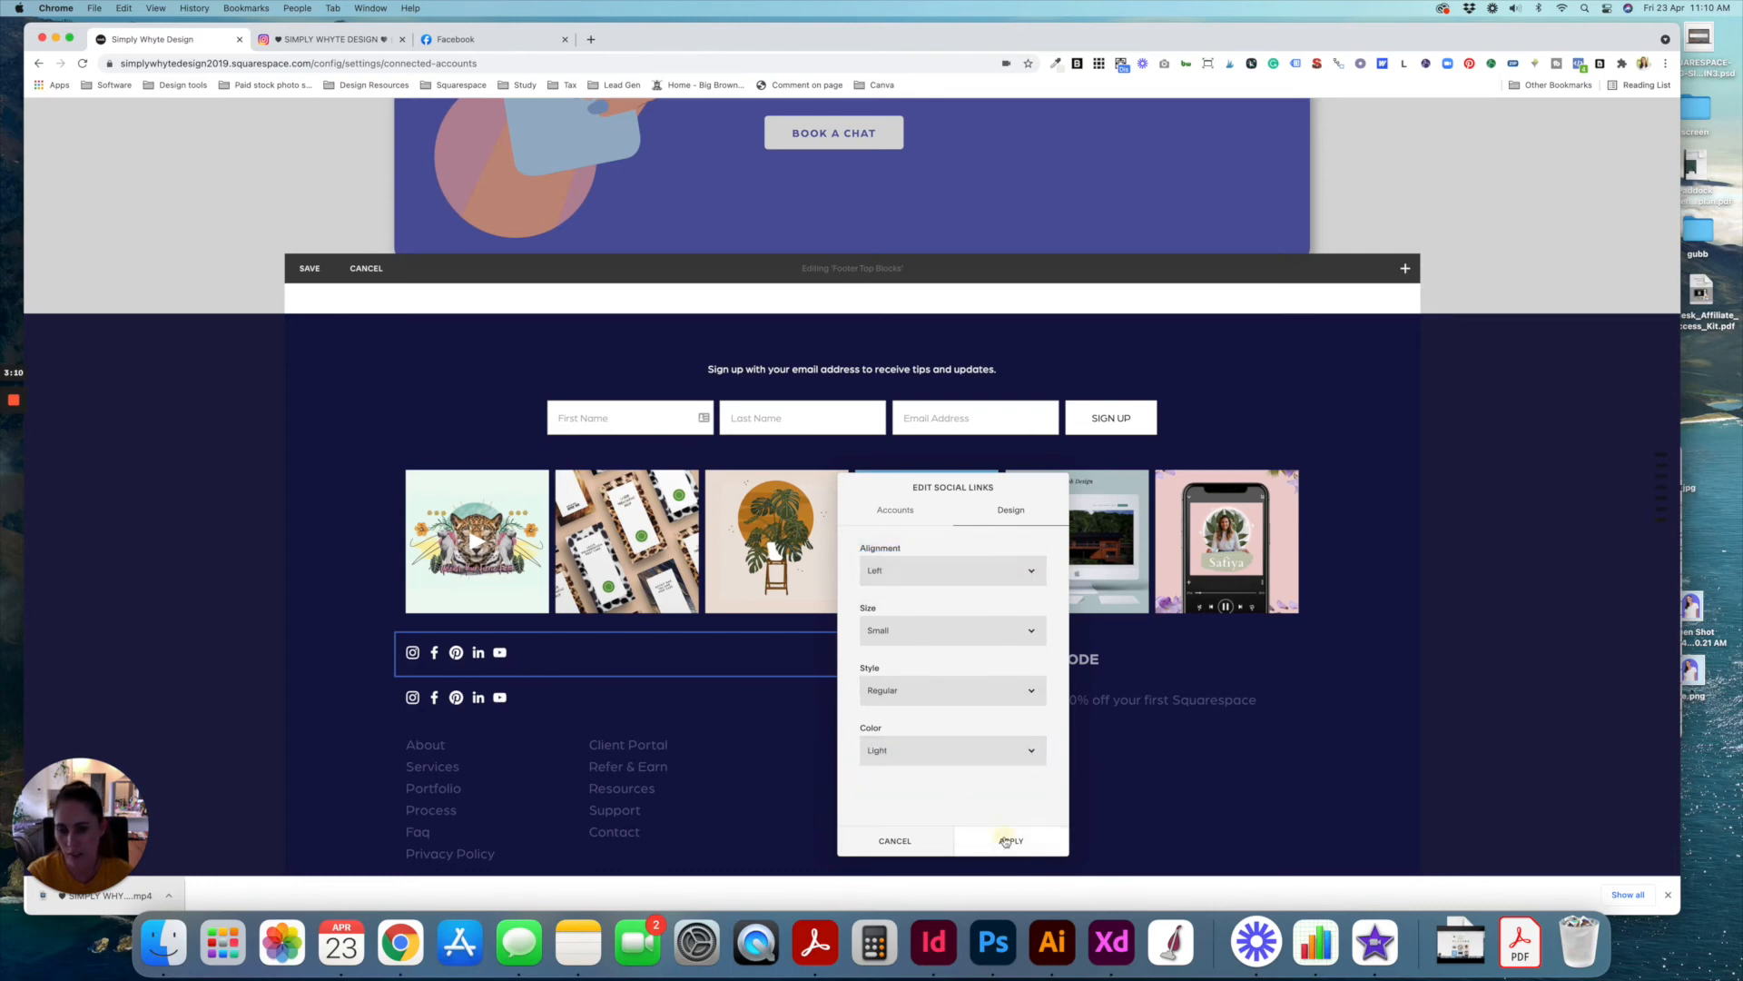
{"action": "left_click", "coordinate": [1010, 841]}
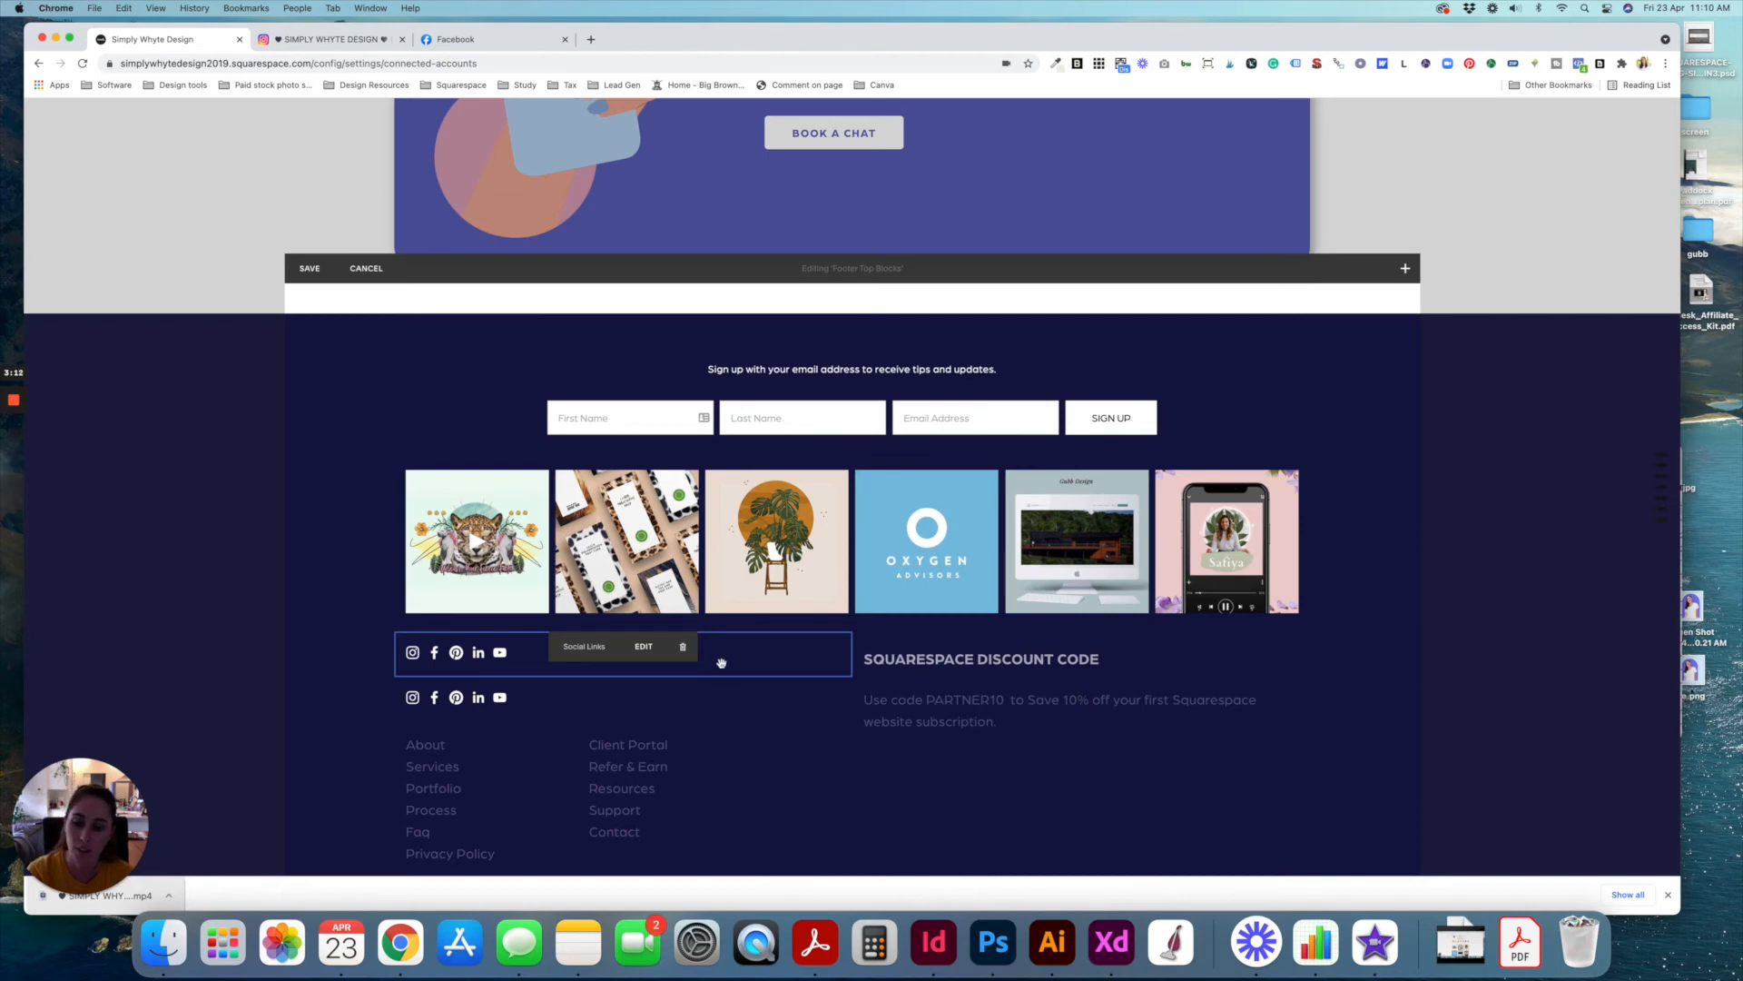
{"action": "left_click", "coordinate": [682, 646]}
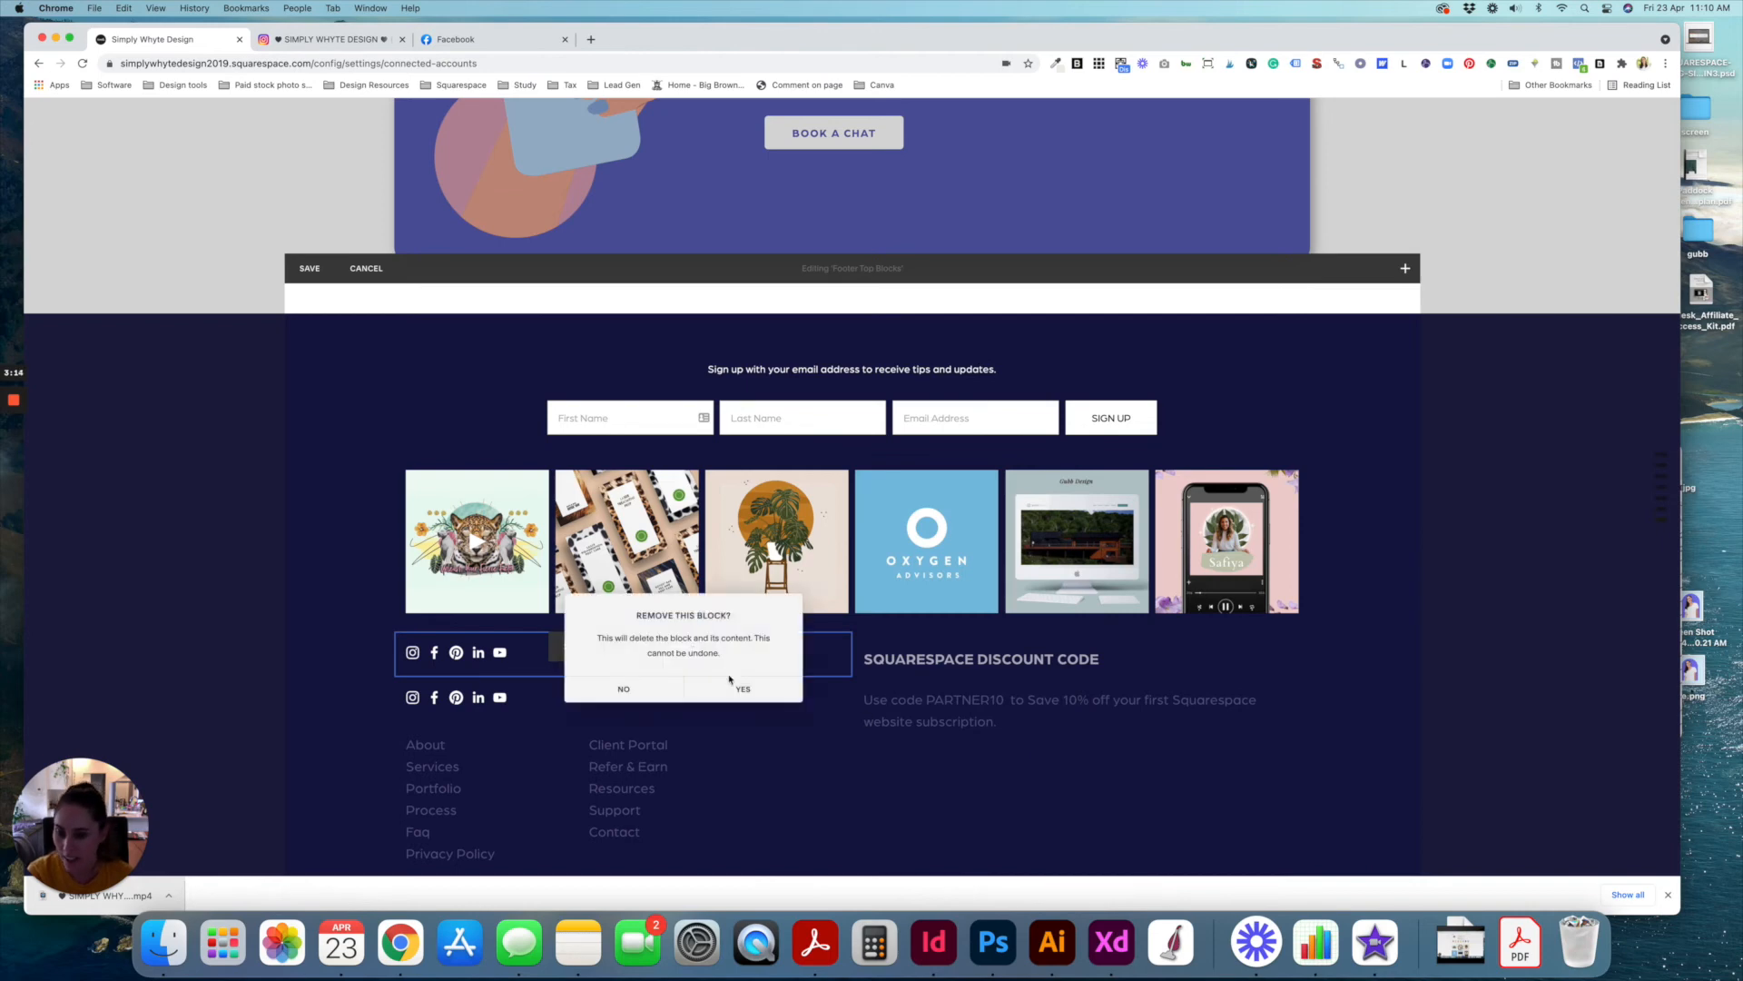
{"action": "left_click", "coordinate": [742, 688]}
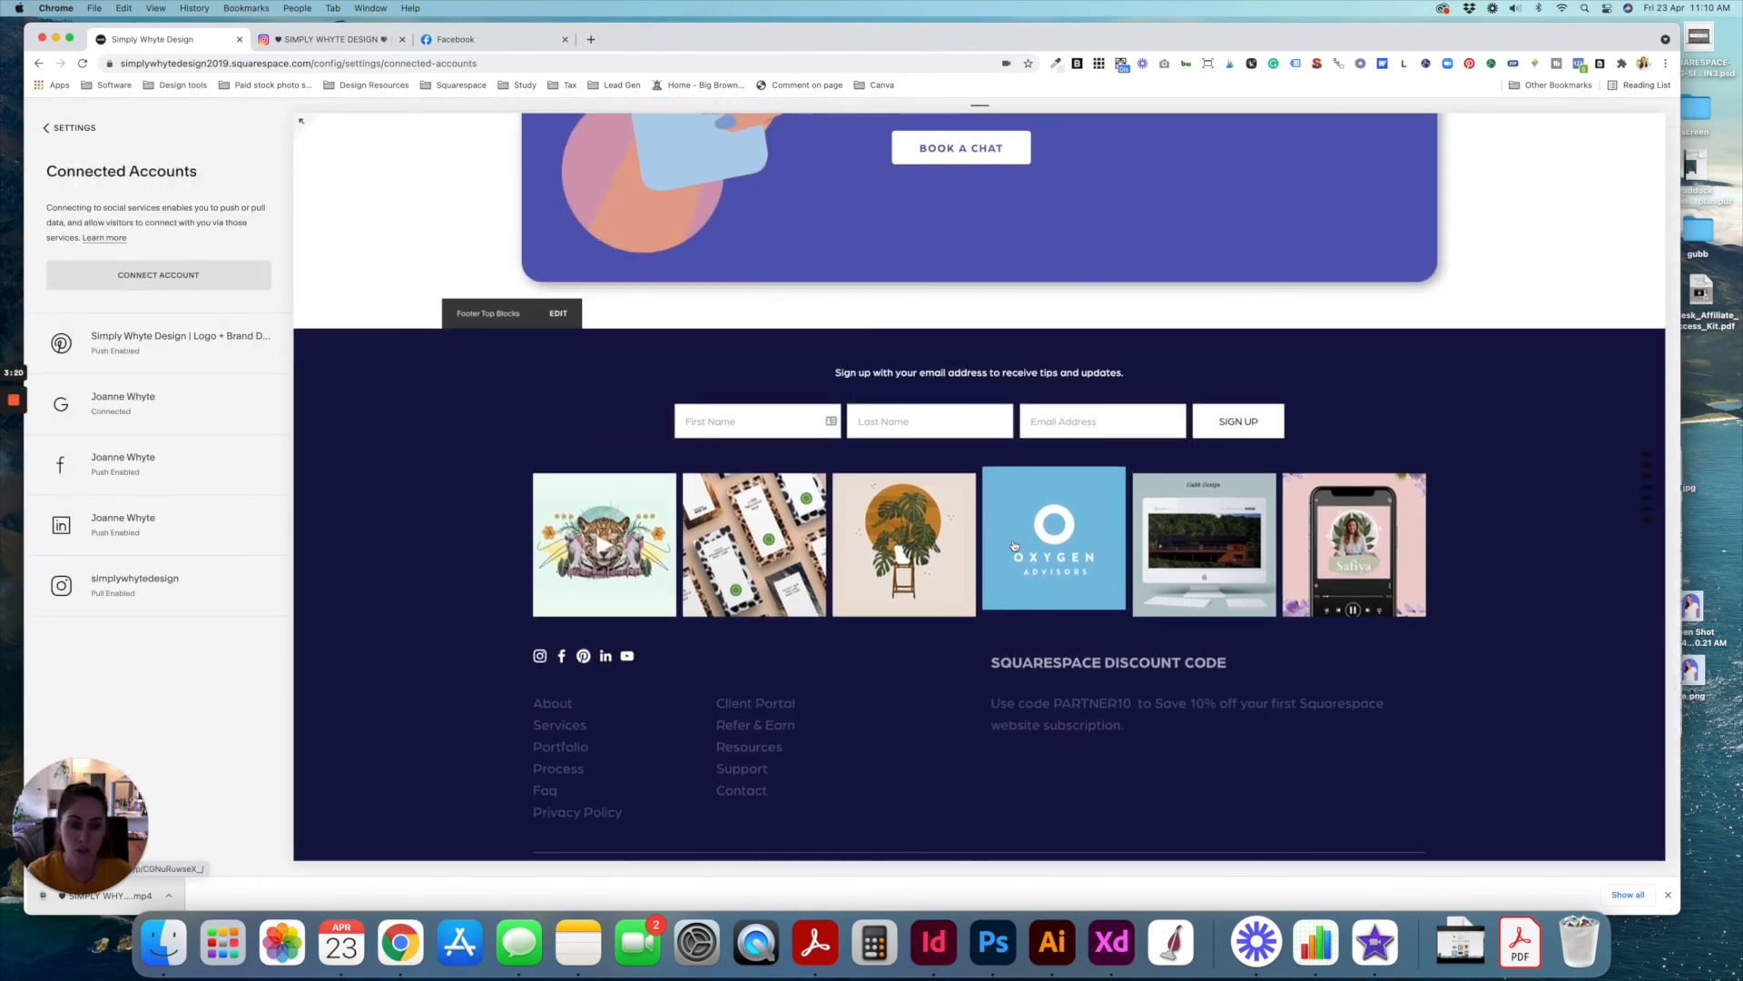
{"action": "scroll", "scroll_direction": "up", "scroll_amount": 3}
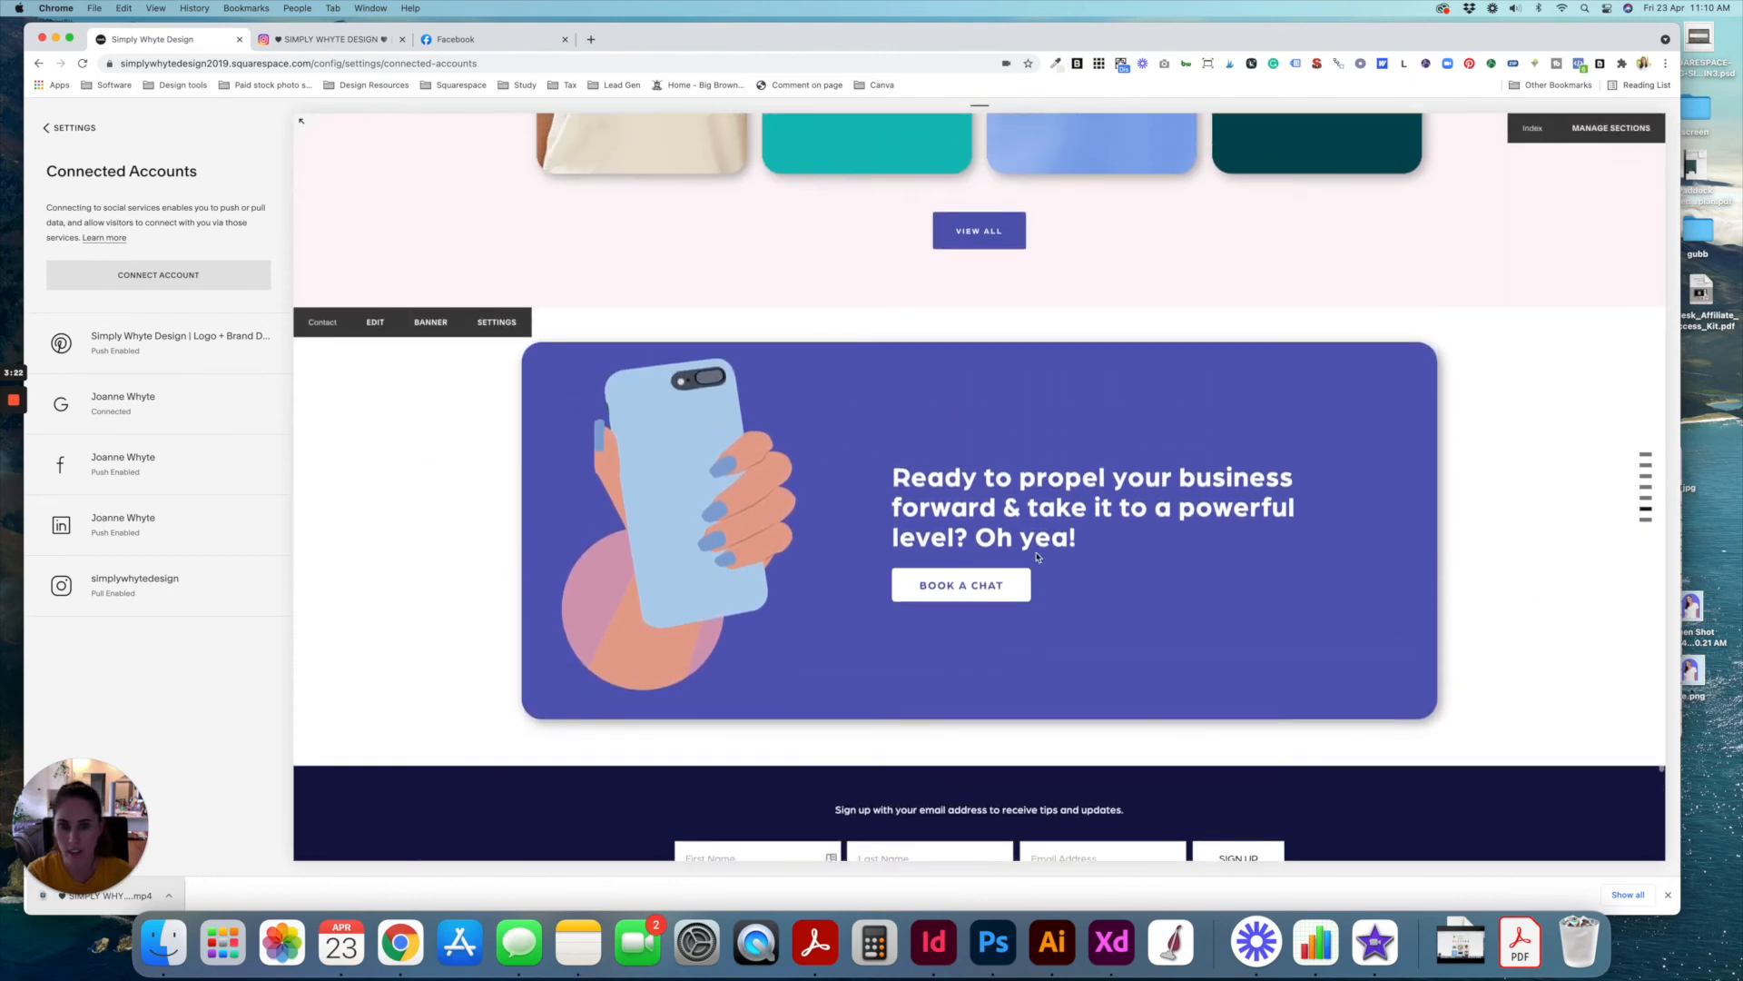
{"action": "scroll", "scroll_direction": "down", "scroll_amount": 3}
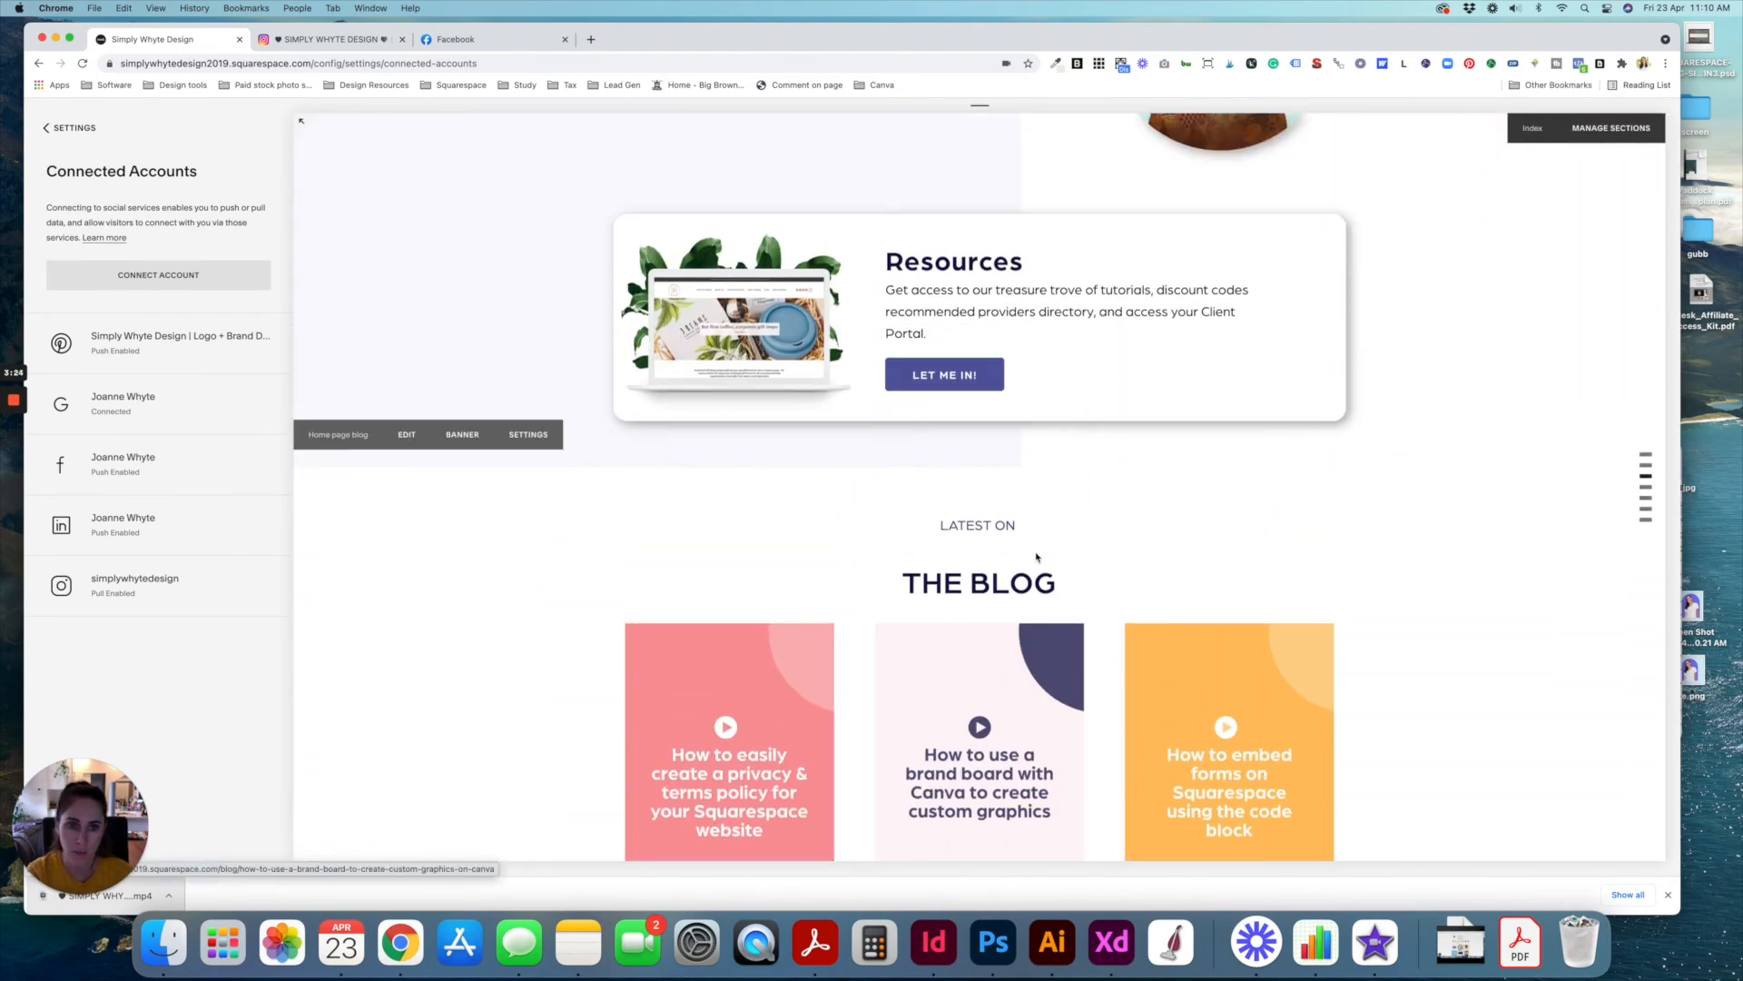
{"action": "scroll", "scroll_direction": "up", "scroll_amount": 3}
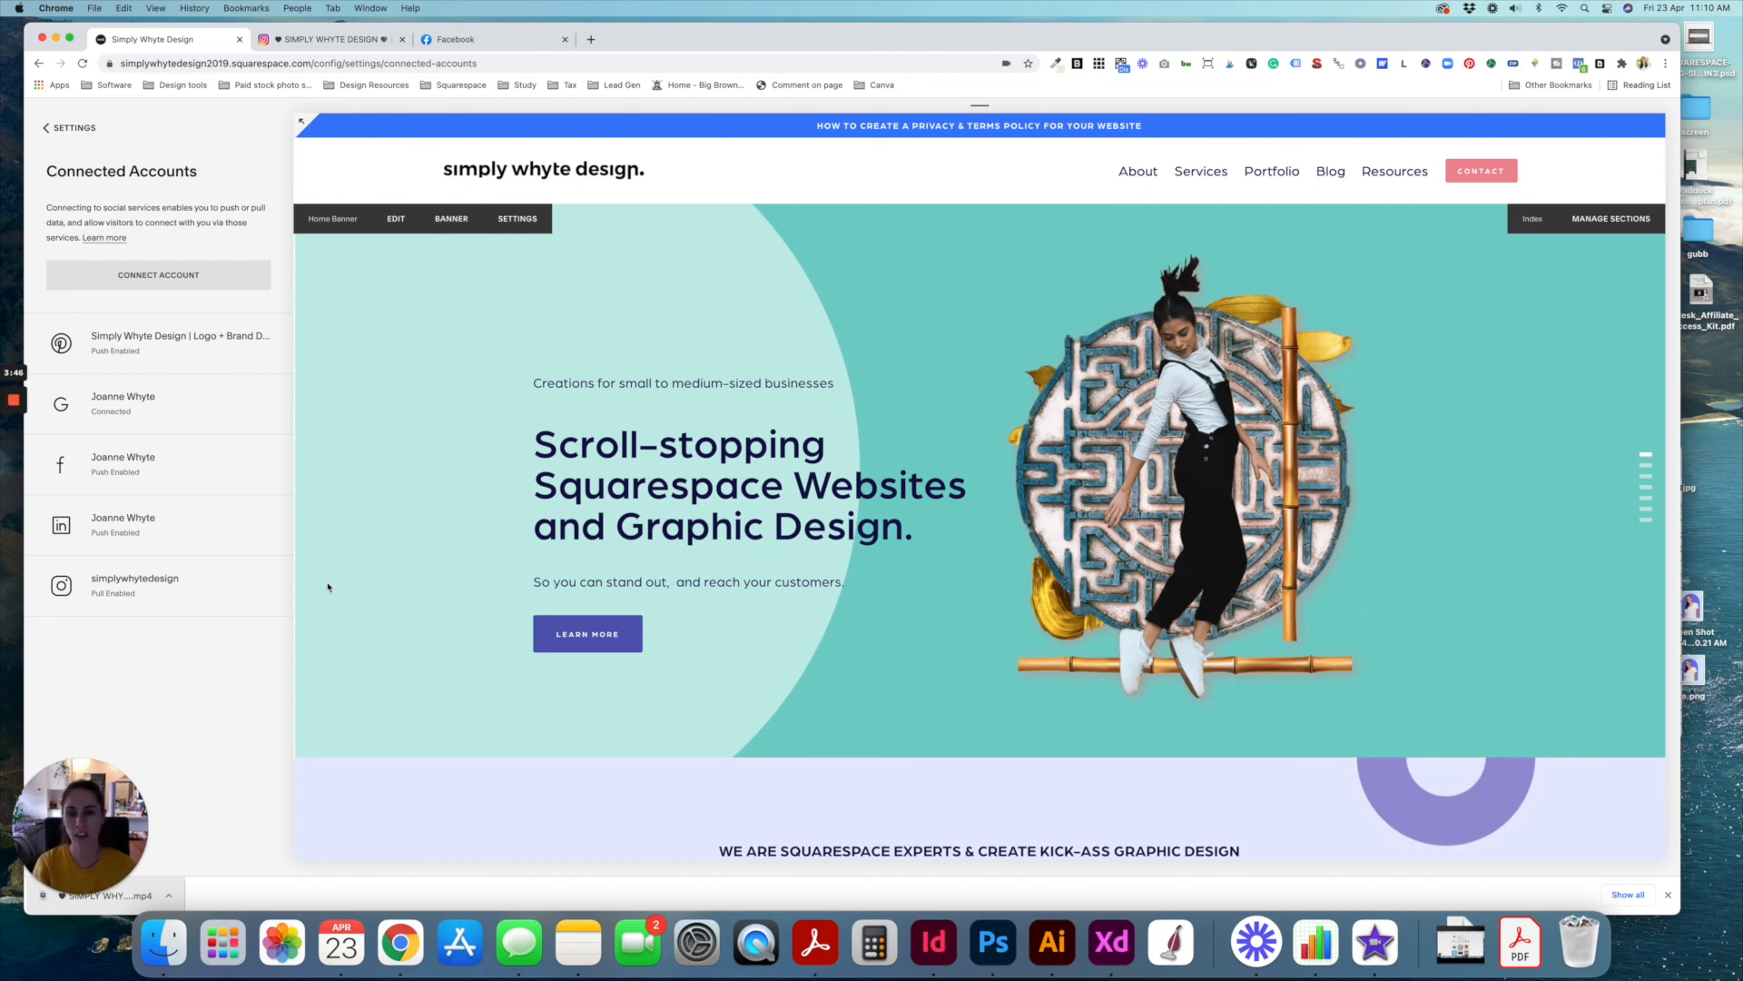
{"action": "mouse_move", "coordinate": [355, 600]}
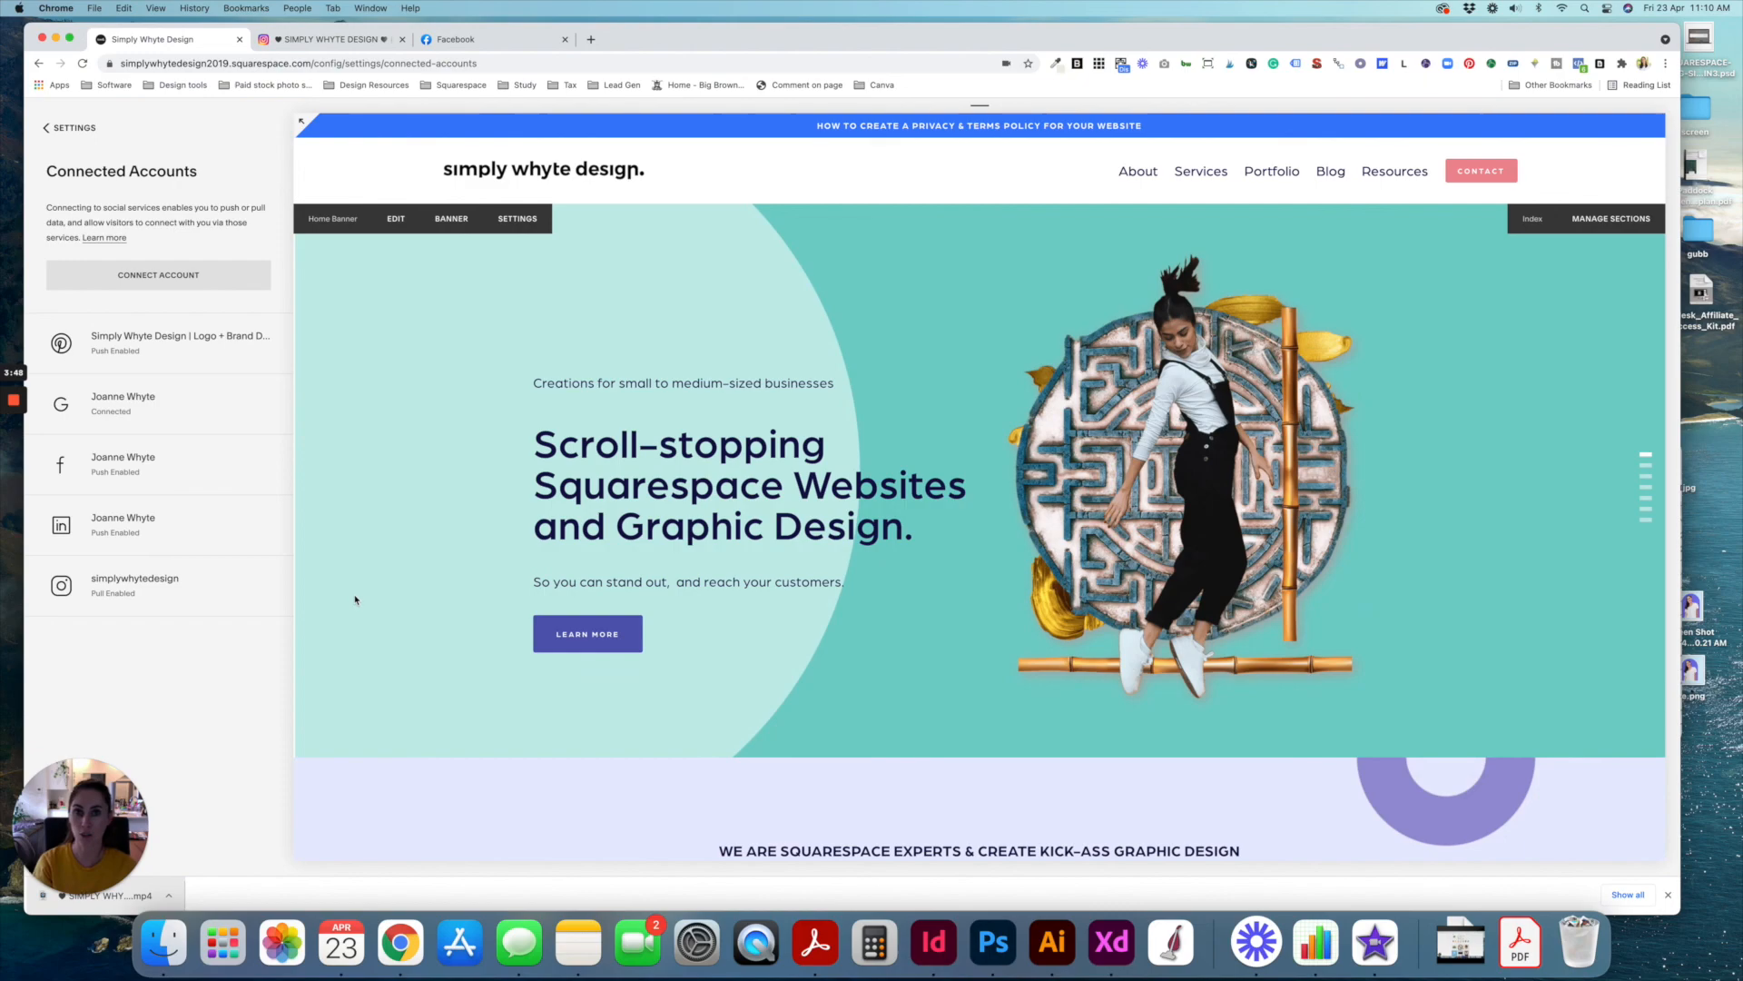